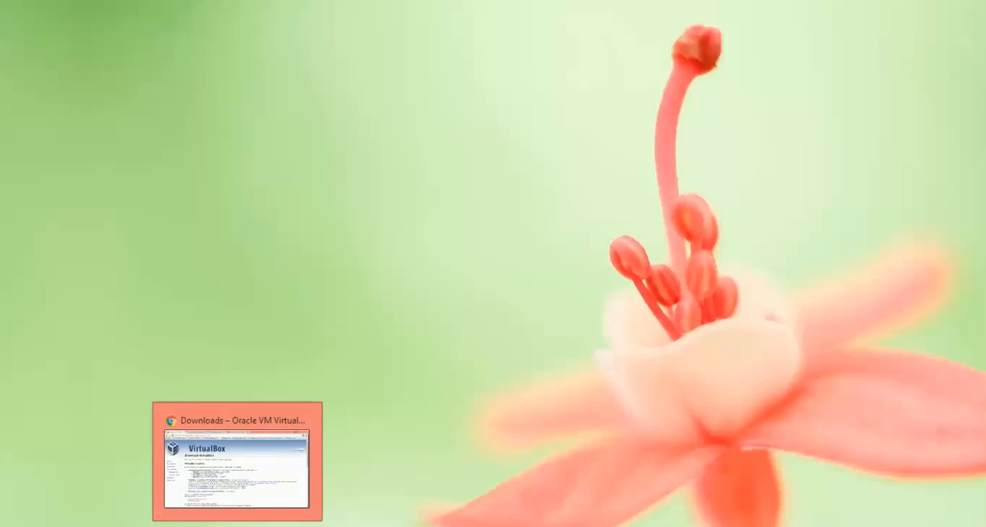
Step: Bring Chrome up and switch to the 'chaletos 64 download' Google results tab
click(237, 465)
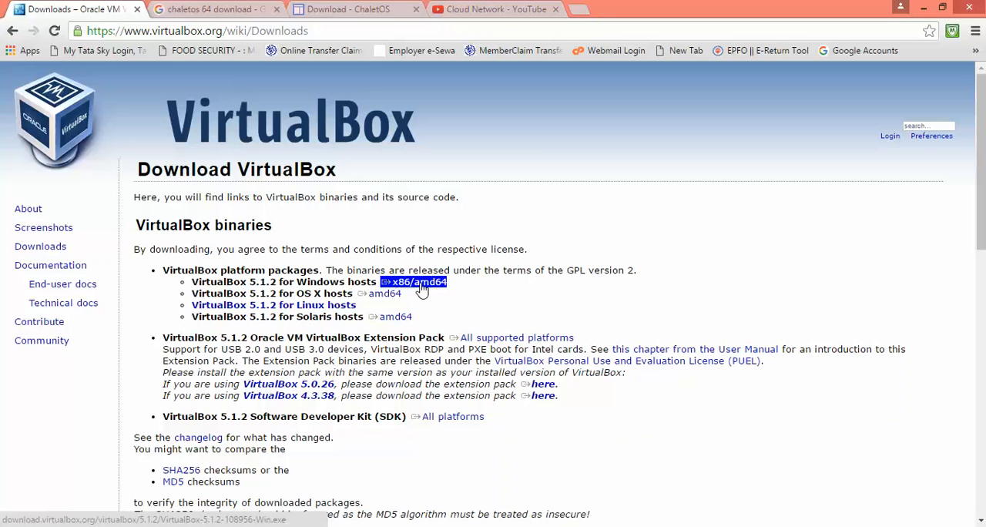
click(216, 9)
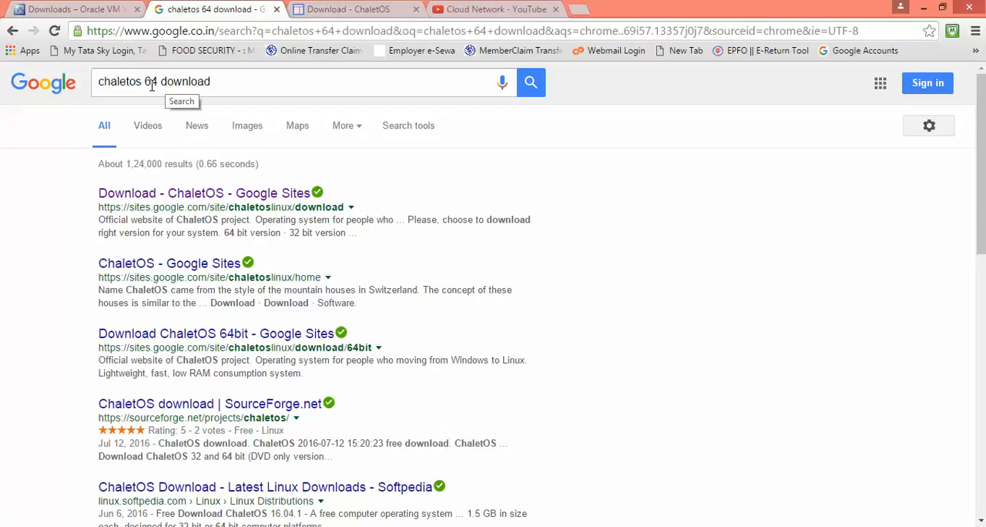
mouse_move(157, 219)
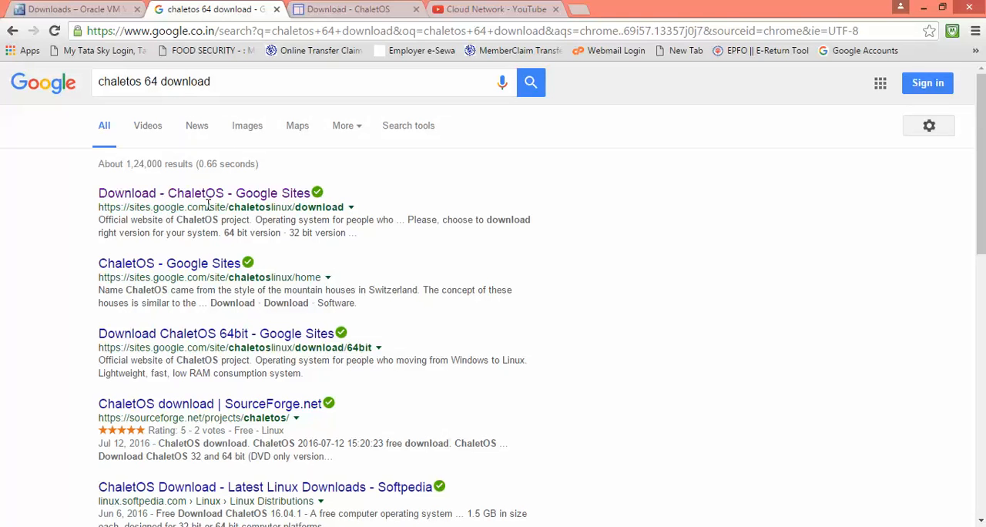
Step: Go to the ChaletOS Download page and view its System Requirements page
click(205, 193)
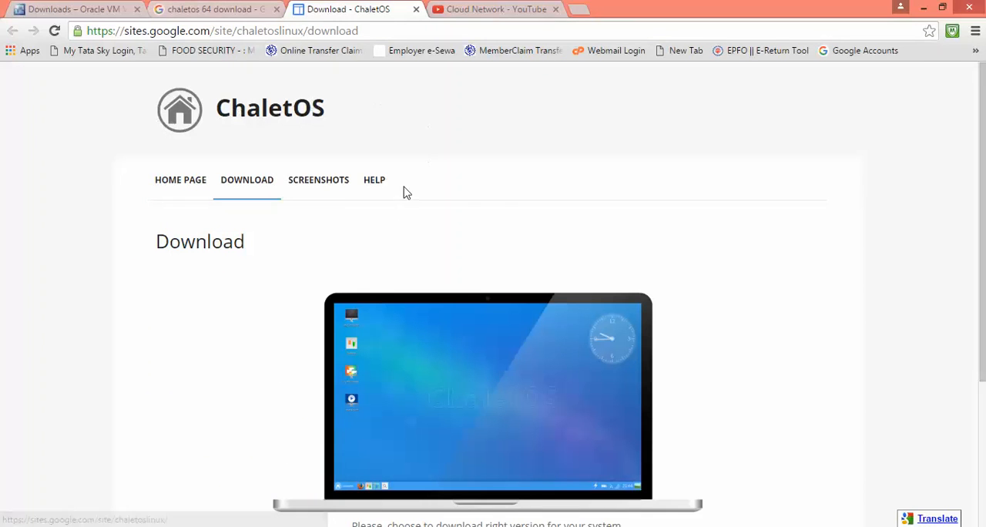
mouse_move(188, 159)
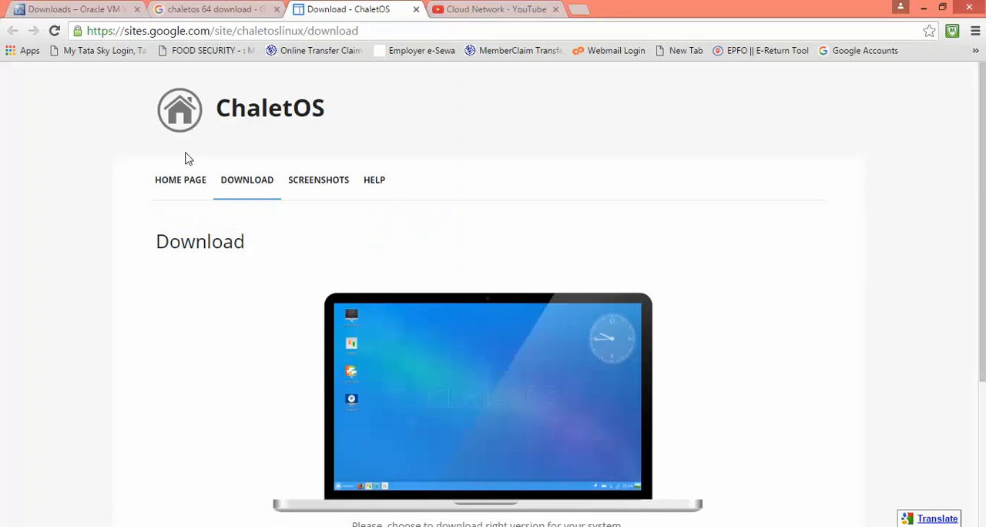
mouse_move(234, 133)
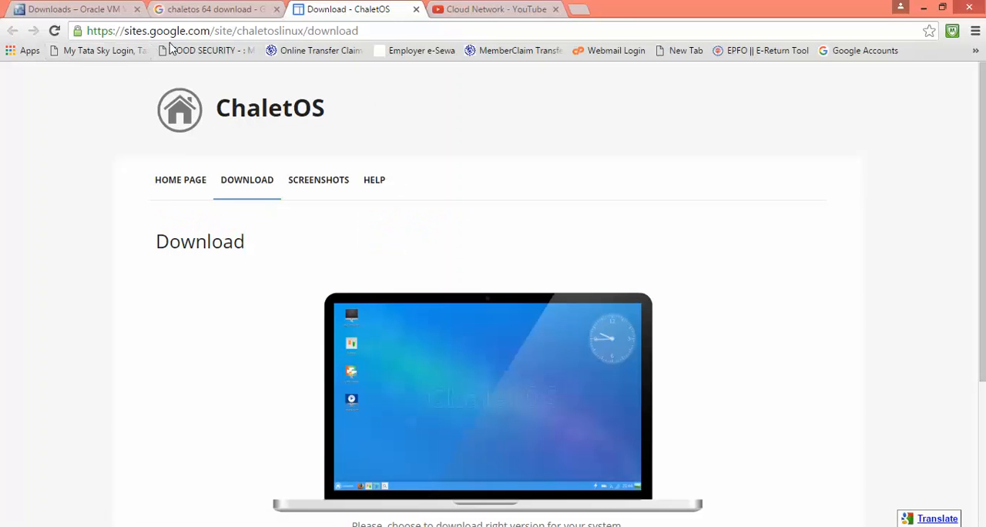
mouse_move(304, 84)
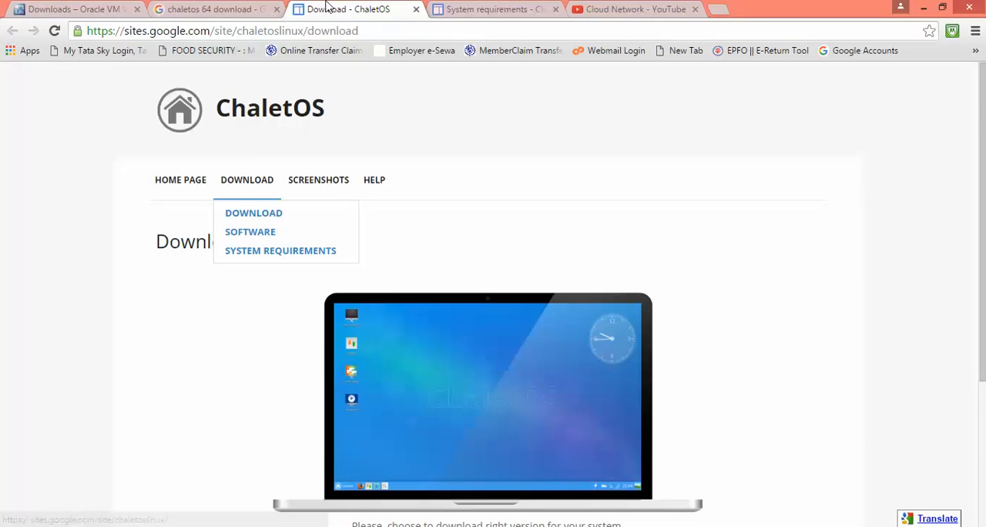
click(280, 249)
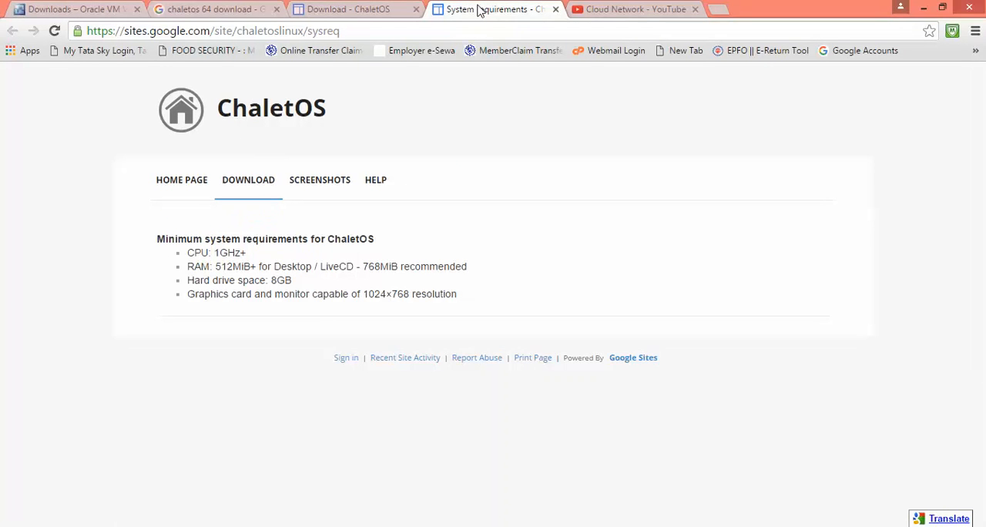
mouse_move(254, 250)
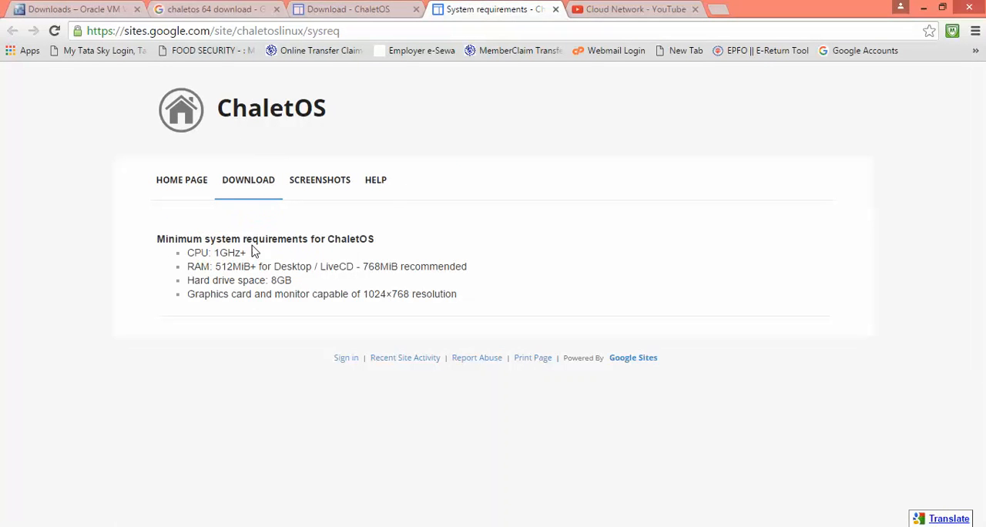
mouse_move(224, 265)
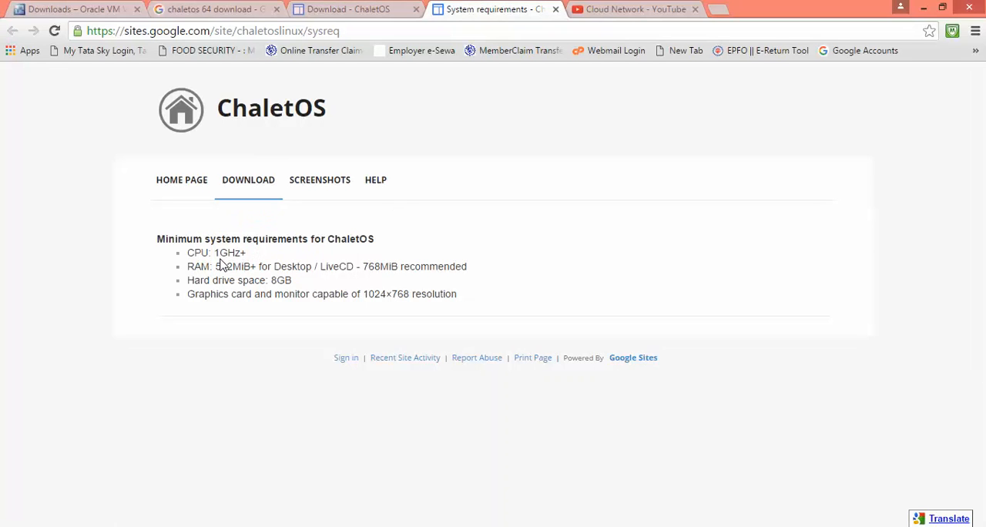
mouse_move(223, 259)
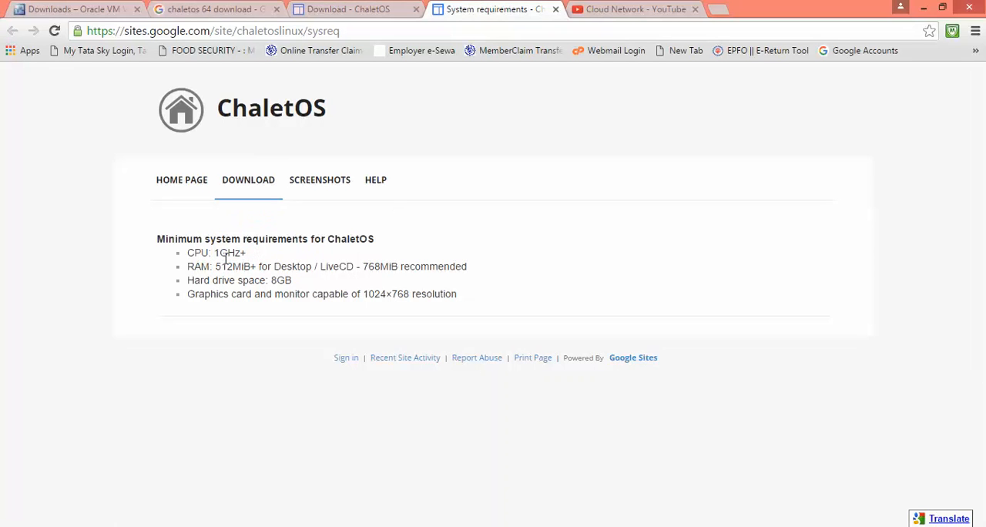
mouse_move(241, 280)
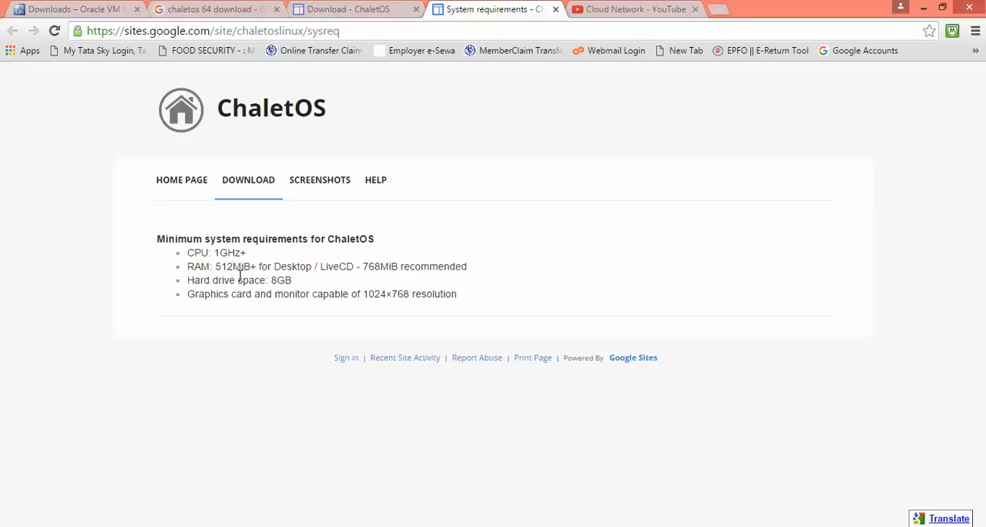
mouse_move(314, 280)
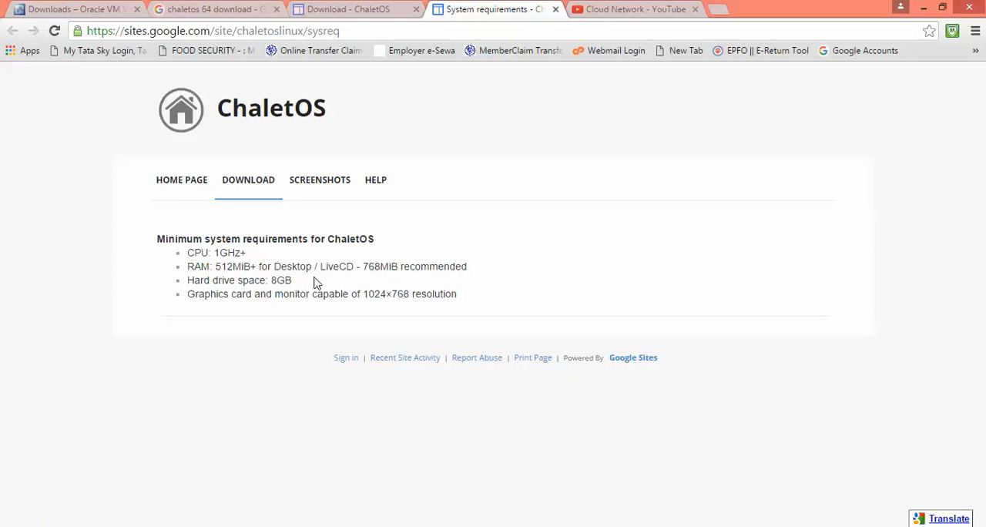
mouse_move(368, 271)
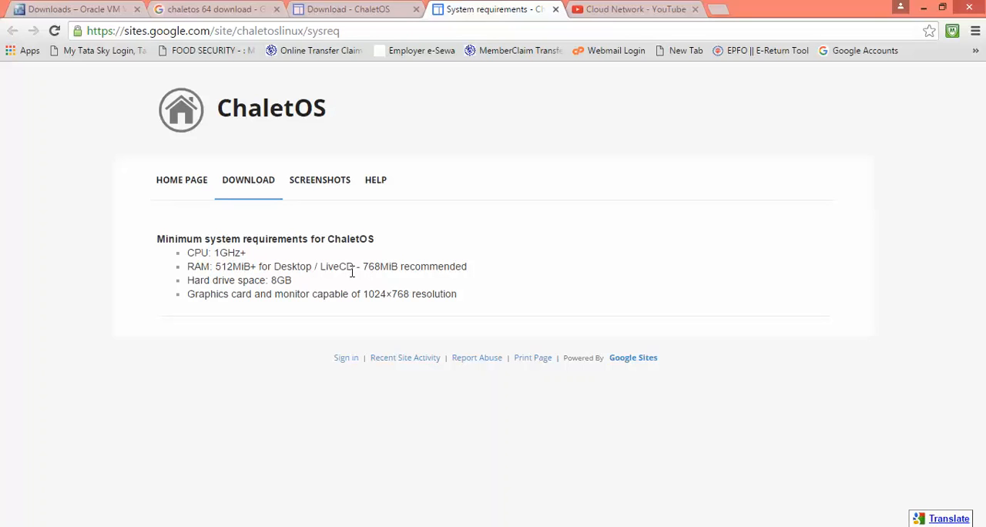
mouse_move(368, 265)
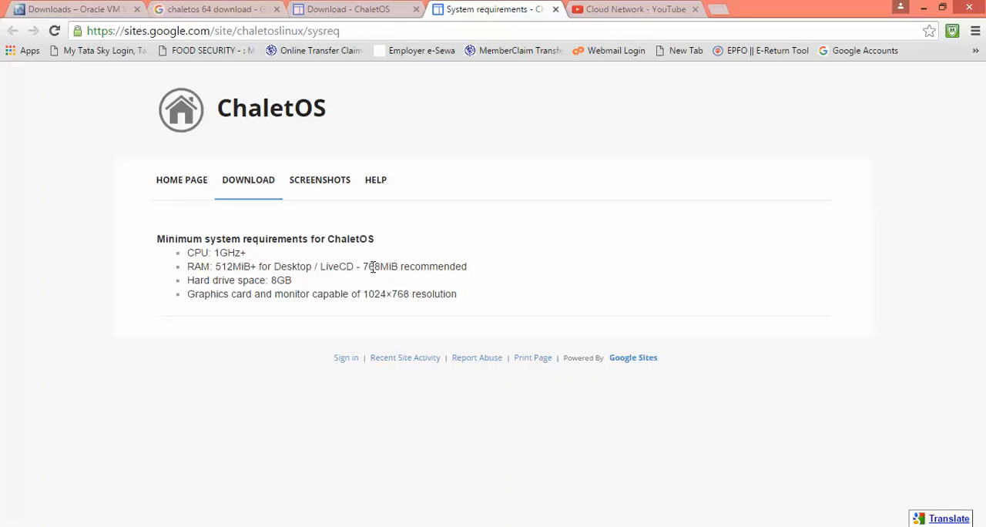
mouse_move(393, 270)
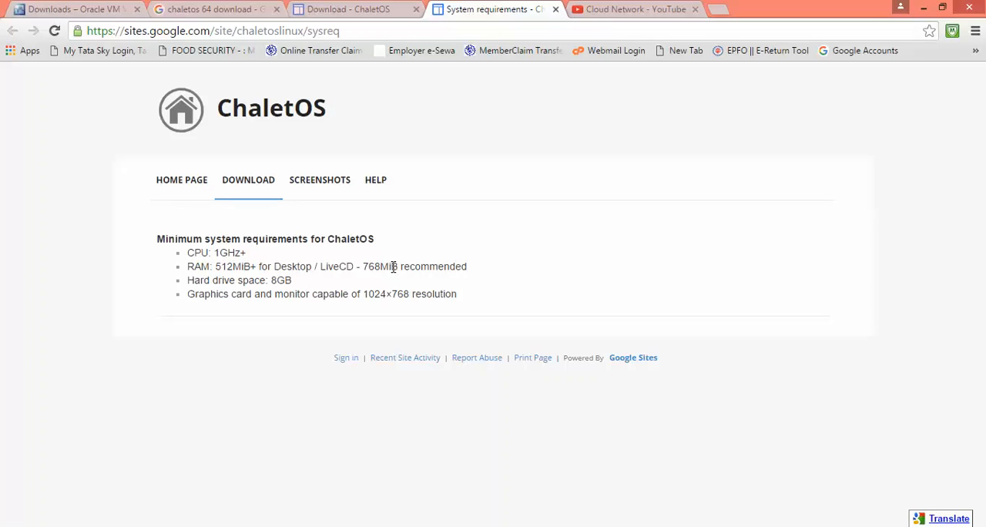
mouse_move(199, 320)
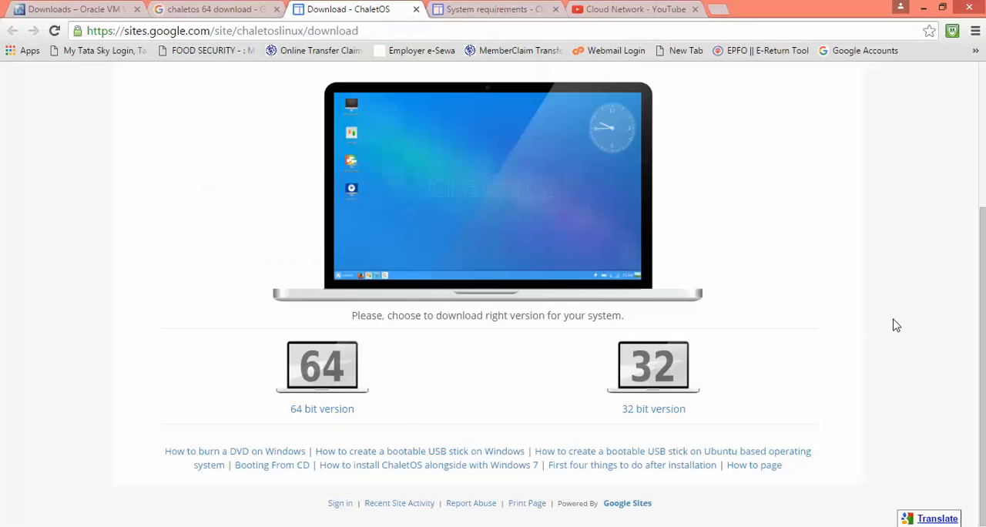
mouse_move(384, 336)
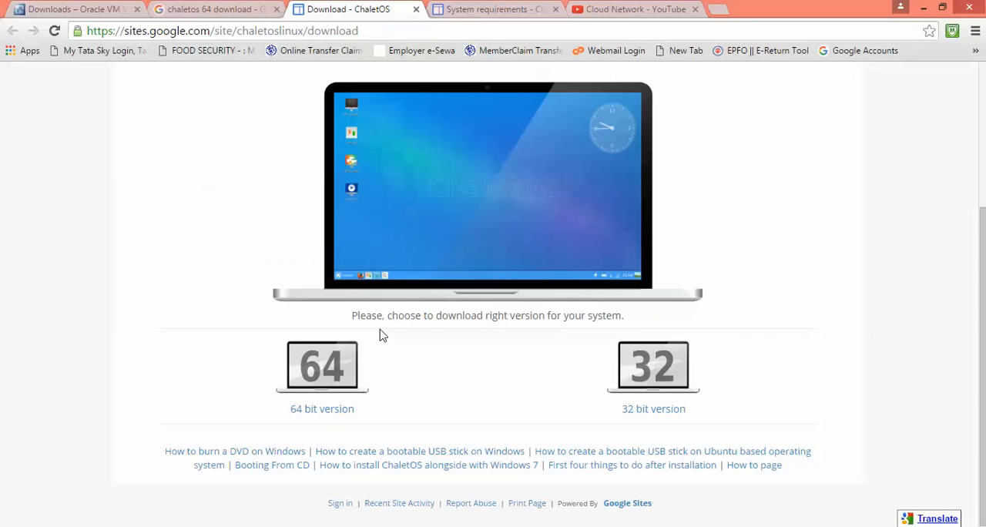
mouse_move(364, 333)
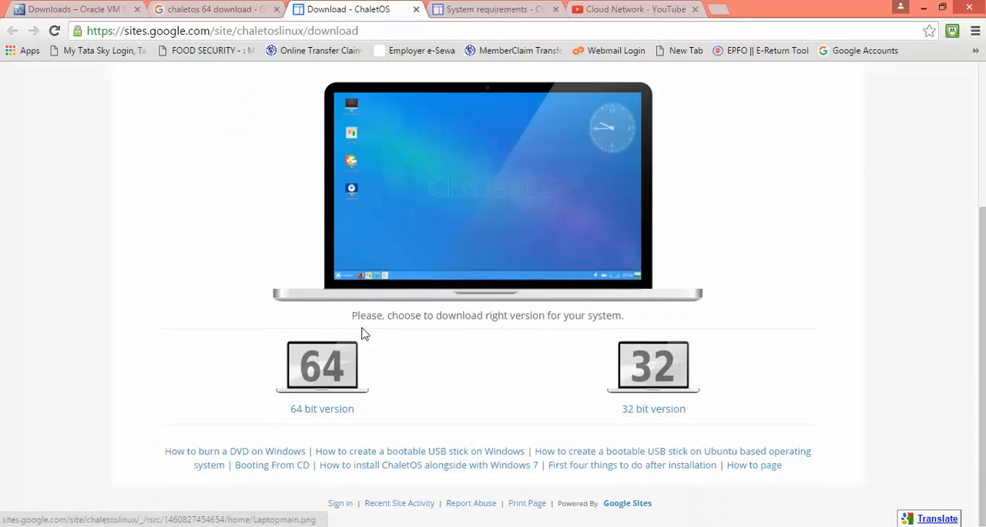
mouse_move(562, 357)
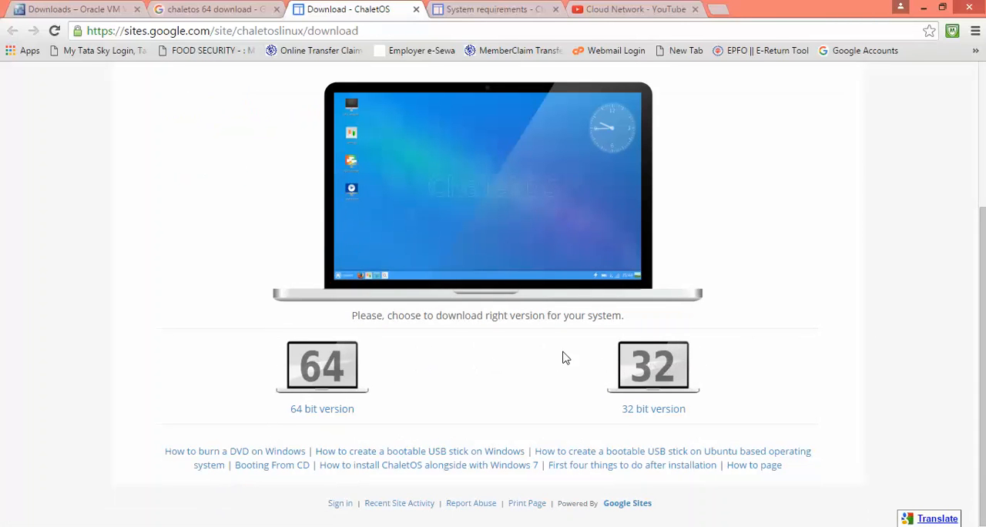
mouse_move(647, 385)
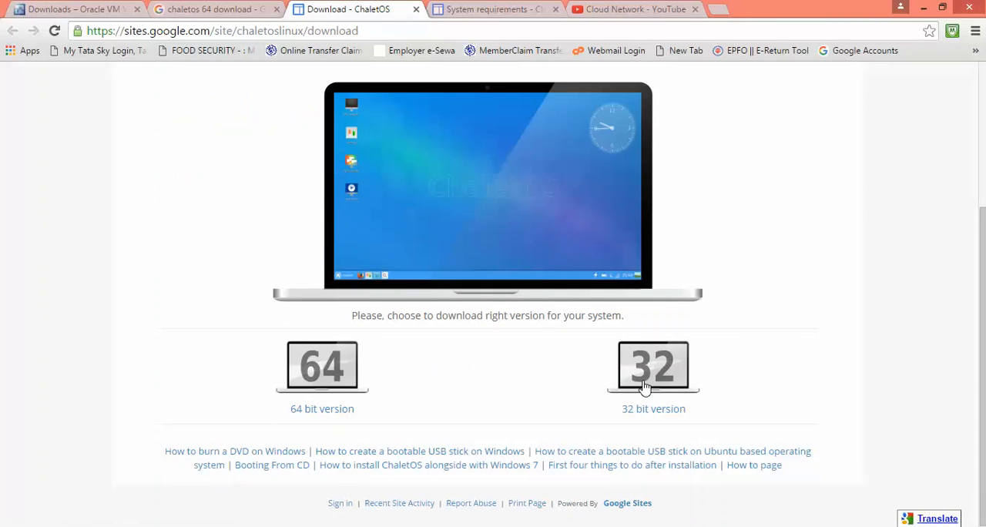
mouse_move(613, 419)
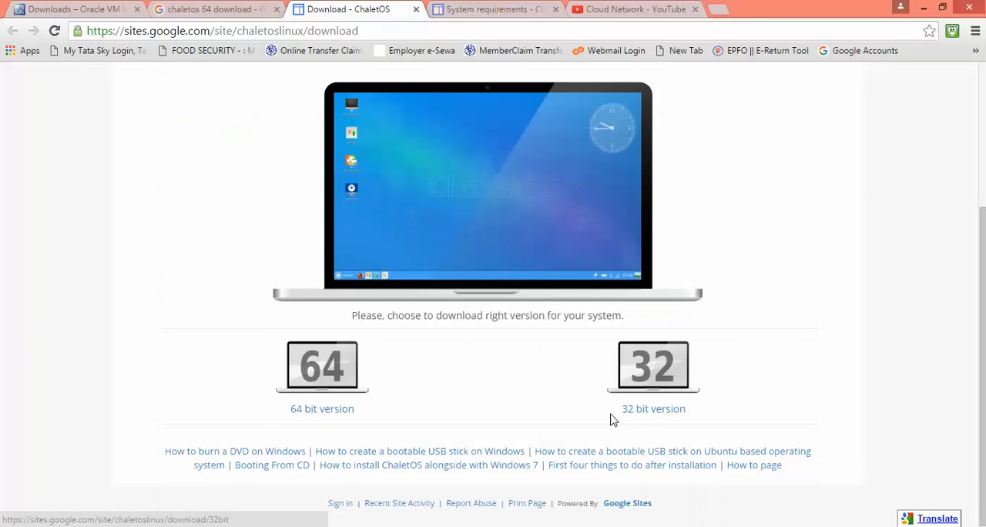
mouse_move(346, 401)
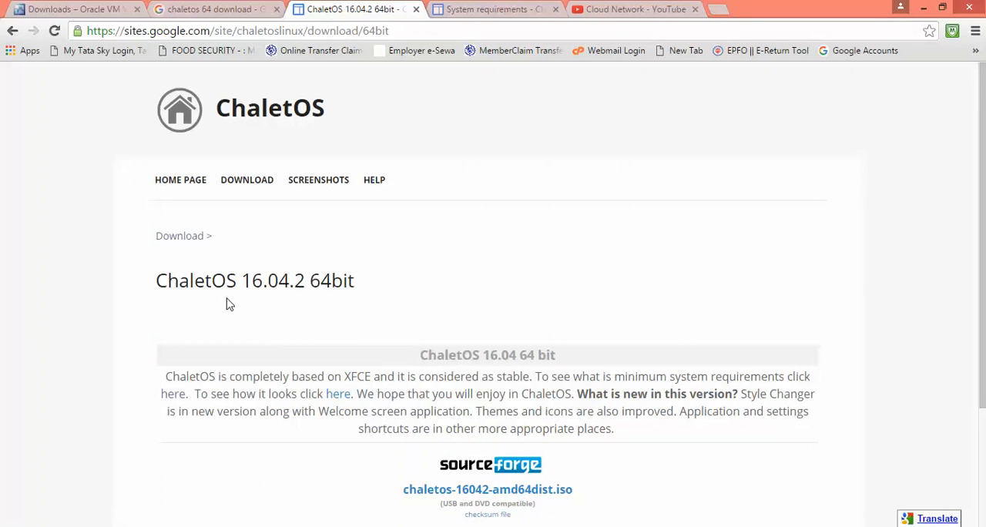
mouse_move(281, 365)
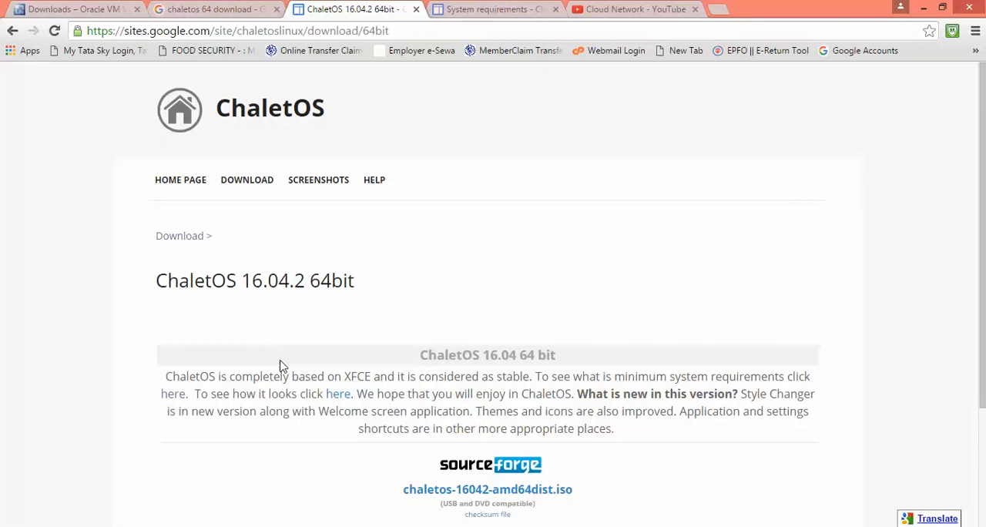
mouse_move(301, 274)
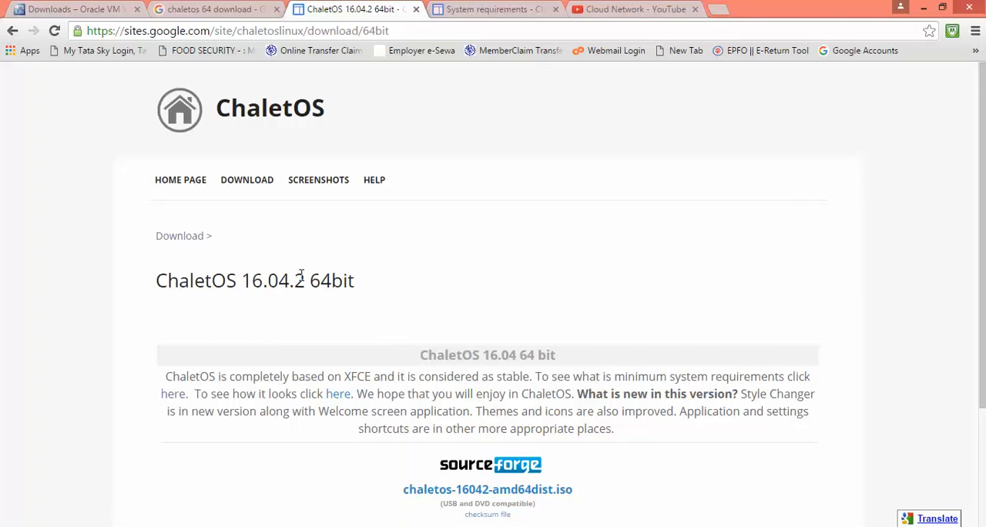
Step: Scroll the ChaletOS 16.04.2 64bit page down to the SourceForge ISO link
scroll(down, 3)
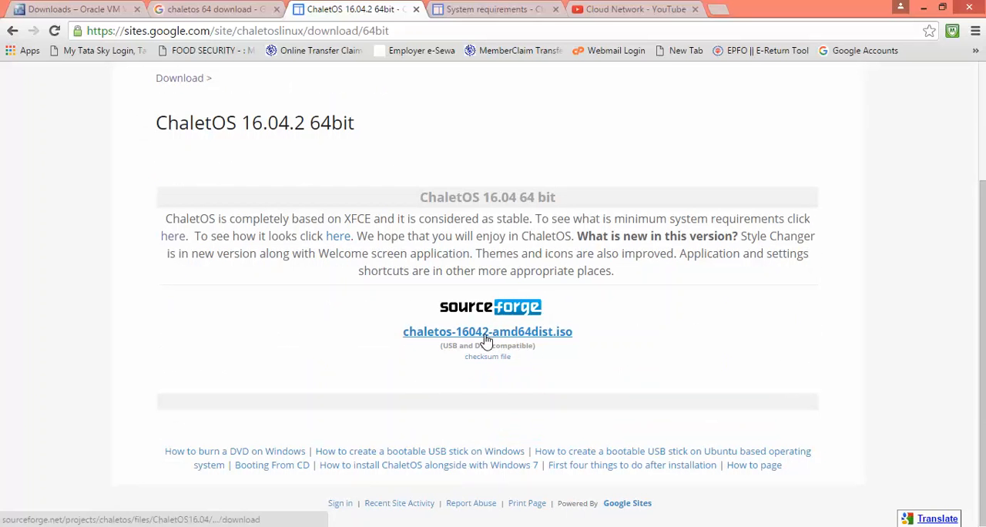
mouse_move(517, 363)
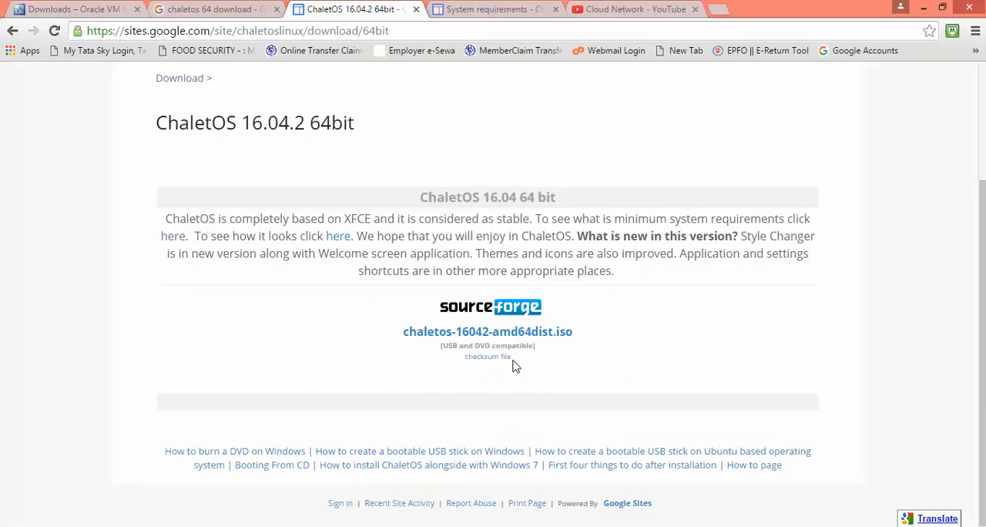
Step: Switch to the Cloud Network YouTube channel's videos page
click(635, 9)
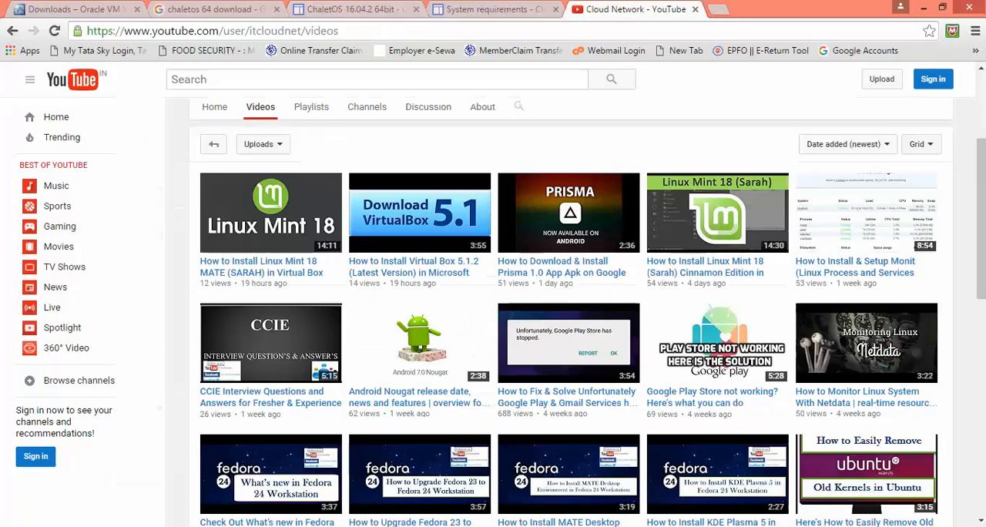
mouse_move(377, 246)
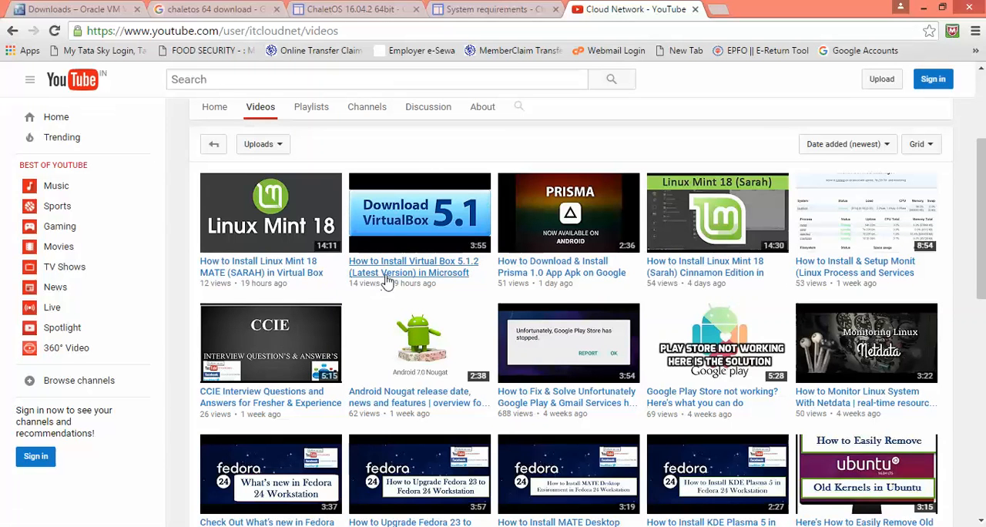
mouse_move(443, 268)
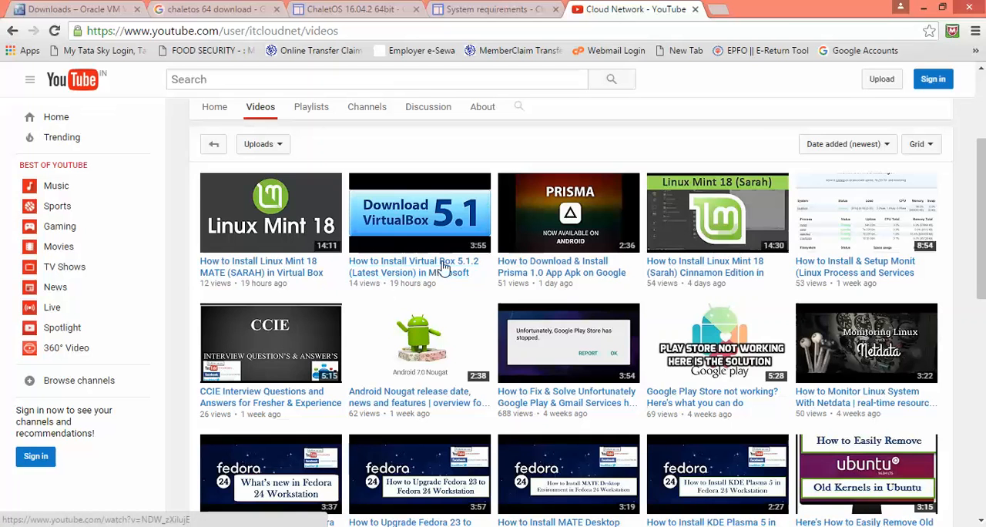
mouse_move(393, 273)
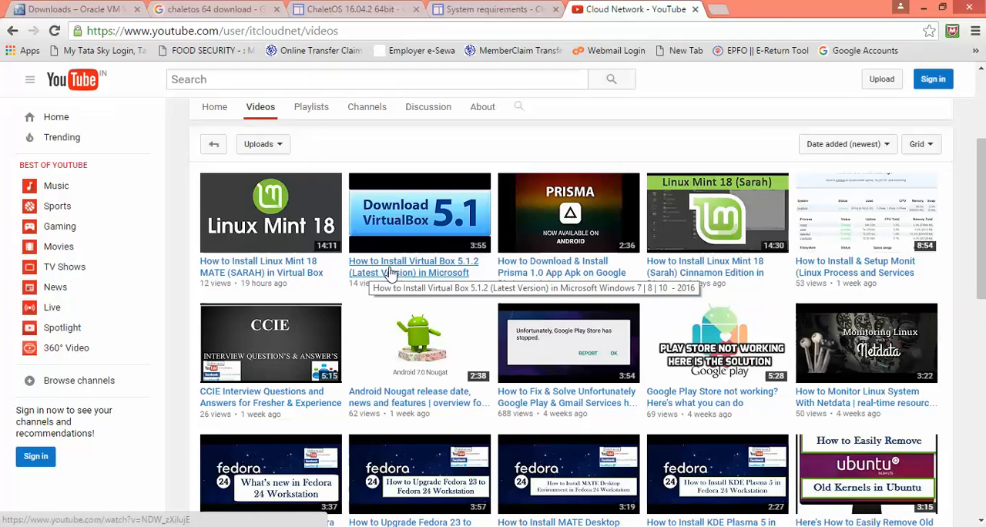
mouse_move(416, 284)
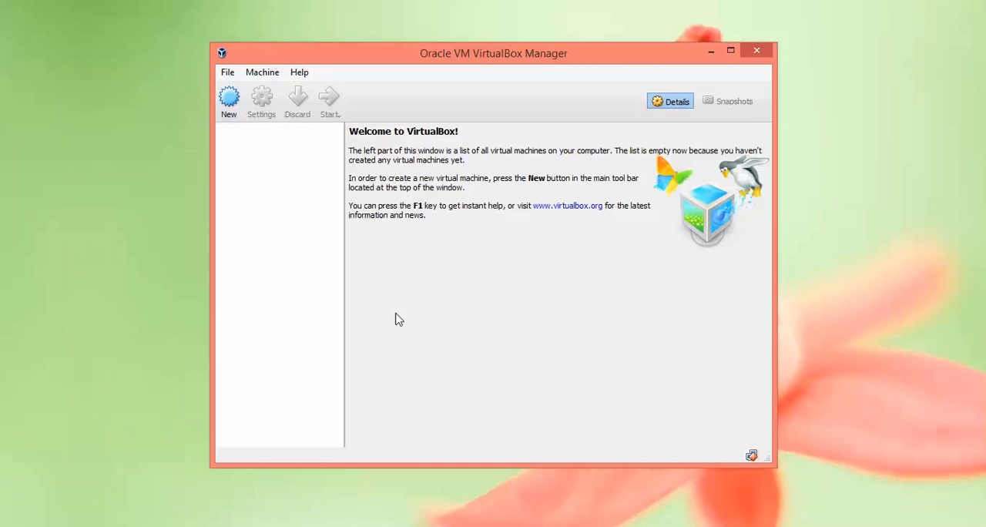
Step: Start a new virtual machine named 'ChaletOS 64'
click(228, 102)
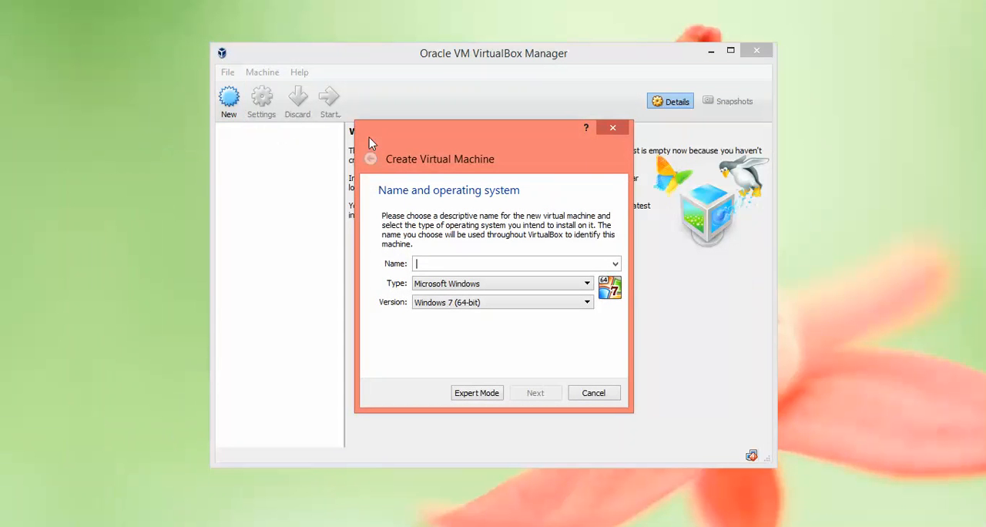
mouse_move(904, 13)
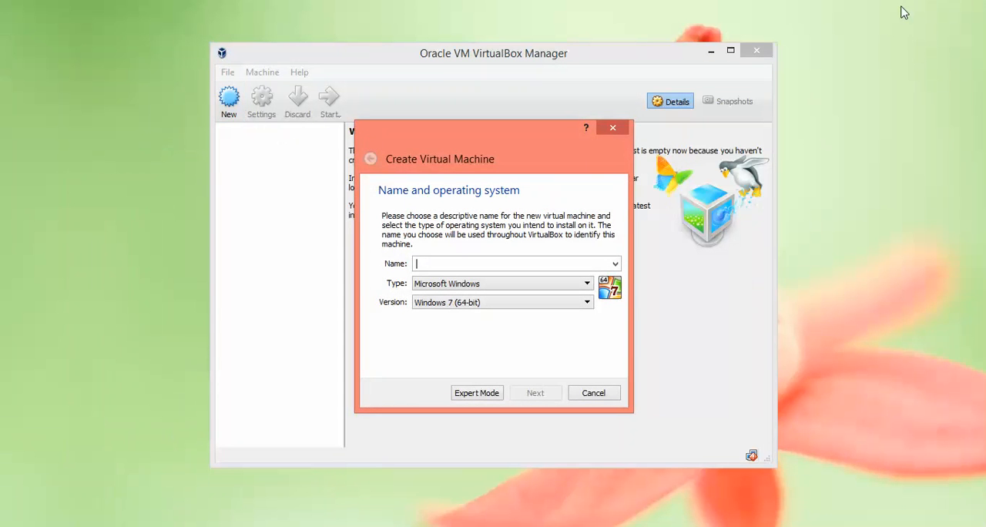
text(Ch)
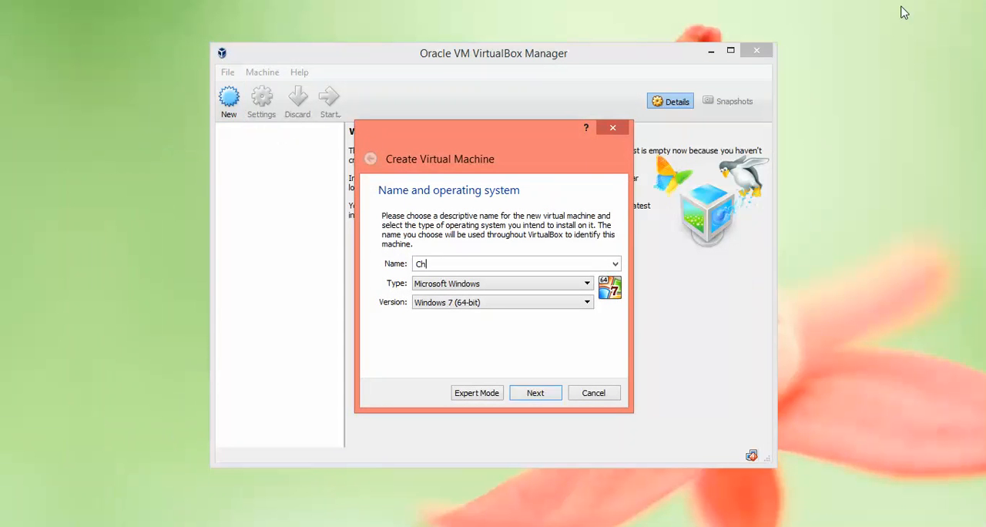
text(ol)
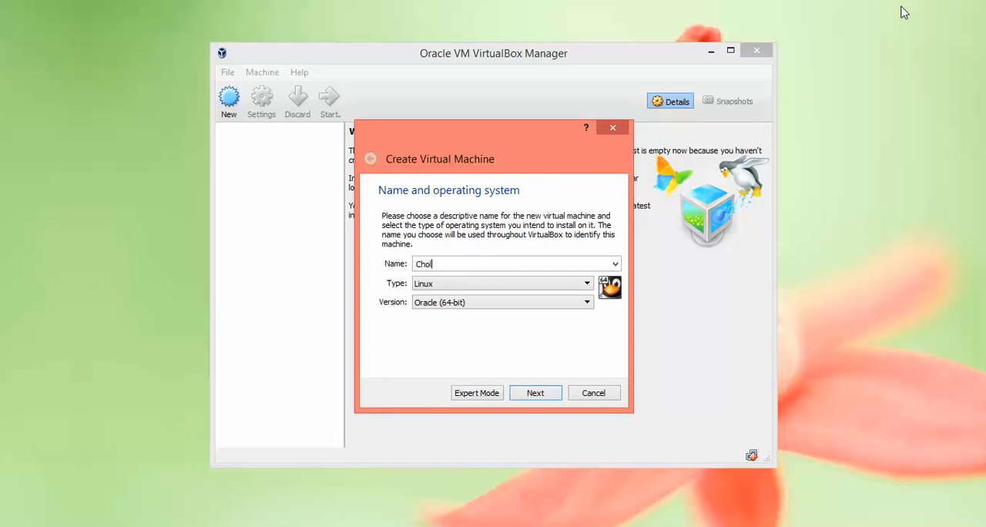
mouse_move(983, 25)
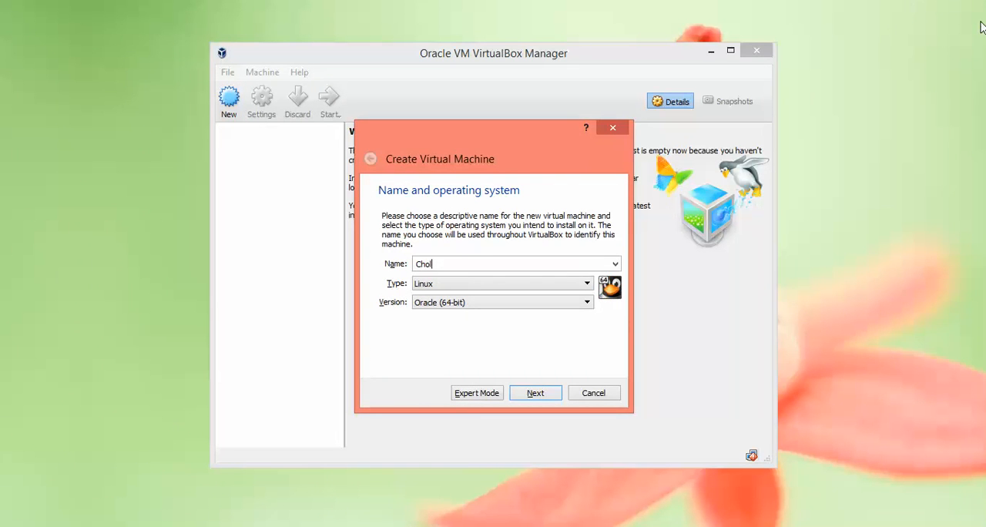
key(BackSpace)
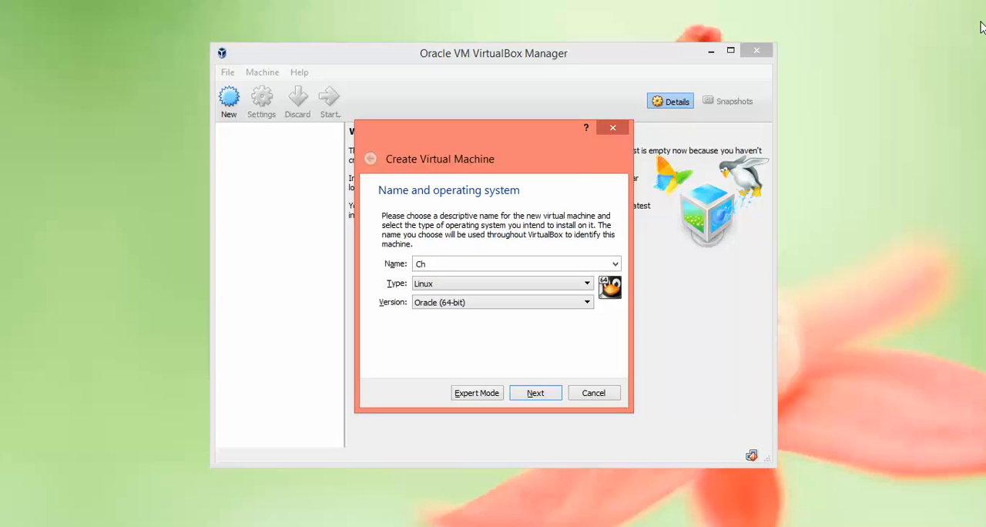
text(alet)
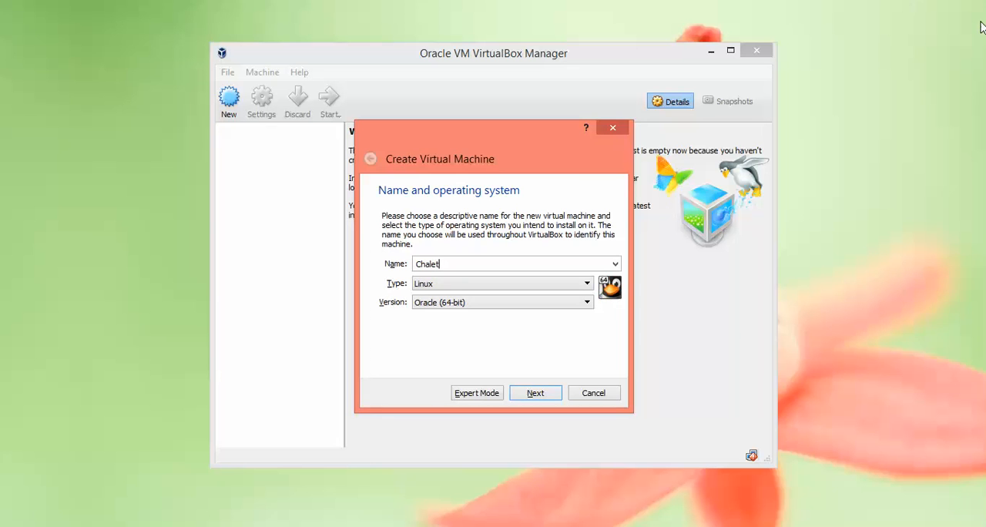
text(OS)
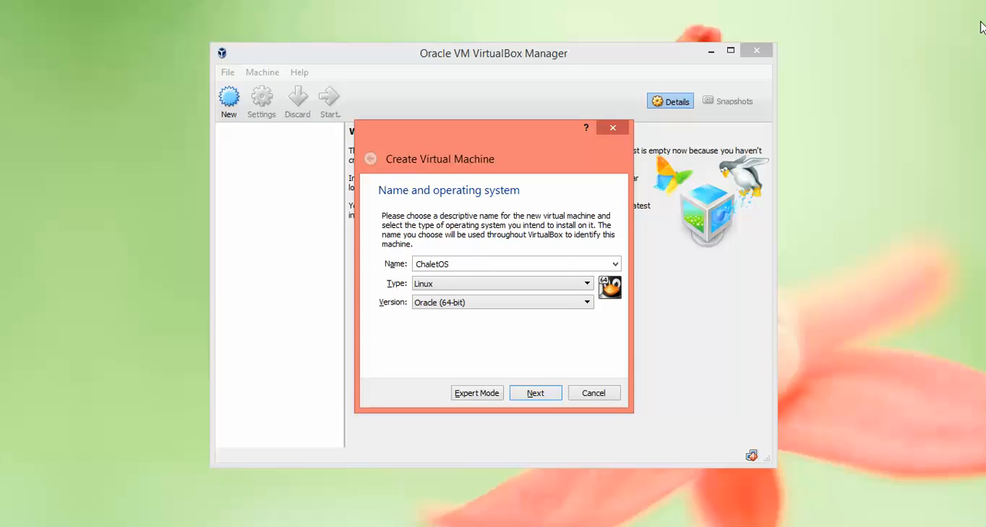
text(64)
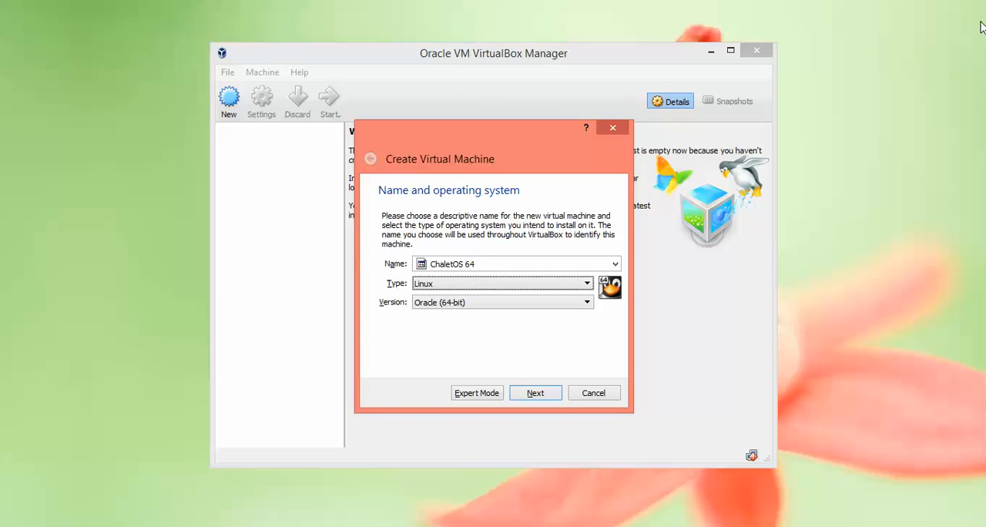
mouse_move(501, 277)
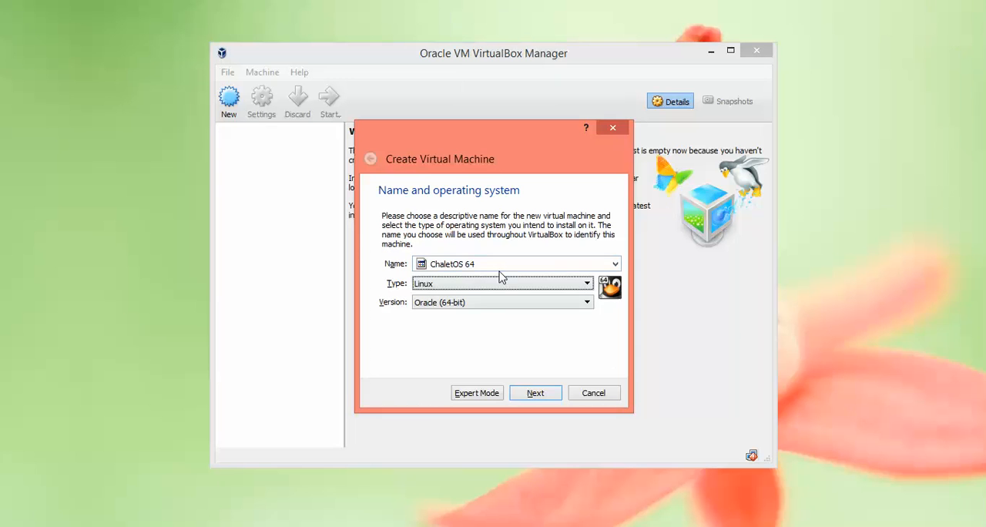
Step: Keep Linux / Oracle (64-bit), set memory to 1746 MB and move on to the hard disk step
click(502, 302)
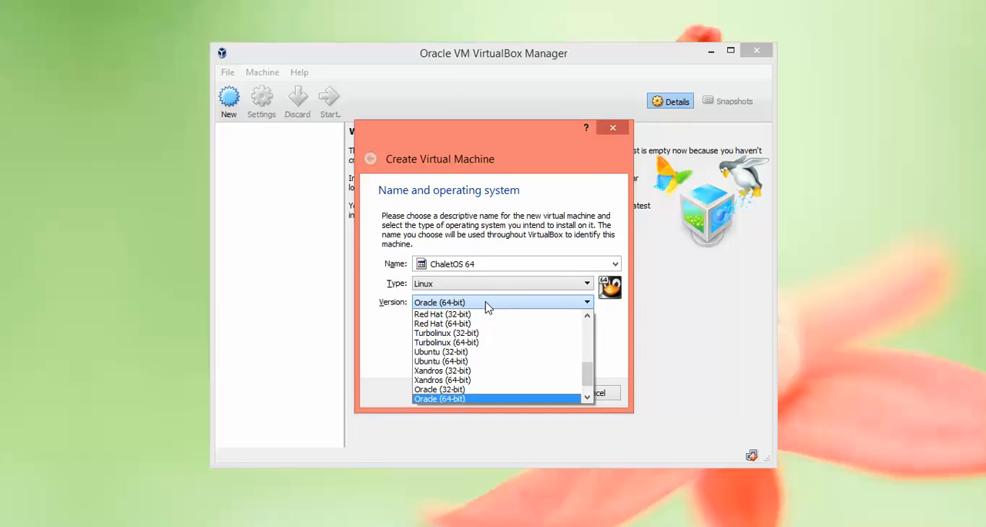
click(439, 398)
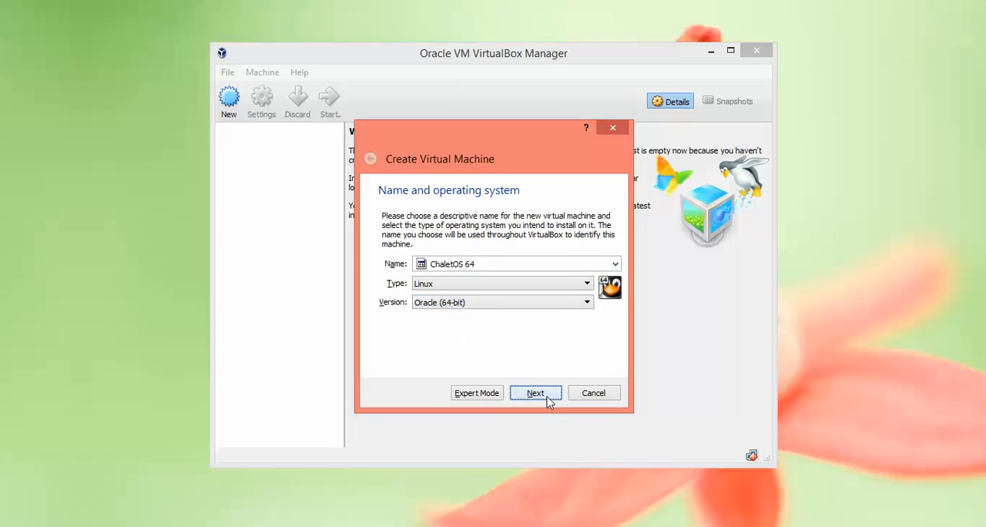
click(535, 393)
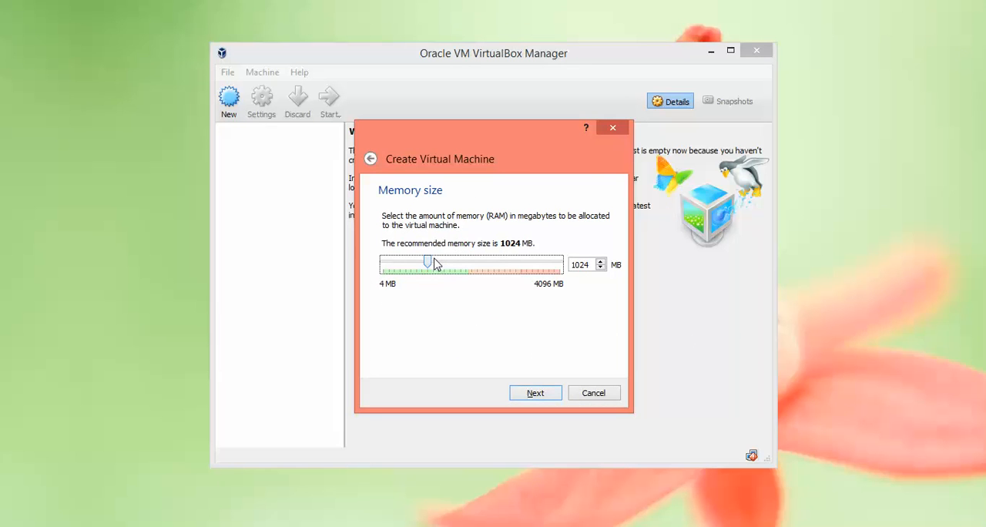
drag(428, 265, 460, 265)
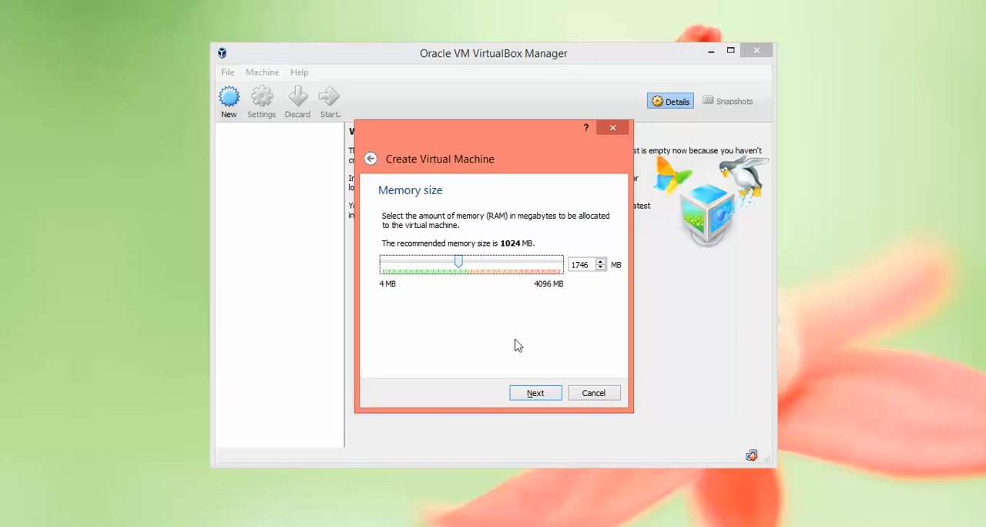
click(535, 393)
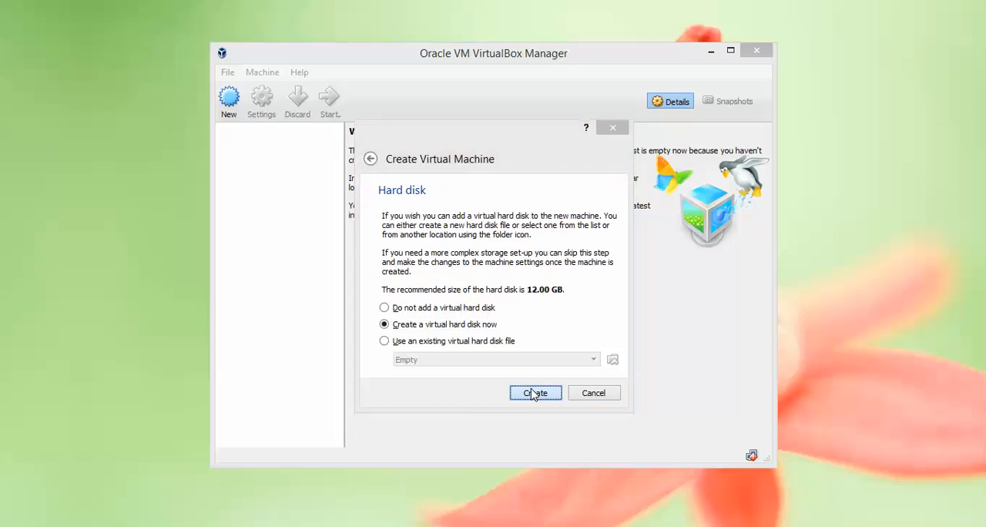
Step: Create a dynamically allocated 25 GB VDI disk in the chosen folder, finishing the machine
click(536, 393)
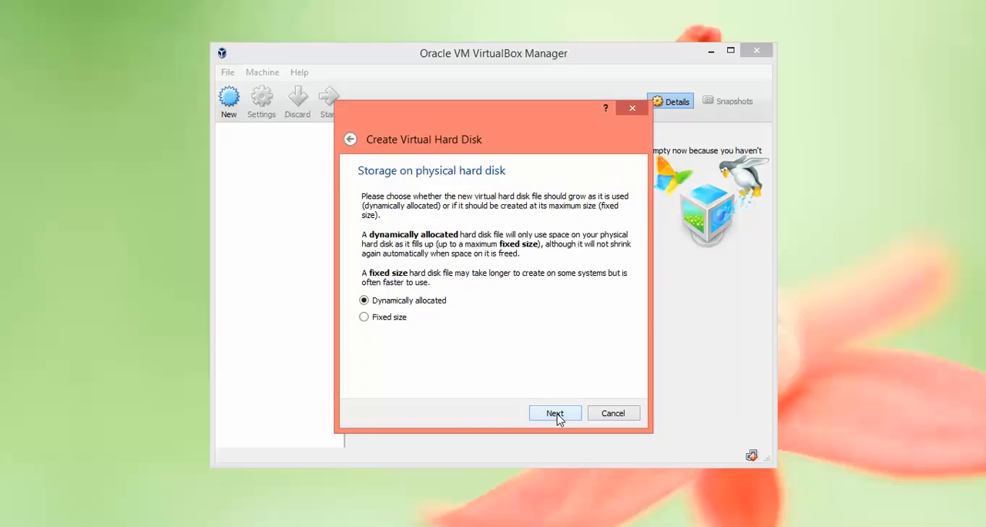
click(555, 413)
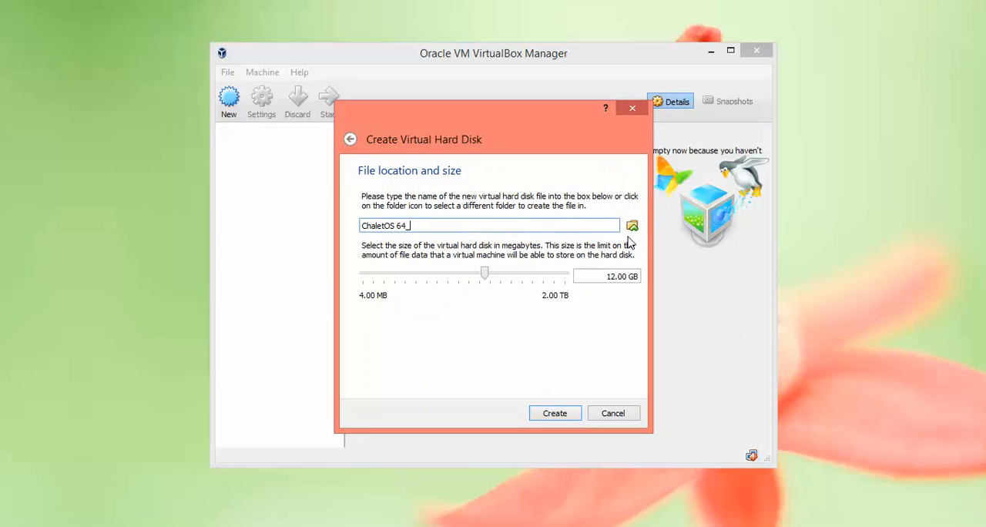
click(607, 276)
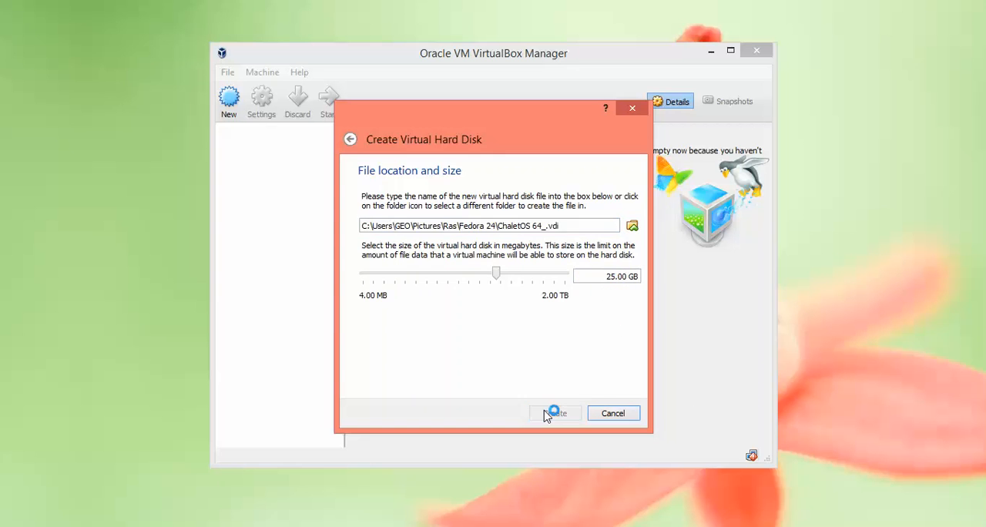
click(555, 413)
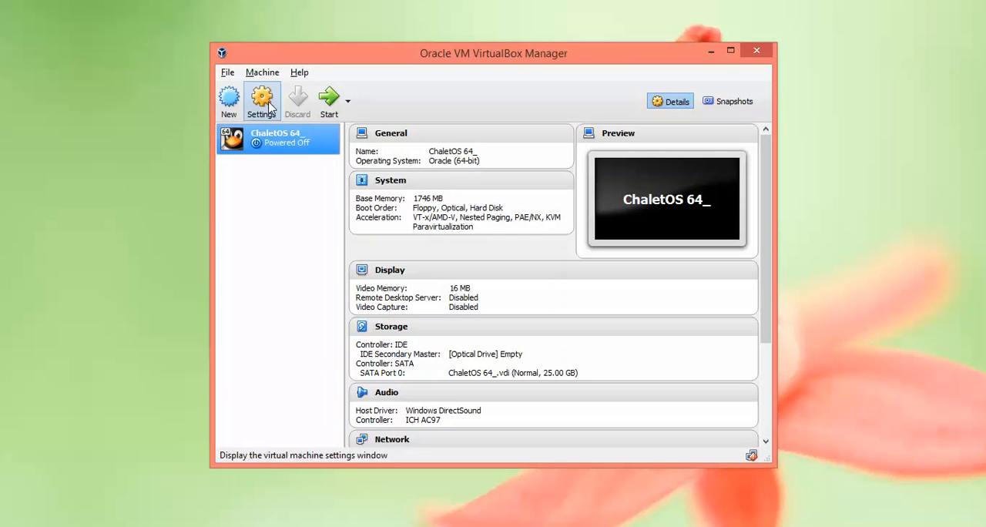
Step: In the machine's Storage settings, choose a virtual optical disk file for the empty CD drive
click(262, 102)
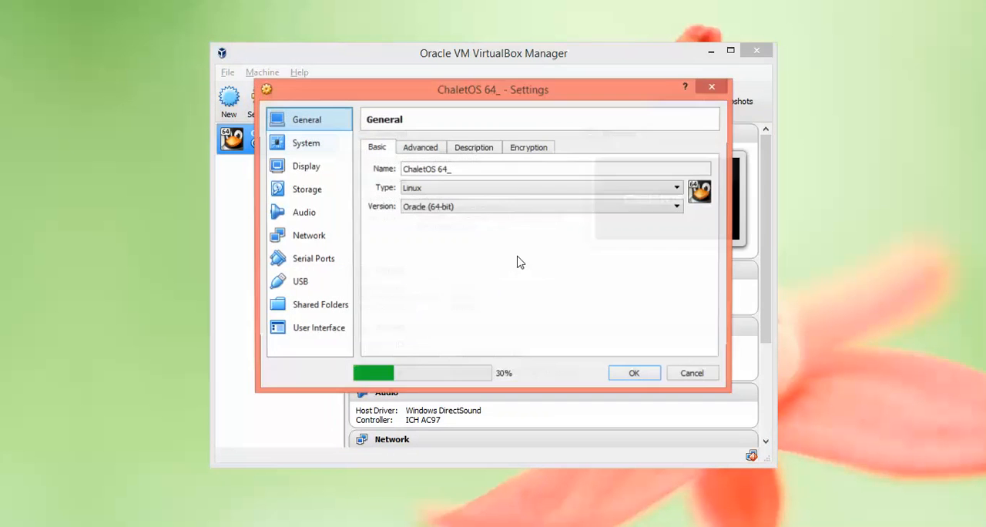
click(305, 143)
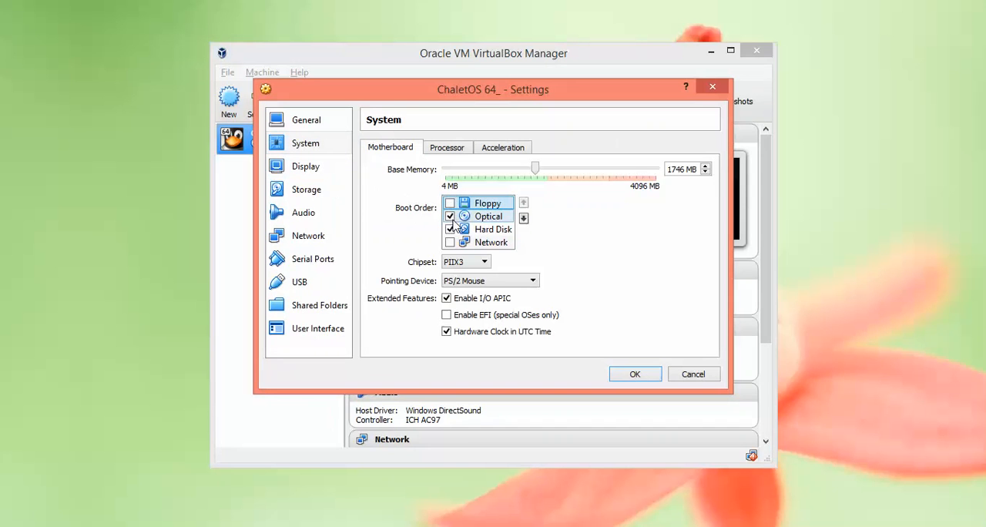
mouse_move(496, 228)
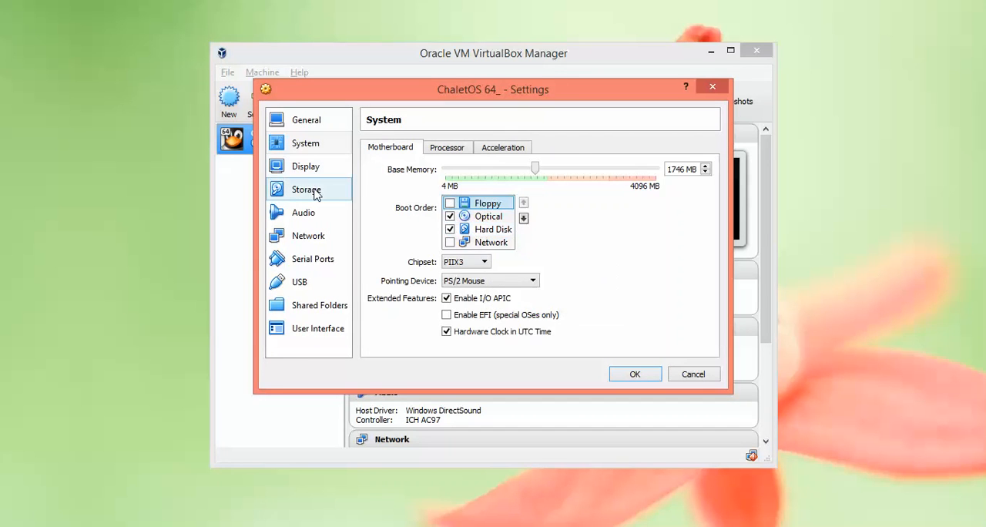
click(305, 190)
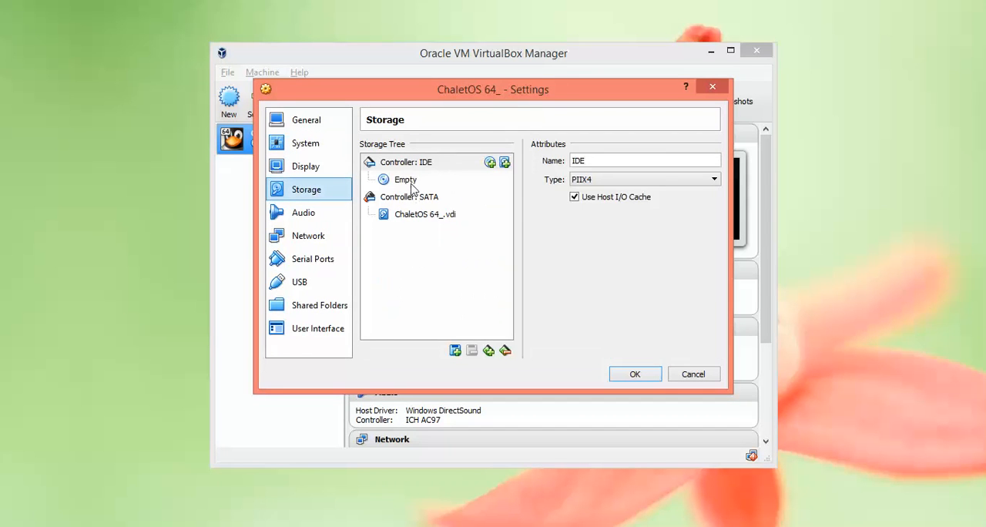
click(406, 178)
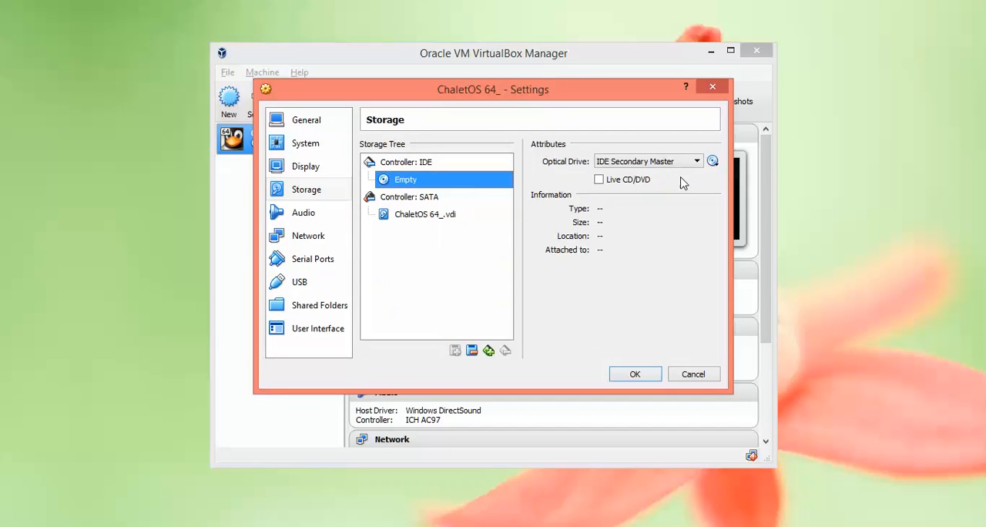
click(712, 162)
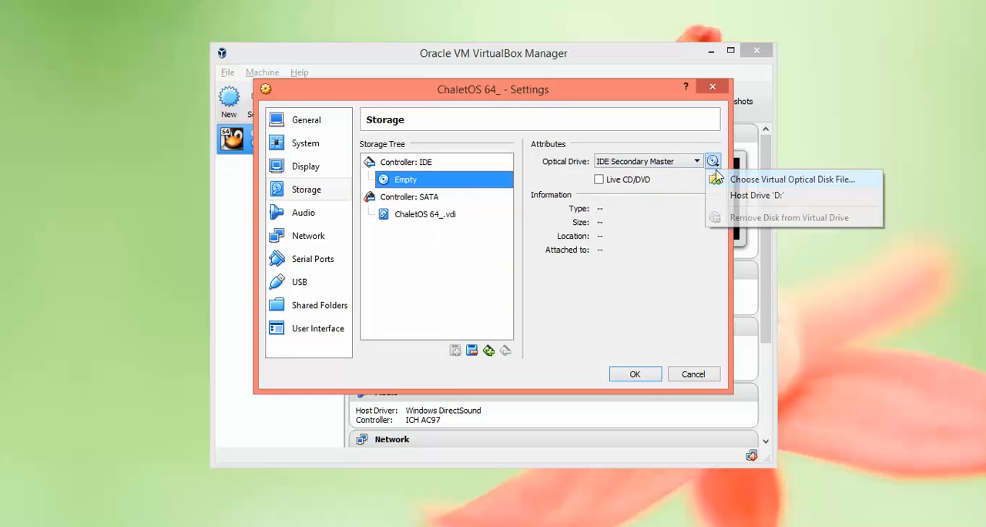
mouse_move(792, 179)
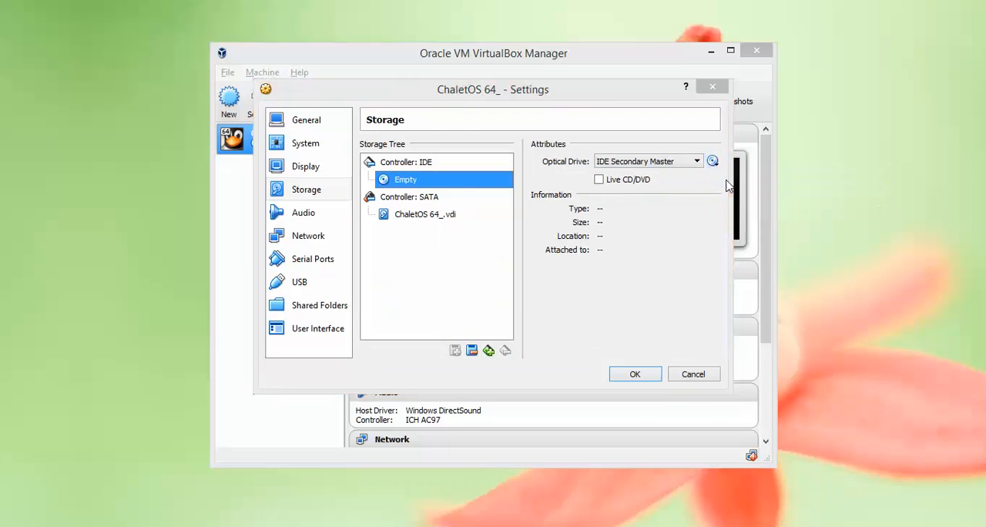
click(712, 162)
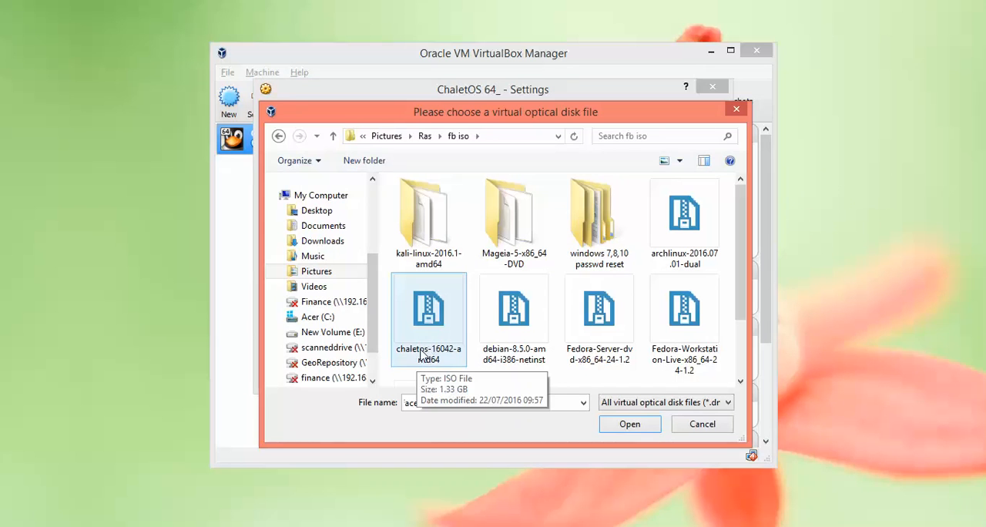
Step: Load the ChaletOS ISO and attach Network Adapter 1 as Bridged Adapter on the Broadcom 802.11n adapter
click(428, 308)
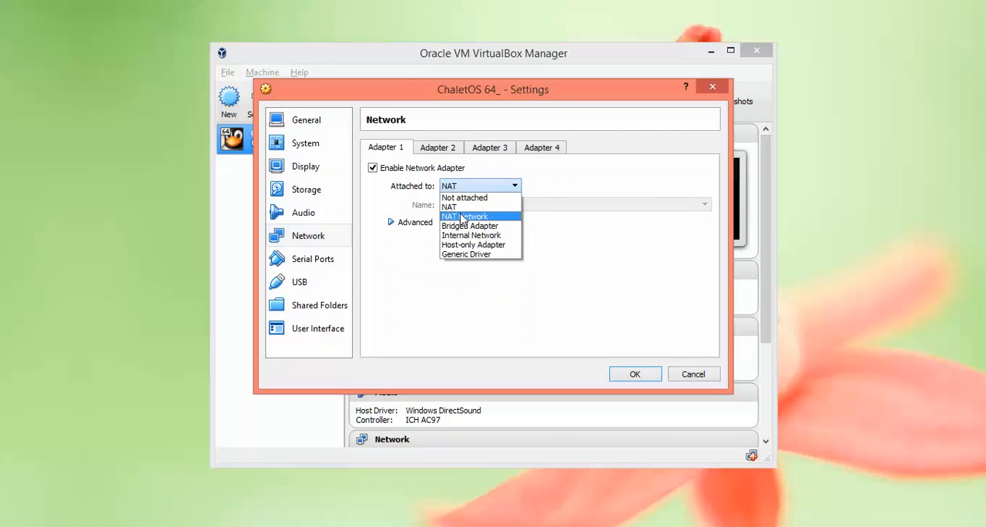
click(469, 225)
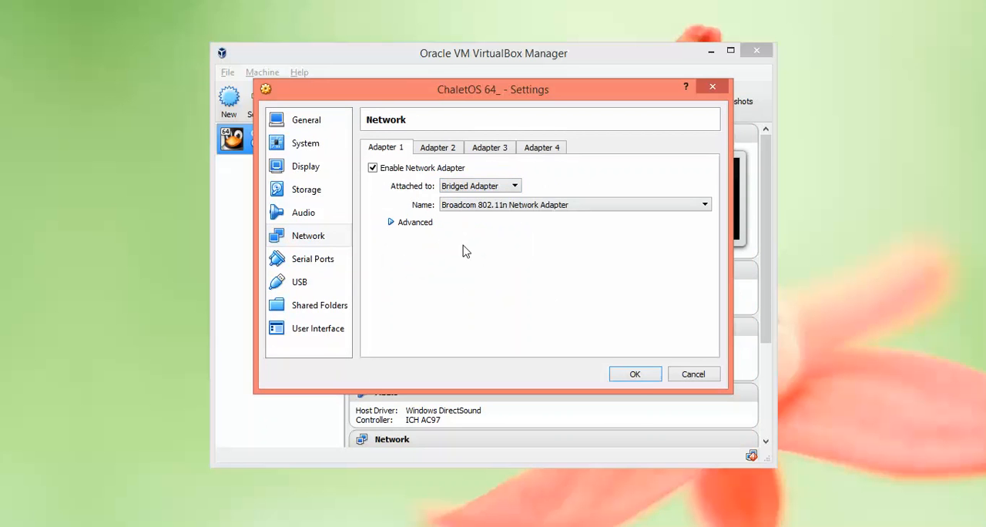
click(635, 372)
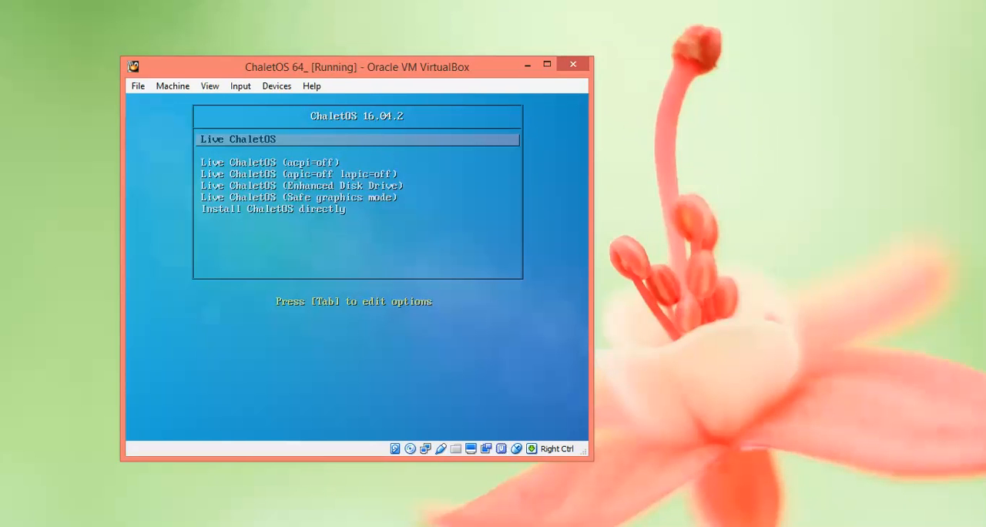
Step: Choose 'Install ChaletOS directly' from the live boot menu to launch the installer
key(Down)
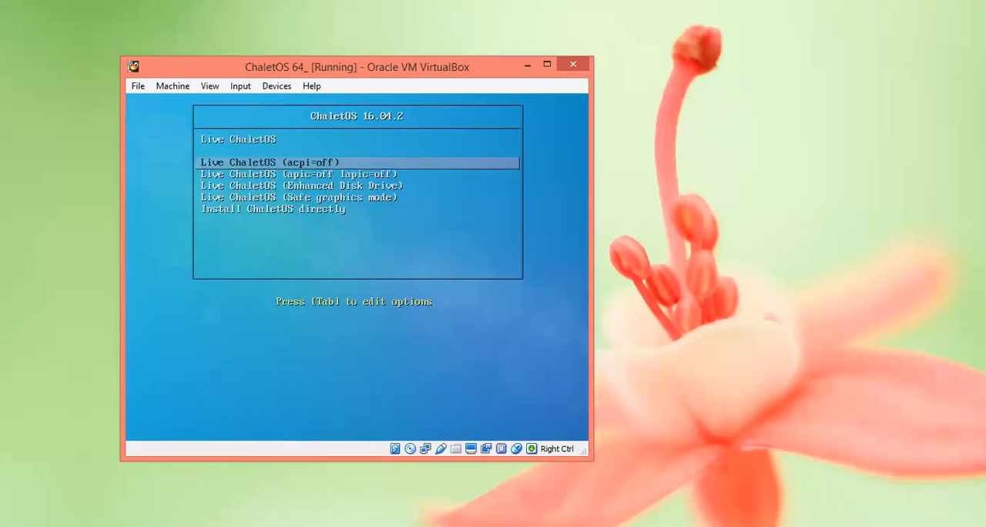
key(Up)
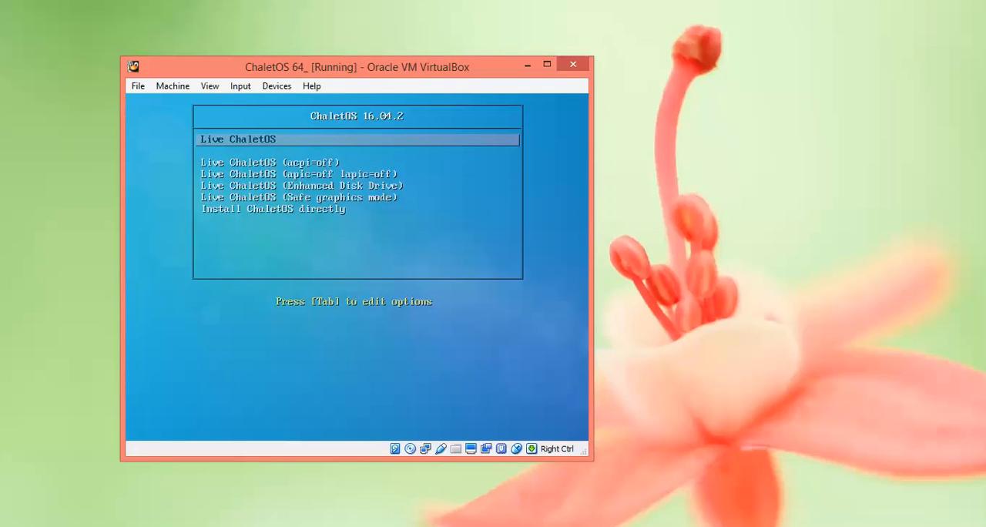
key(Down)
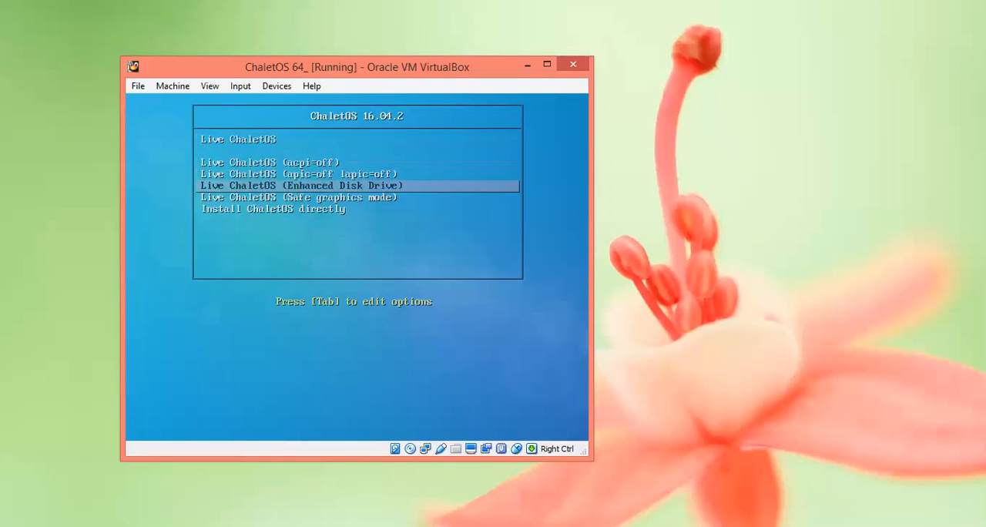
key(Down)
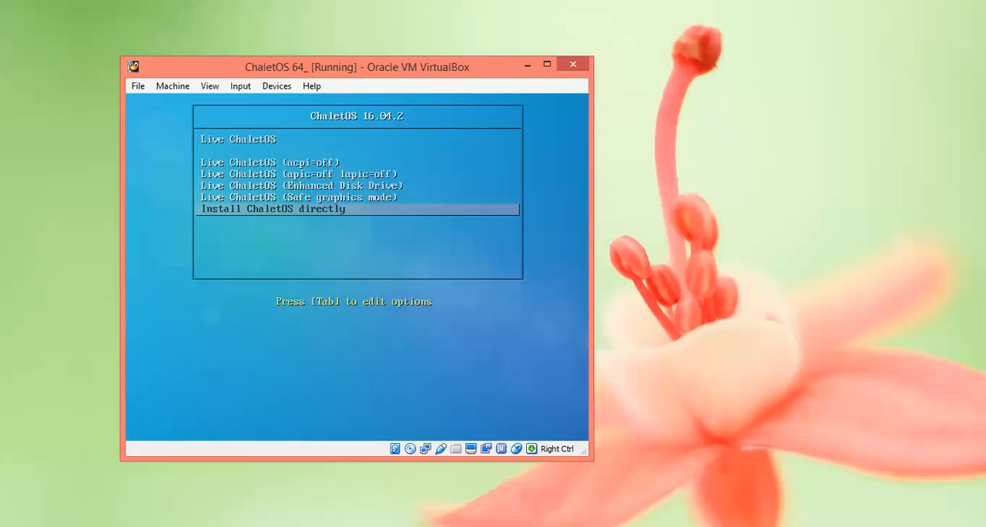
key(Up)
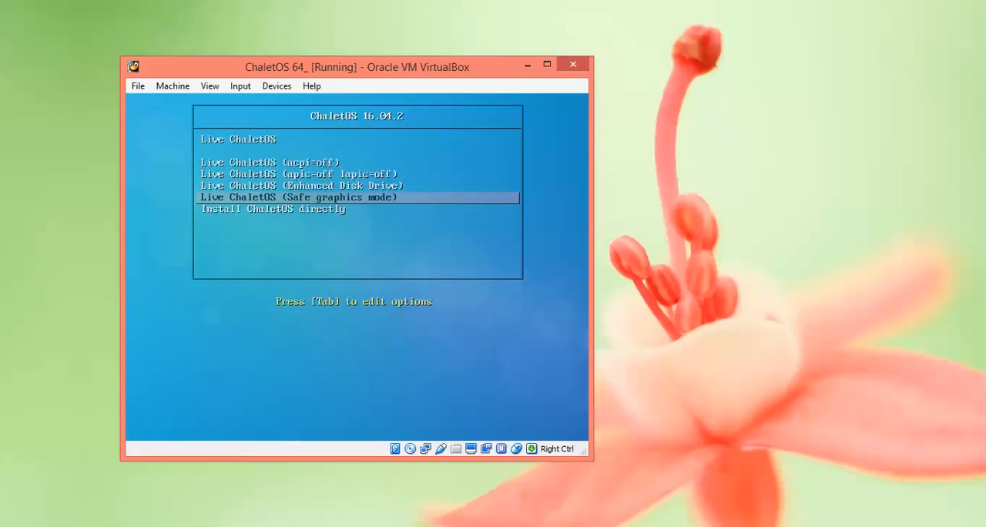
key(Down)
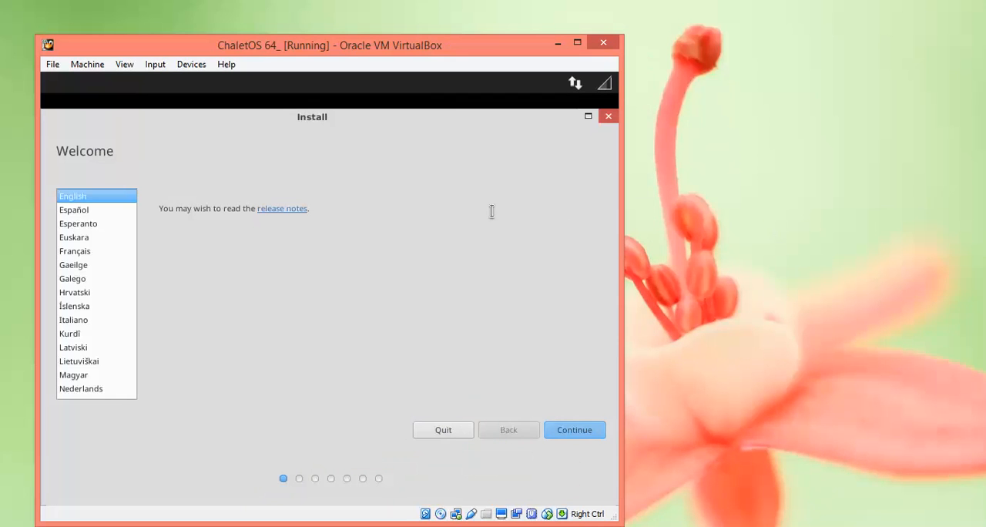
mouse_move(435, 204)
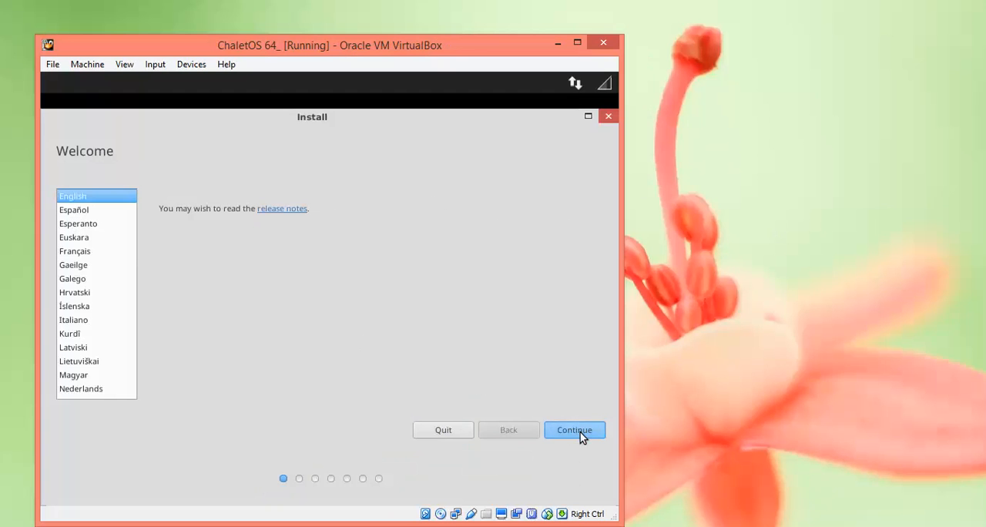
Step: Continue past the English Welcome page to 'Preparing to install ChaletOS'
click(573, 430)
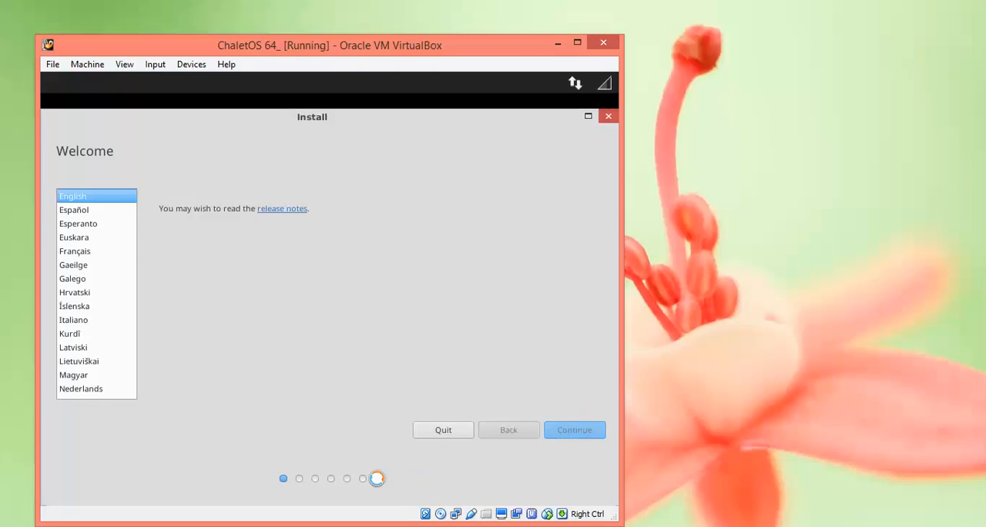
click(573, 430)
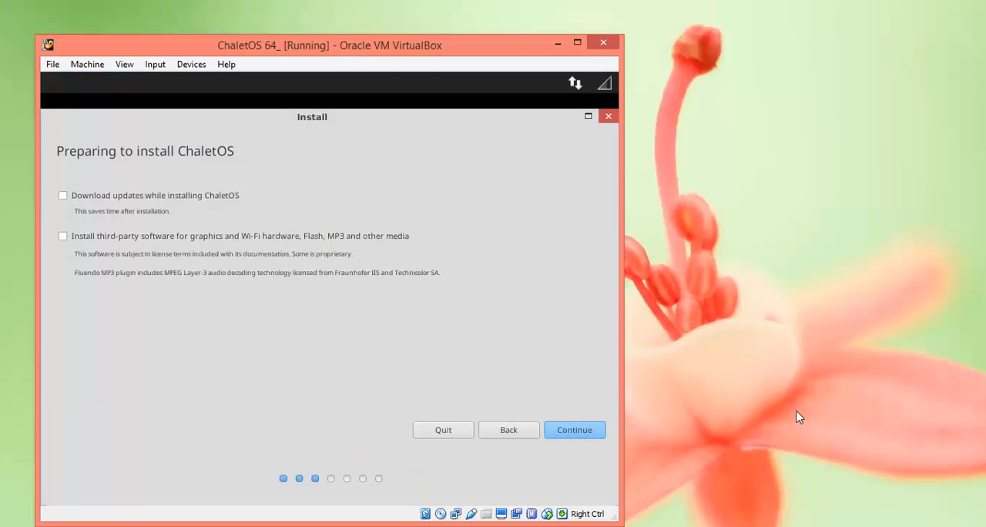
mouse_move(250, 233)
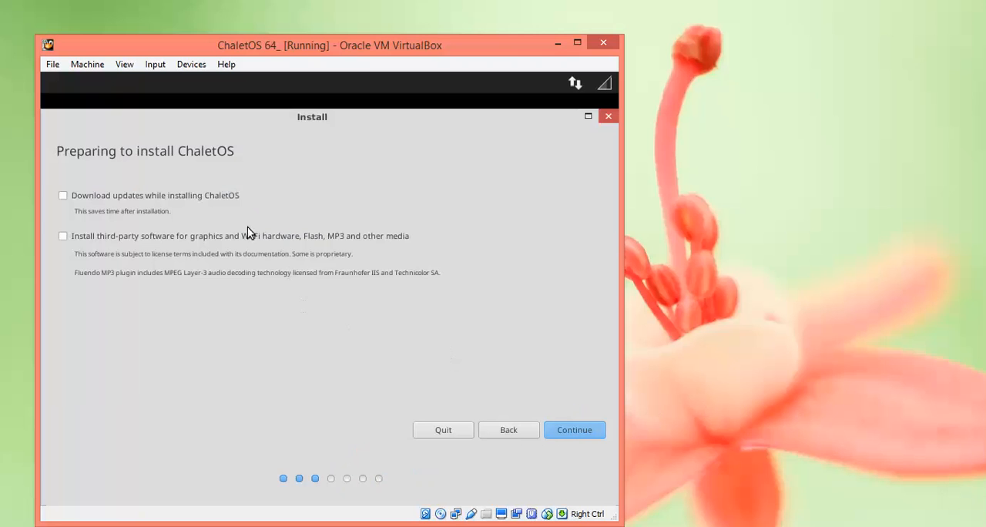
mouse_move(84, 200)
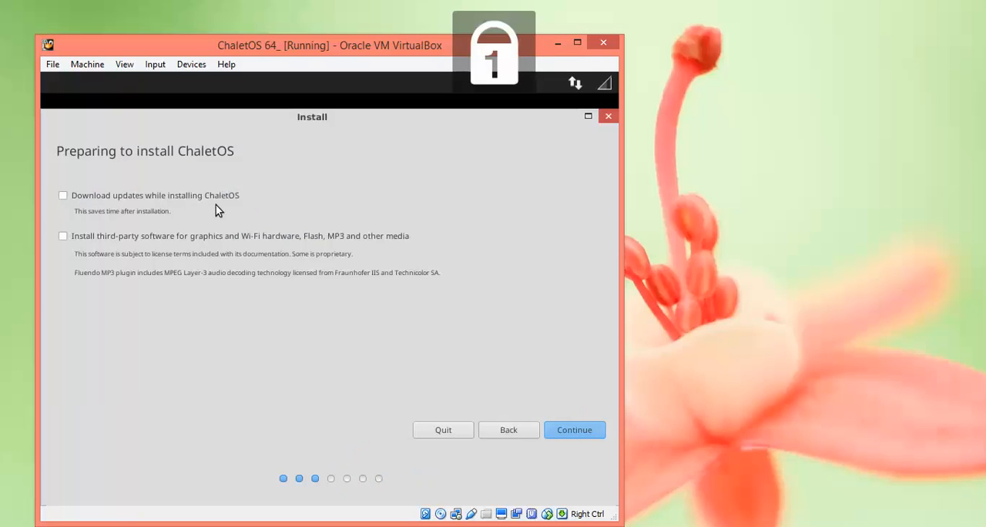
mouse_move(299, 249)
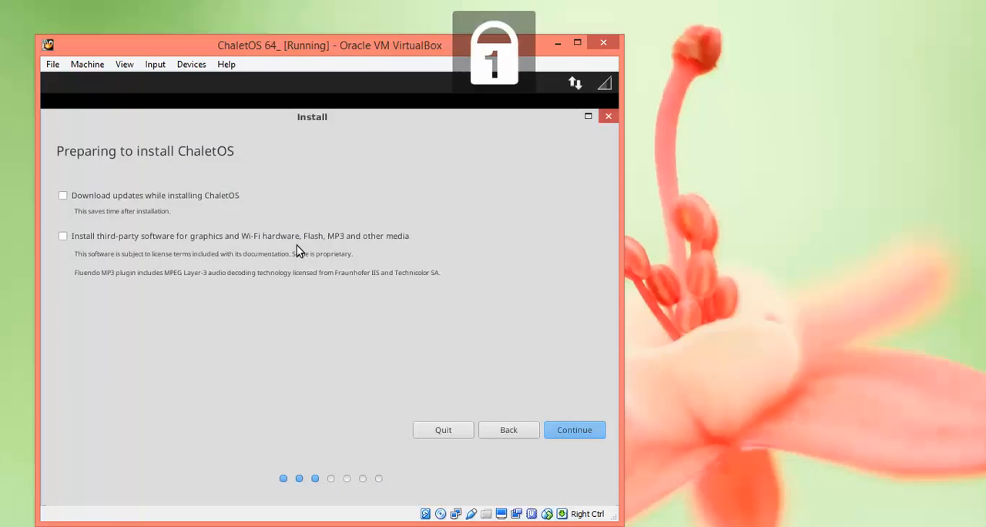
mouse_move(335, 252)
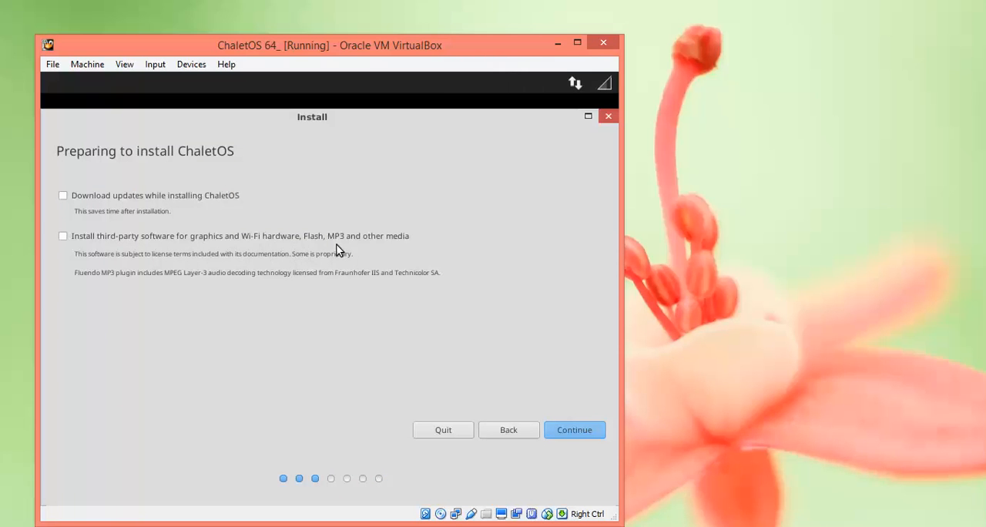
mouse_move(368, 301)
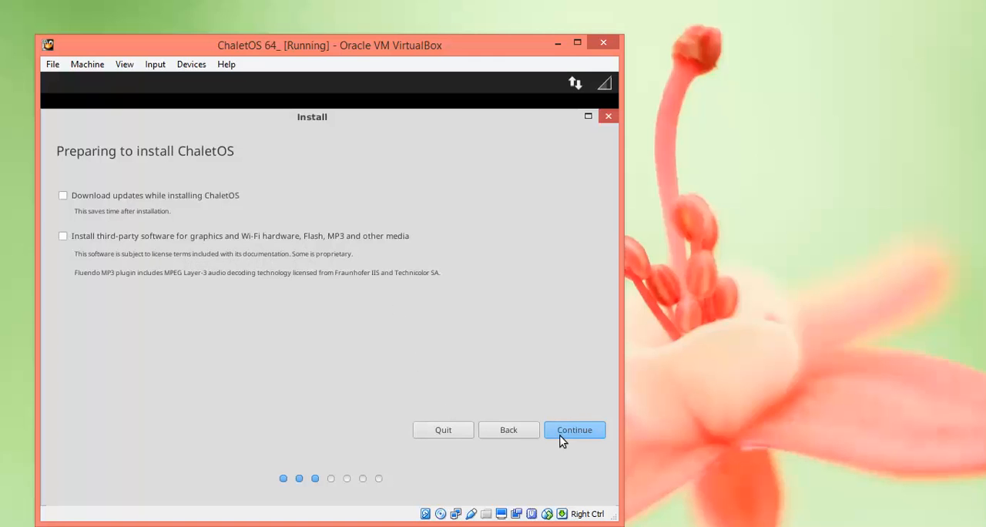
Step: Continue past 'Preparing to install ChaletOS' with updates and third-party software left unticked
click(573, 429)
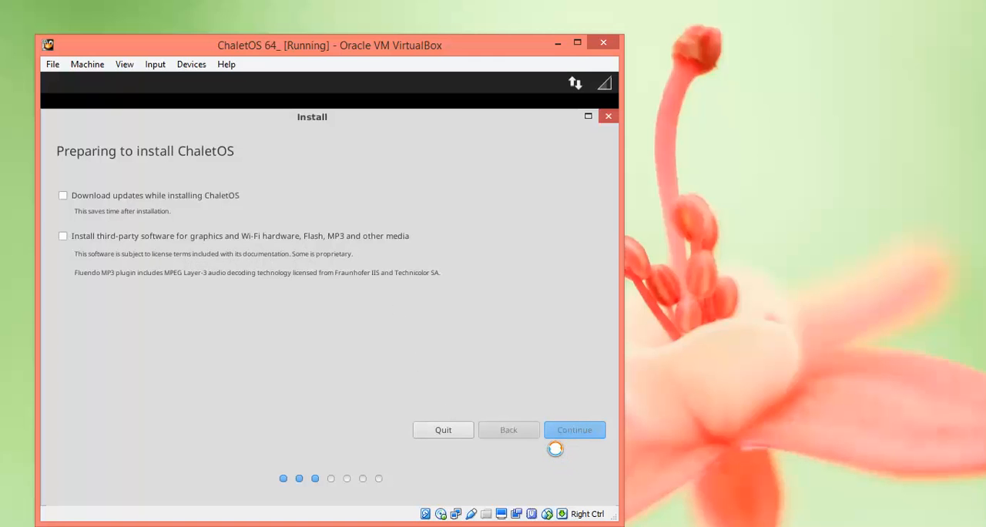
click(573, 428)
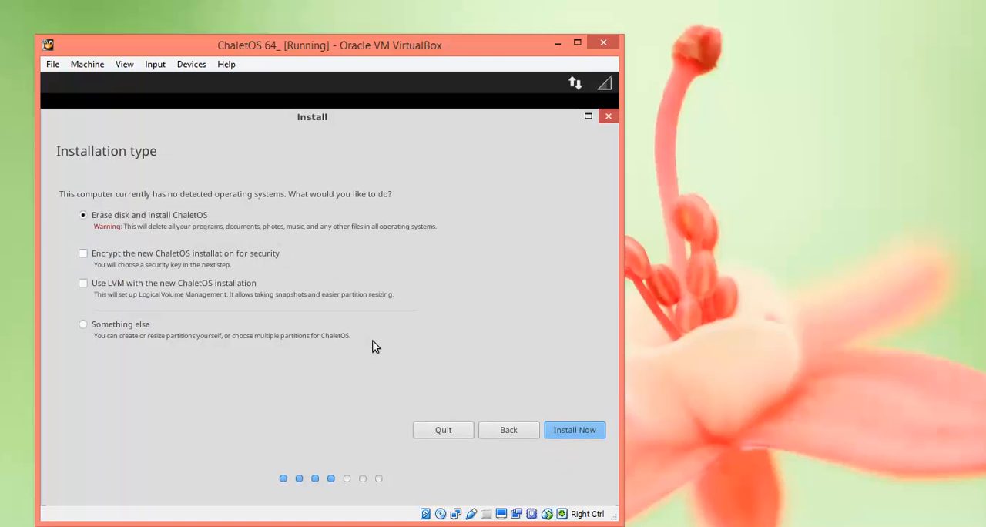
mouse_move(324, 321)
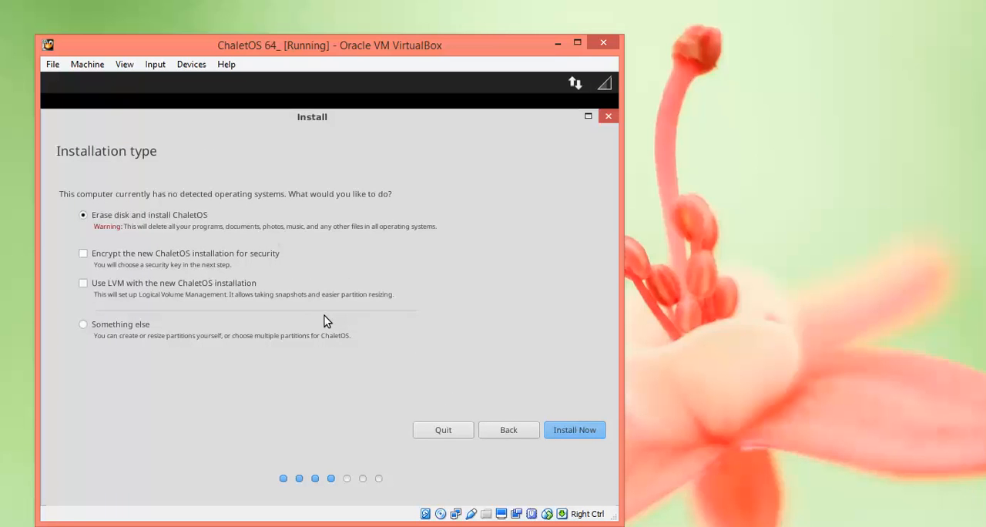
mouse_move(184, 262)
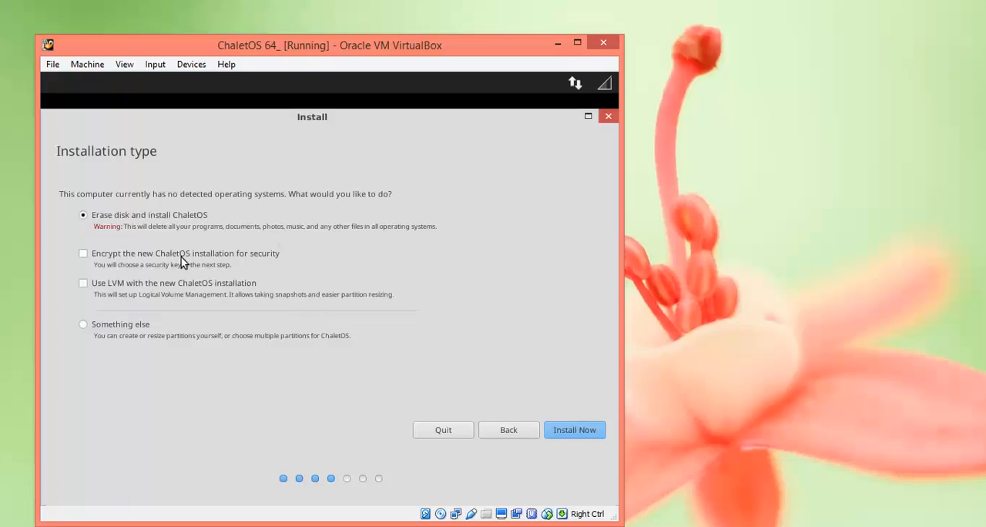
mouse_move(176, 237)
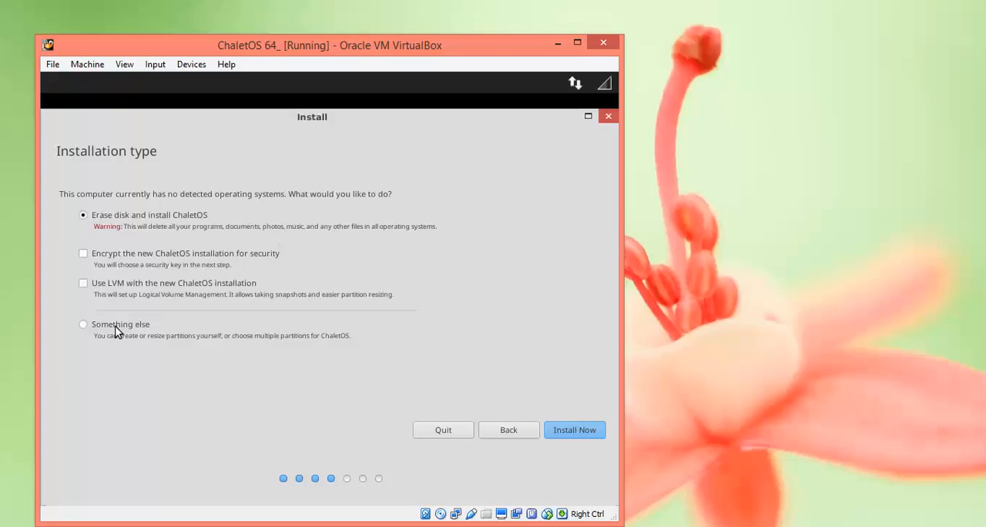
mouse_move(191, 331)
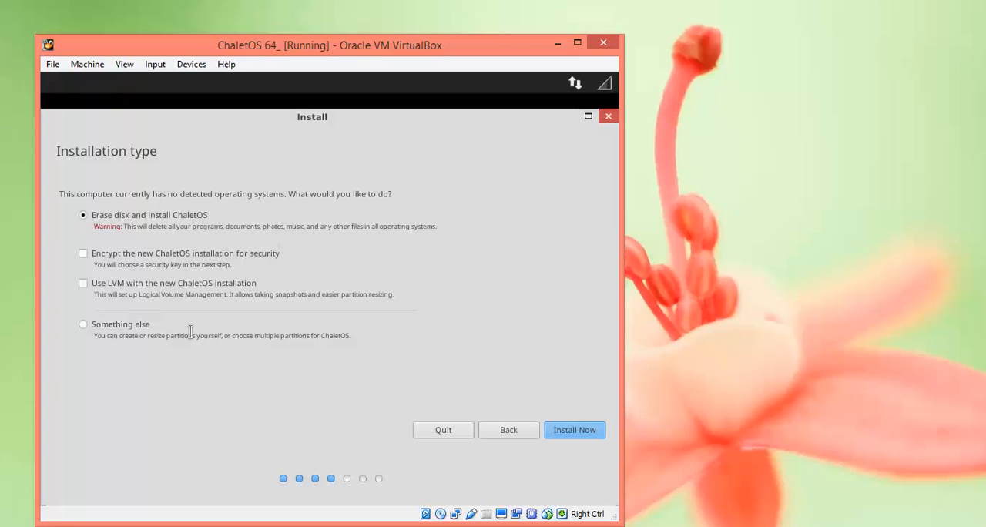
mouse_move(570, 440)
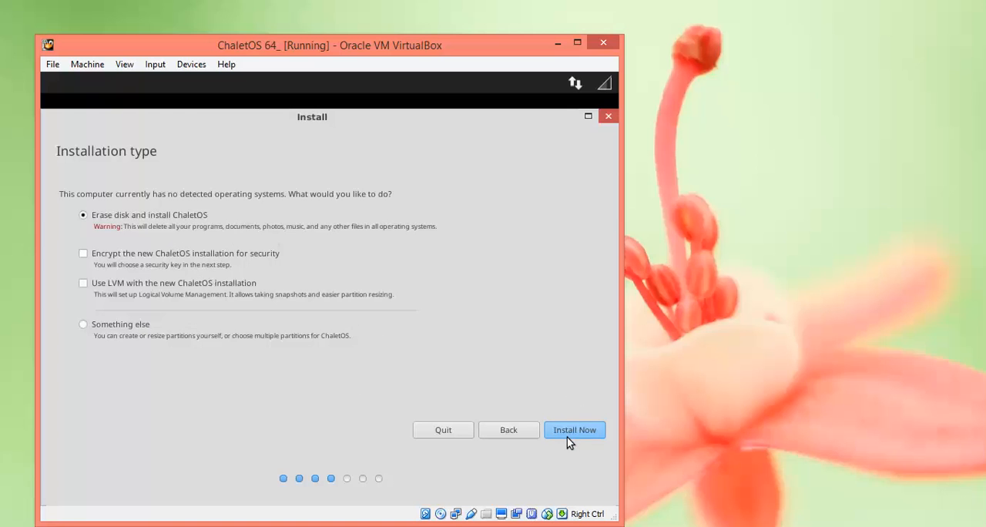
Step: Start the installation with 'Erase disk and install ChaletOS' selected via Install Now
click(575, 428)
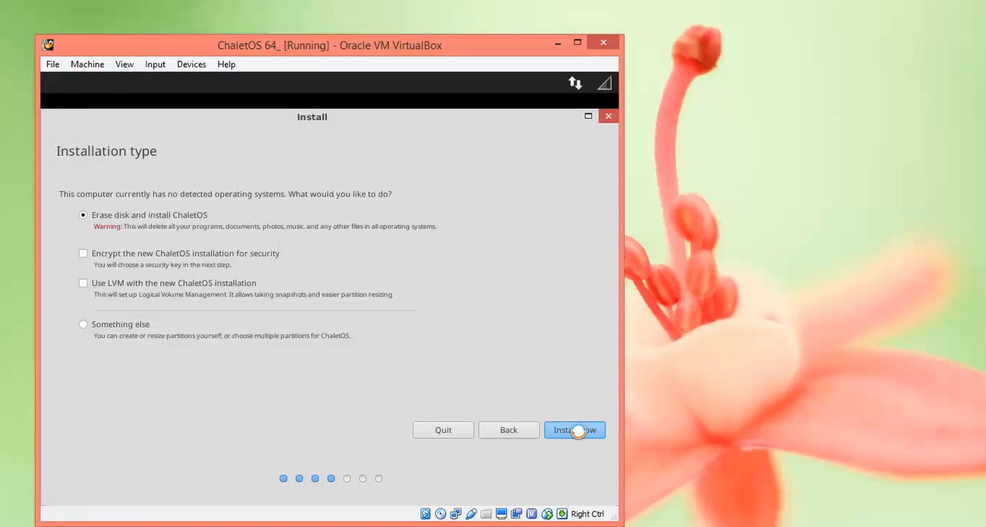
click(575, 428)
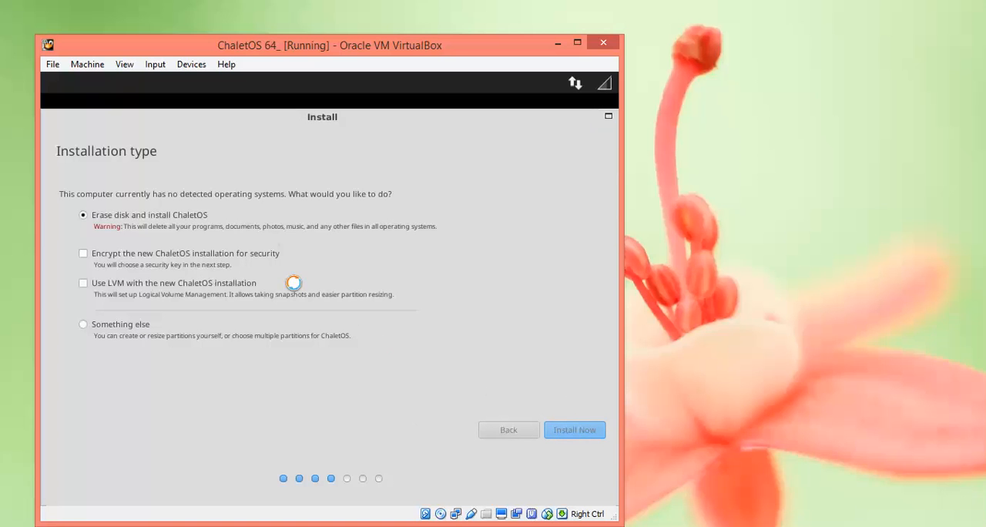
Step: Accept Kolkata on 'Where are you?' and move on to the keyboard layout page
click(573, 429)
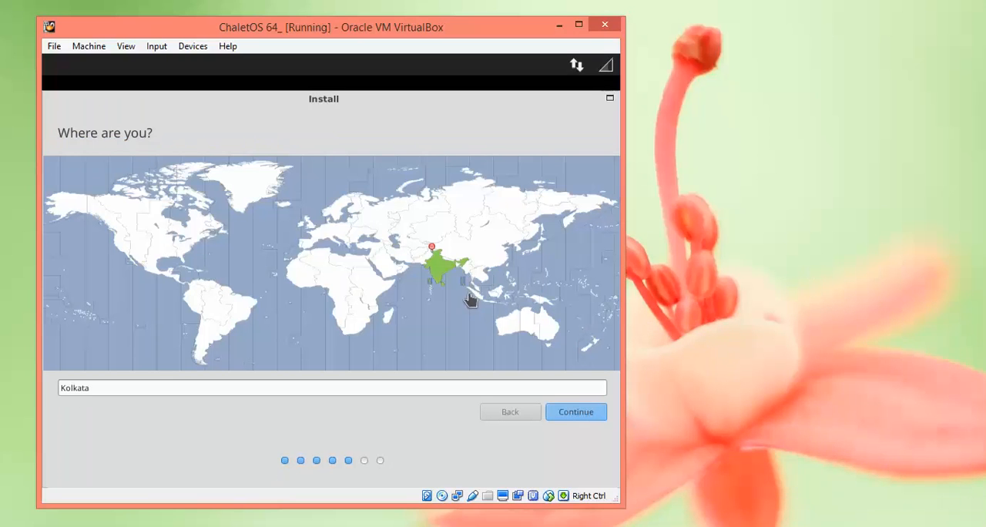
mouse_move(500, 306)
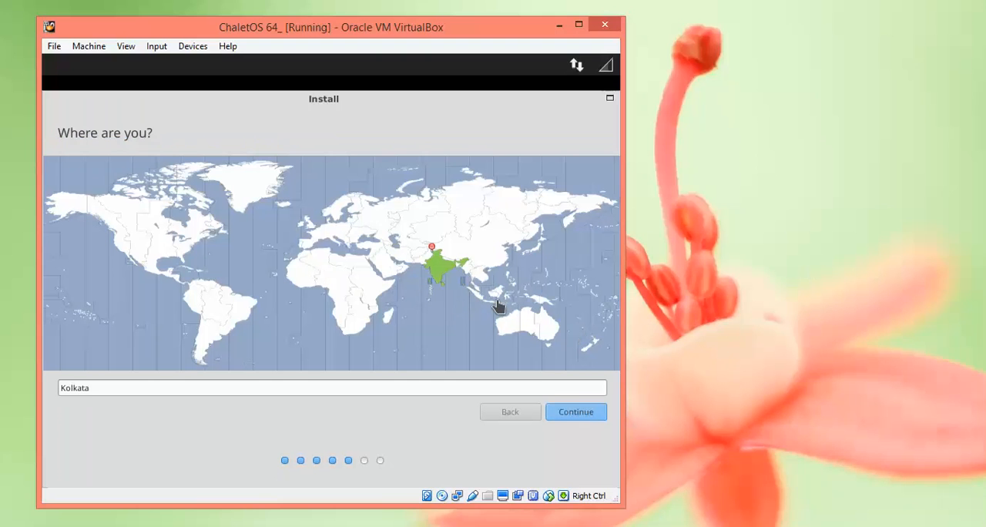
mouse_move(521, 323)
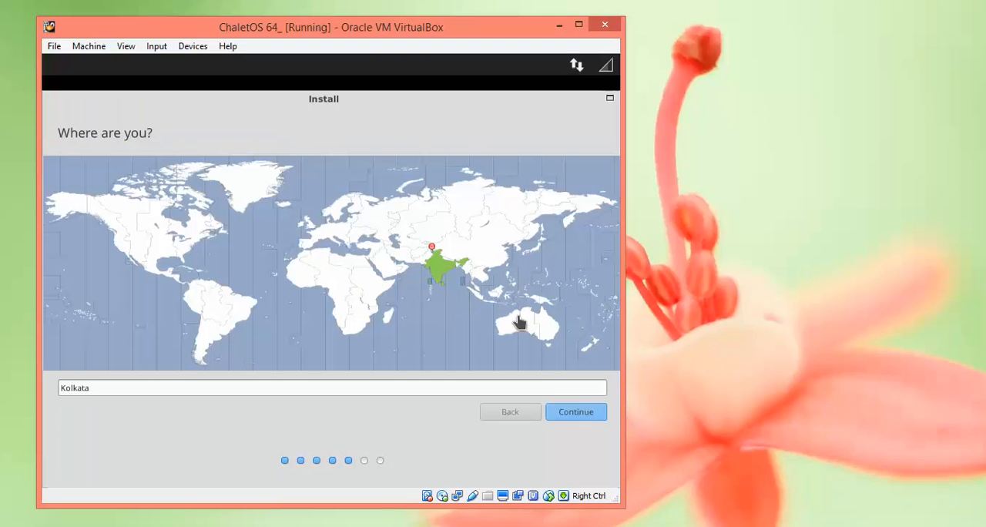
mouse_move(533, 339)
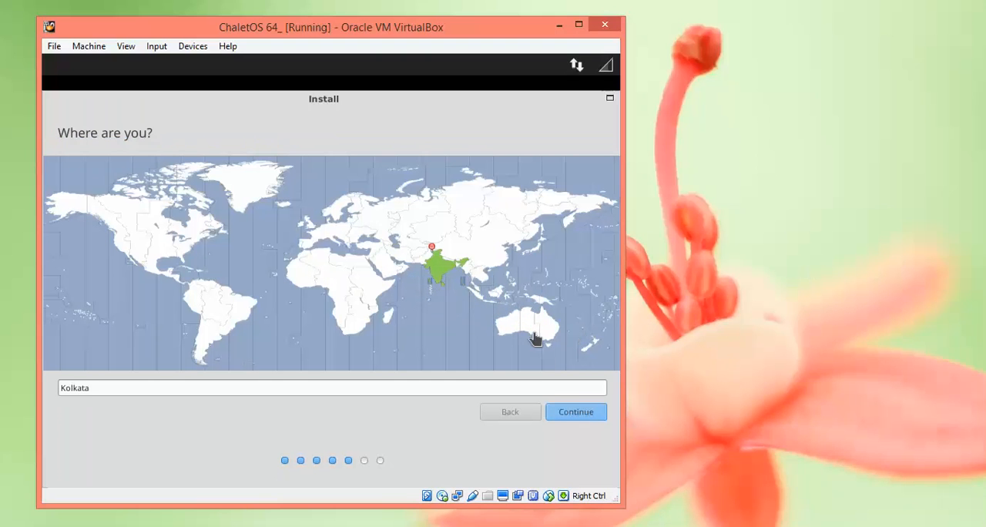
click(576, 412)
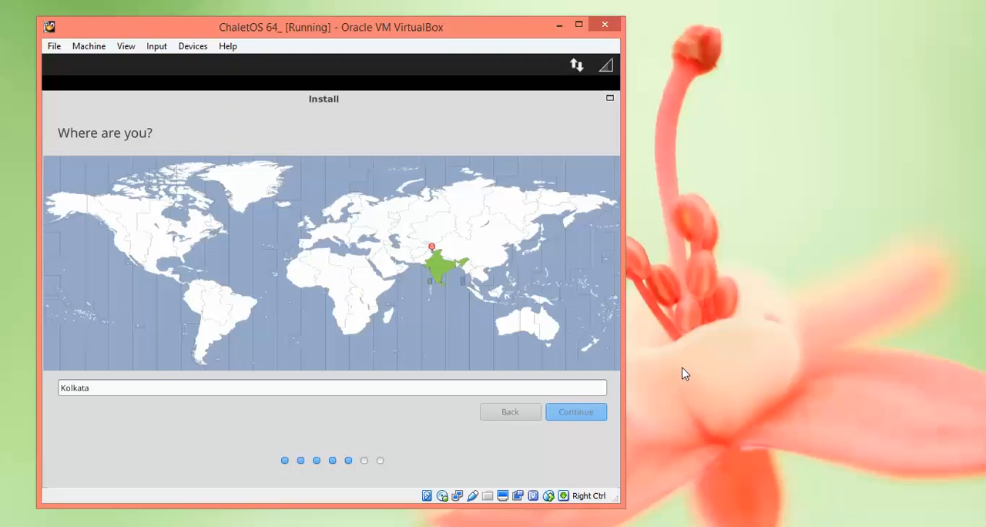
mouse_move(684, 365)
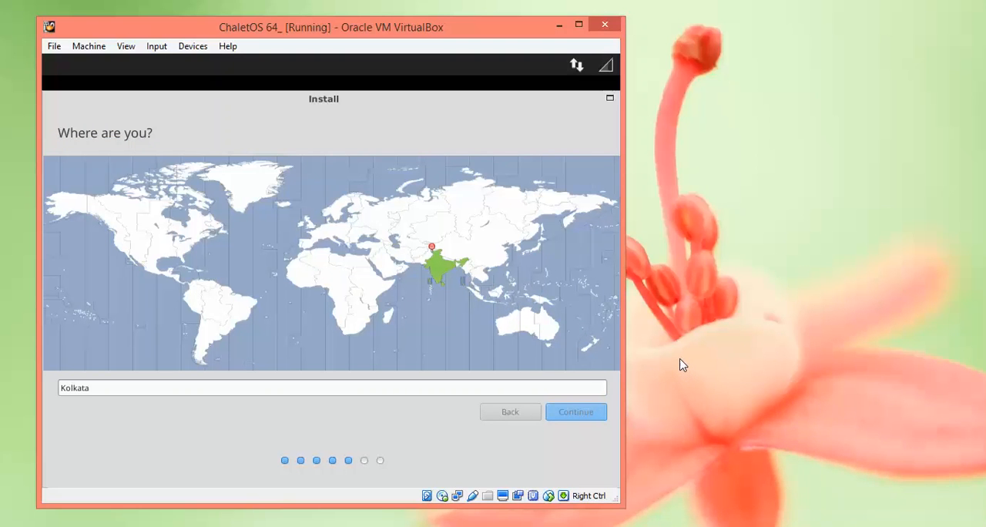
click(576, 412)
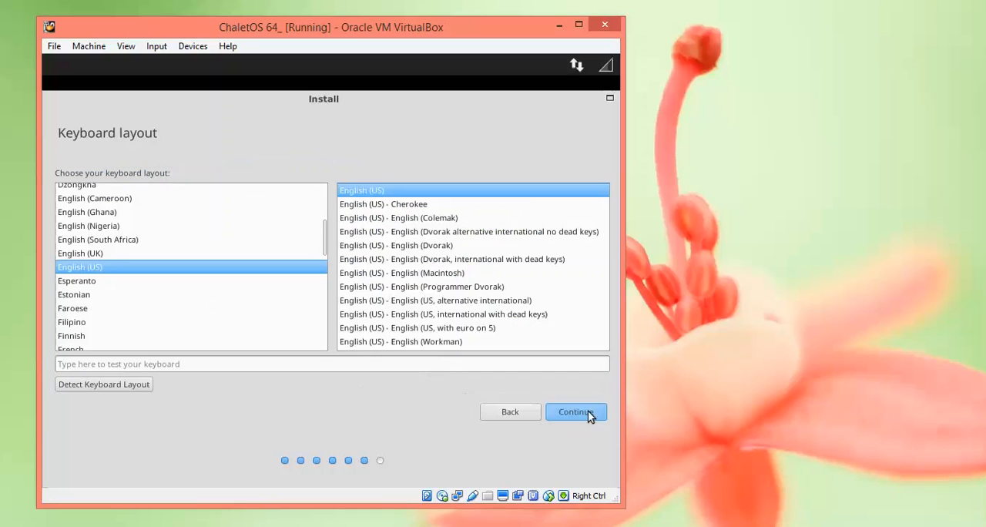
Step: Accept the English (US) keyboard layout and proceed to the 'Who are you?' form
click(576, 411)
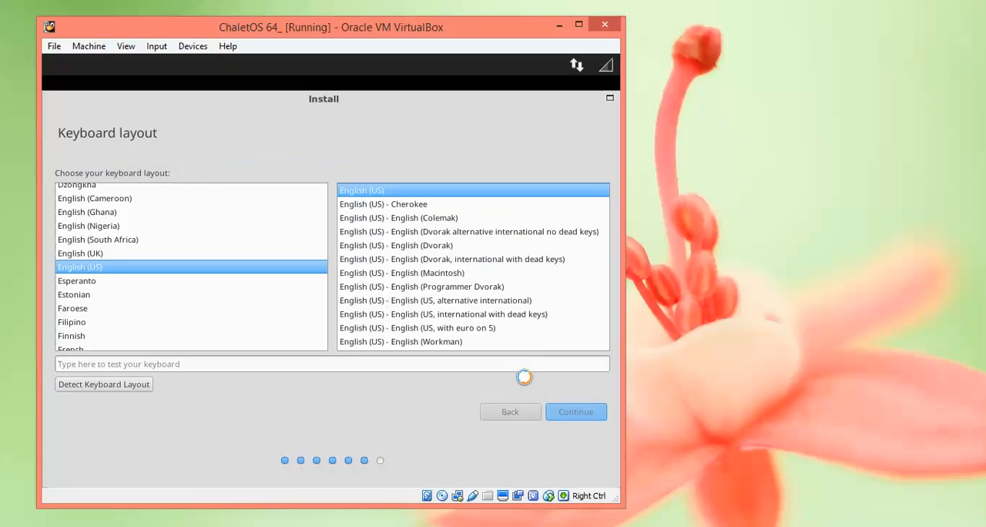
click(576, 411)
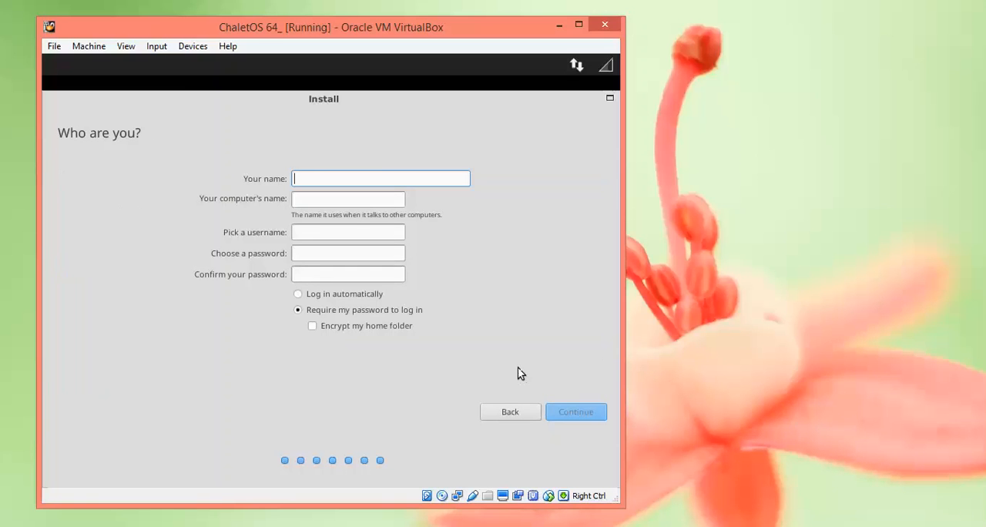
mouse_move(687, 361)
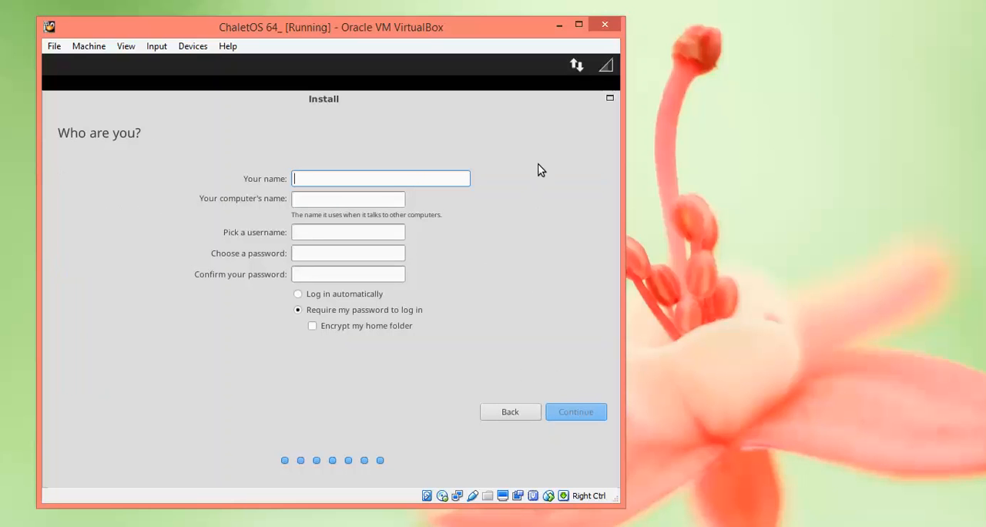
Step: Enter name Cloud Network, computer name itcloudnet and a password, then continue to file copying
text(Cloud)
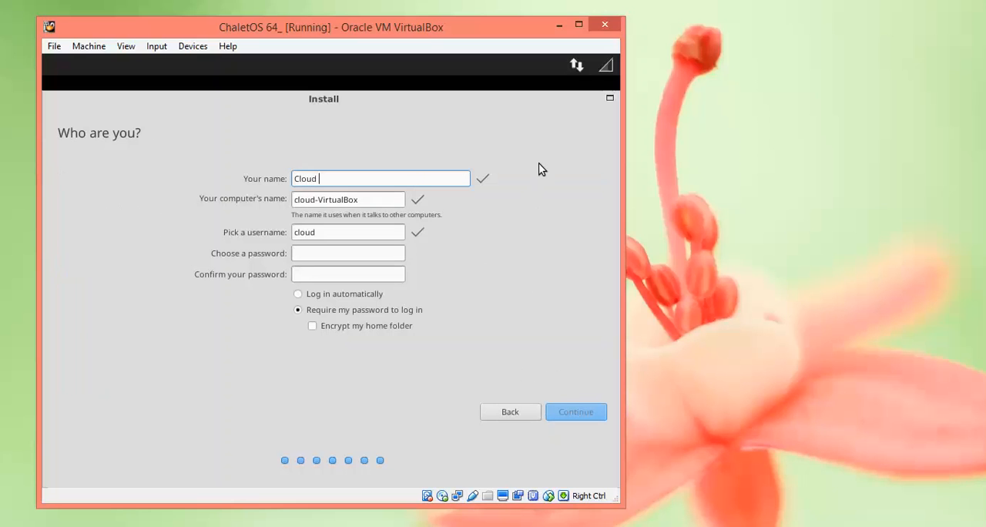
text(Network)
click(348, 198)
text(itcloudnet)
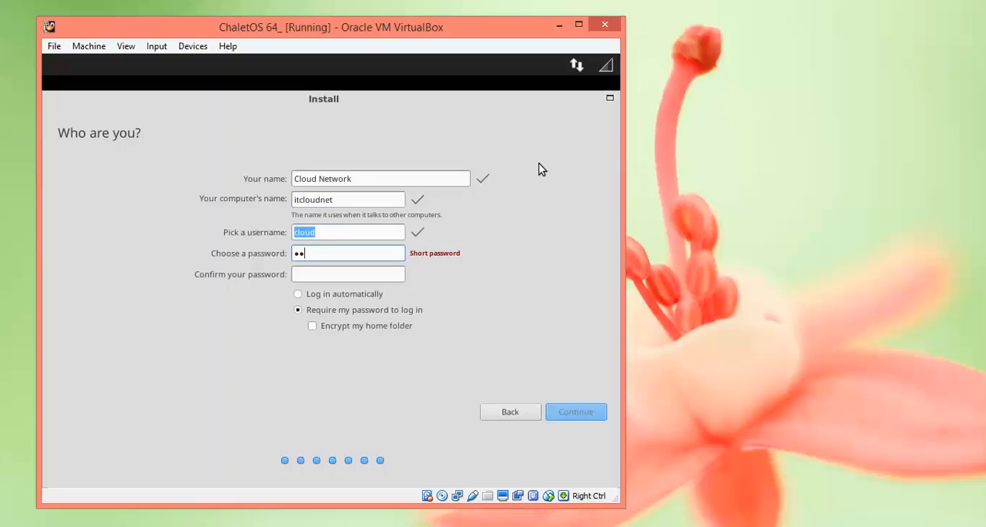
text(•)
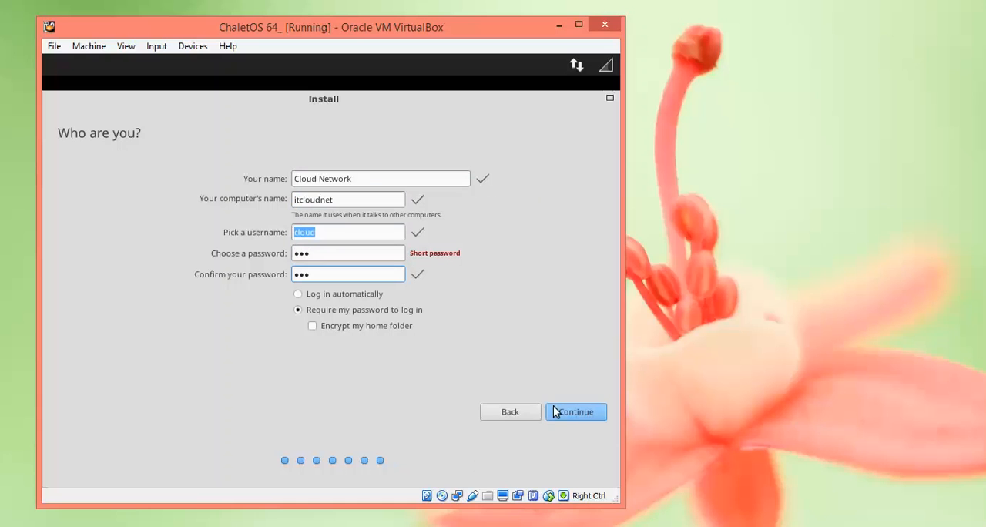
click(576, 412)
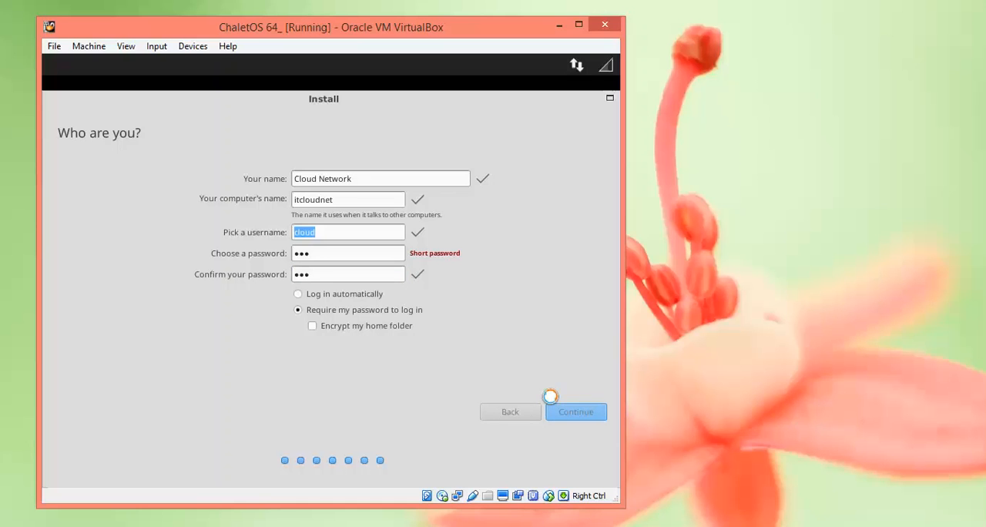
click(576, 412)
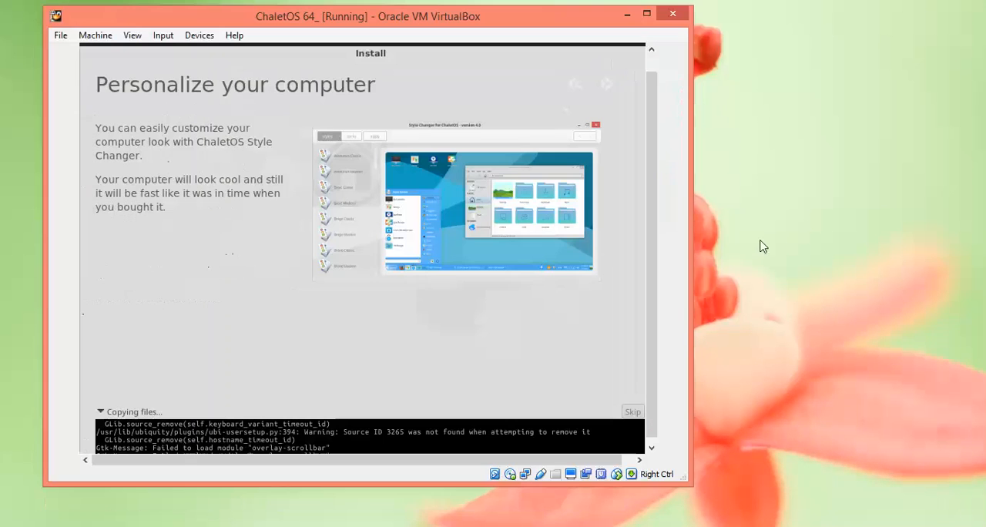
Step: Wait through the Personalize your computer slideshow while ChaletOS copies files
click(605, 83)
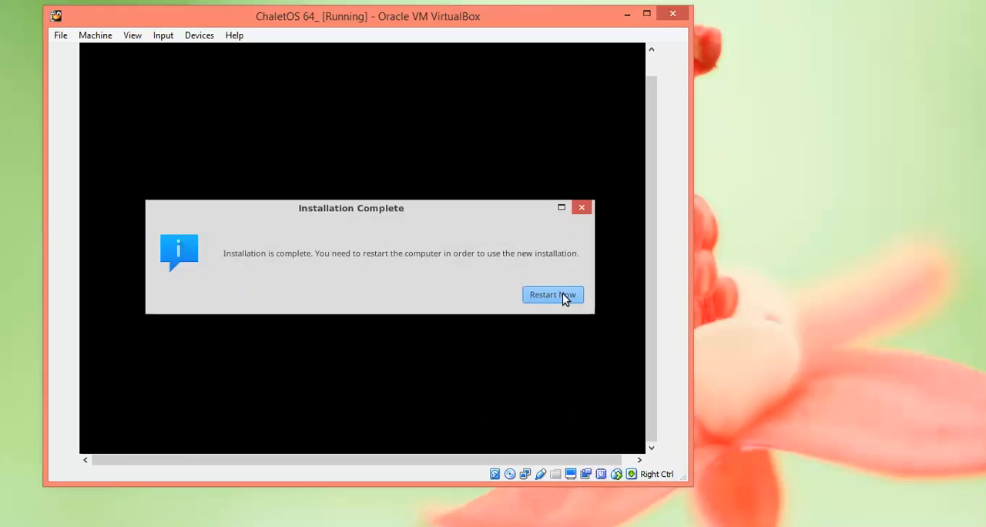
mouse_move(867, 270)
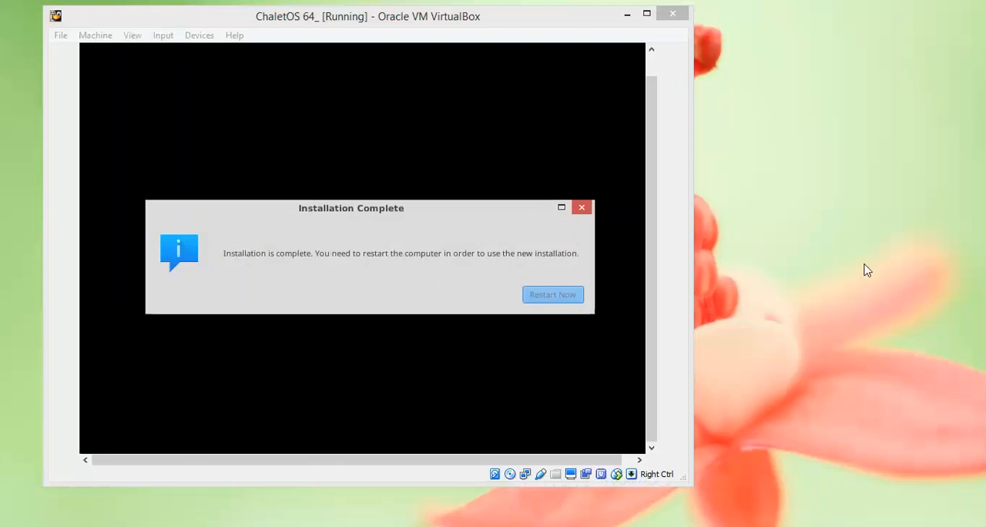
Step: Restart after Installation Complete, then close the VM window choosing Power off the machine
click(552, 295)
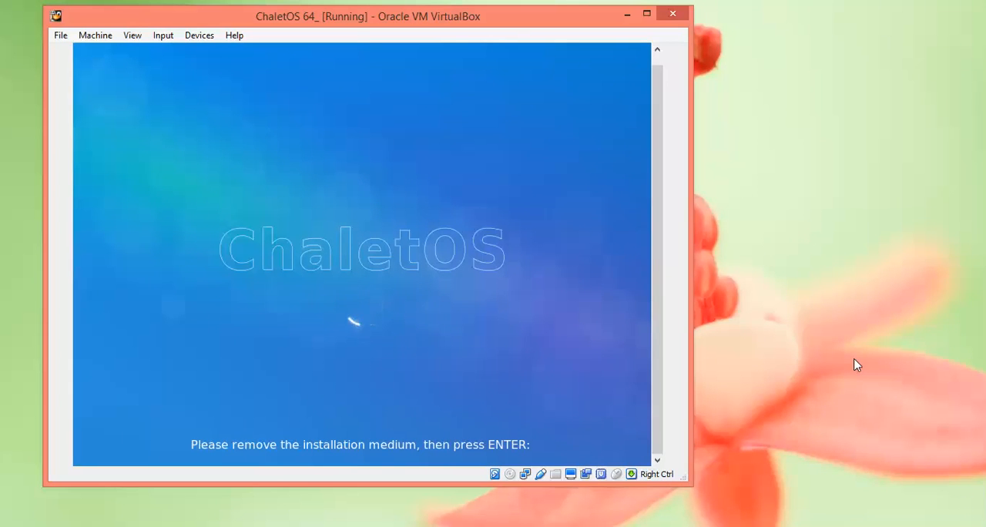
mouse_move(499, 477)
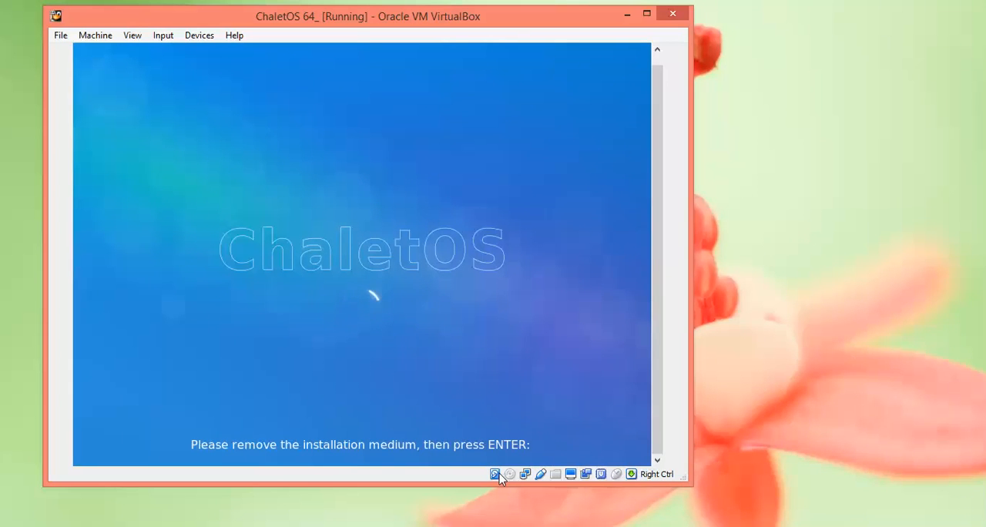
mouse_move(770, 216)
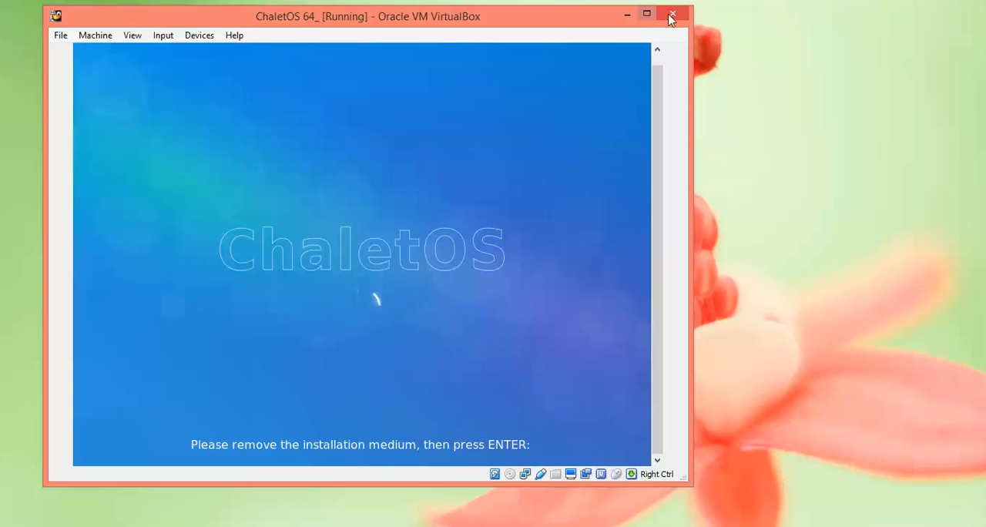
click(672, 15)
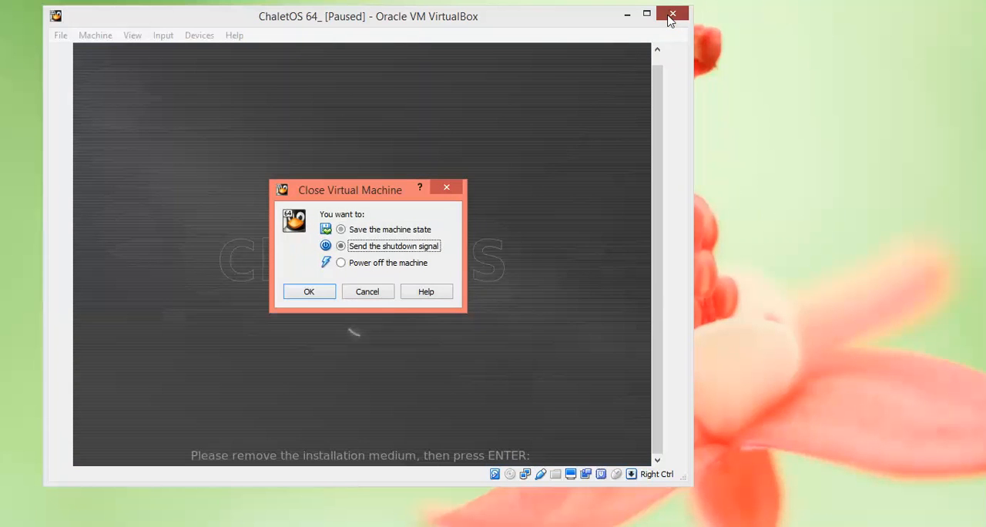
click(308, 292)
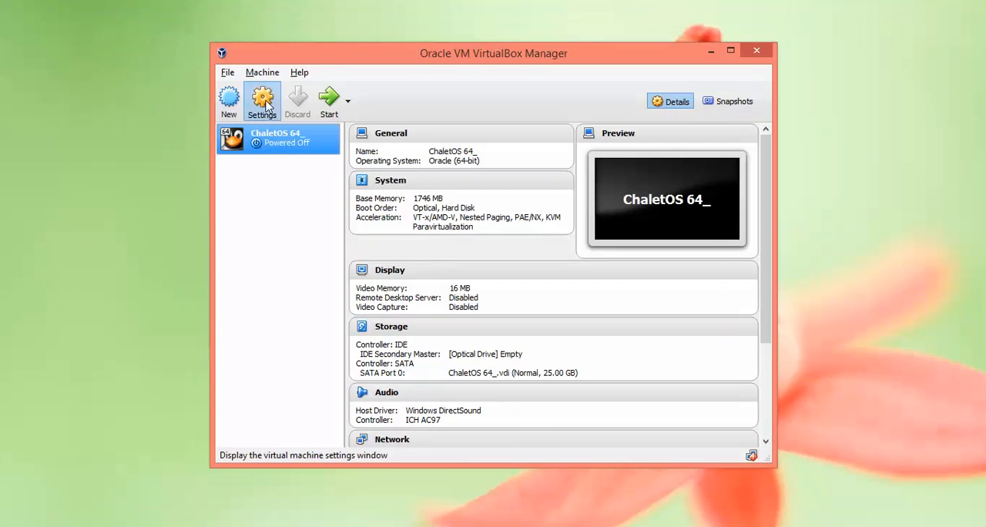
Step: Remove Optical from ChaletOS 64_'s boot order in Settings > System, save, and start the VM
click(262, 102)
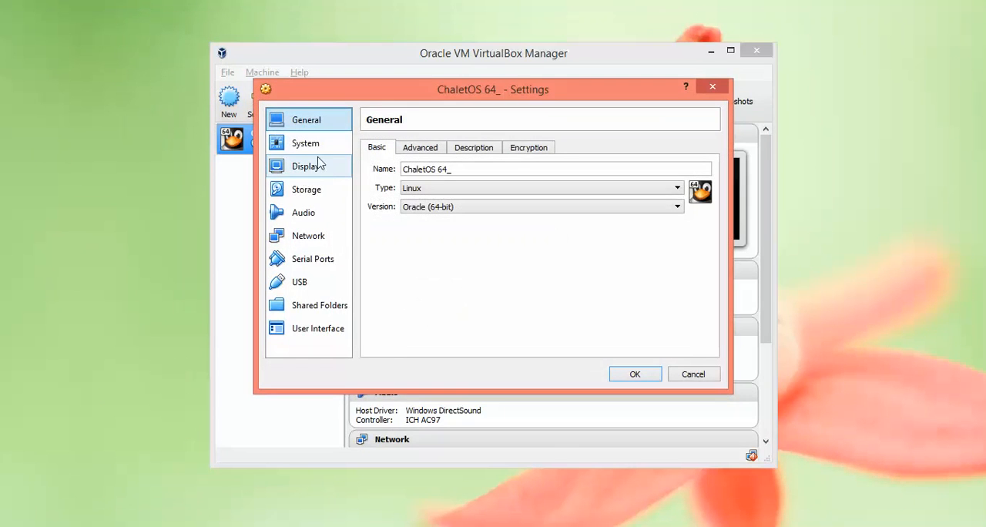
click(305, 143)
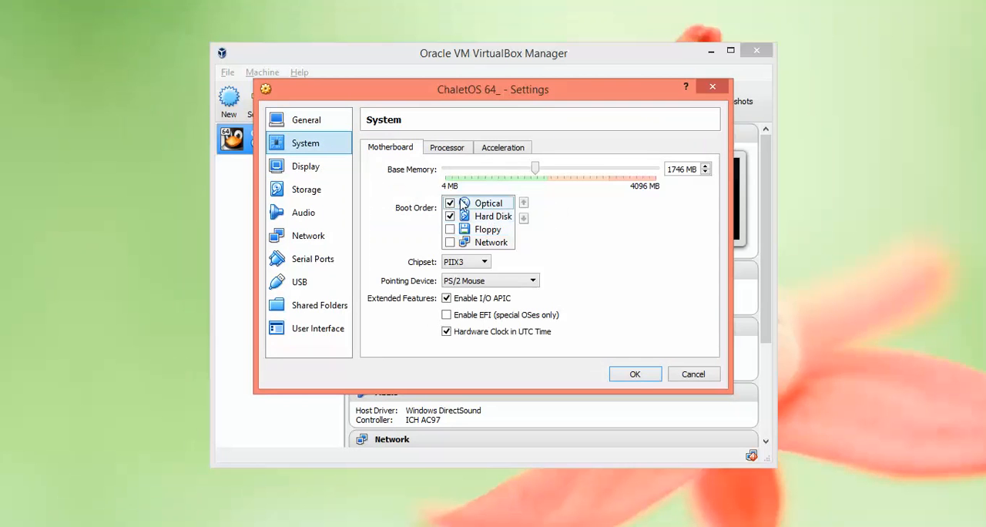
click(450, 203)
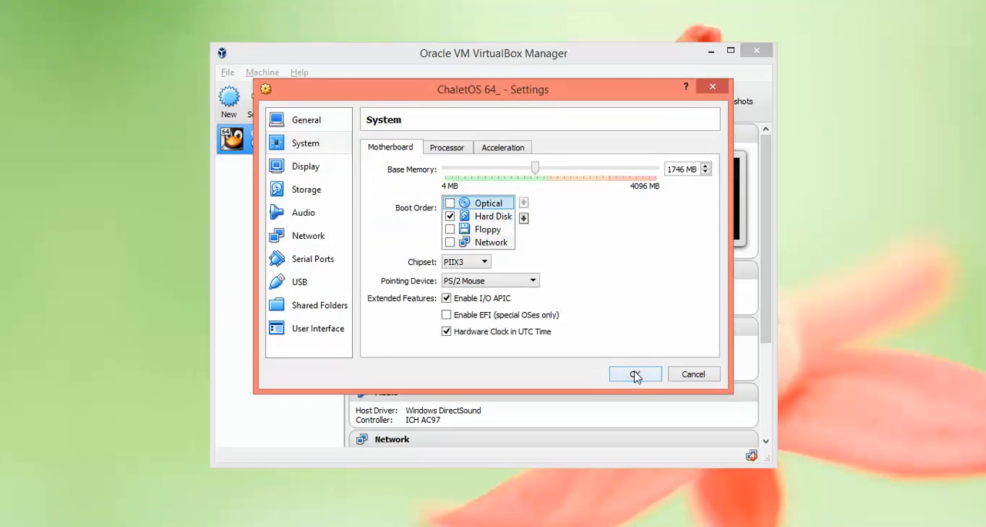
click(635, 372)
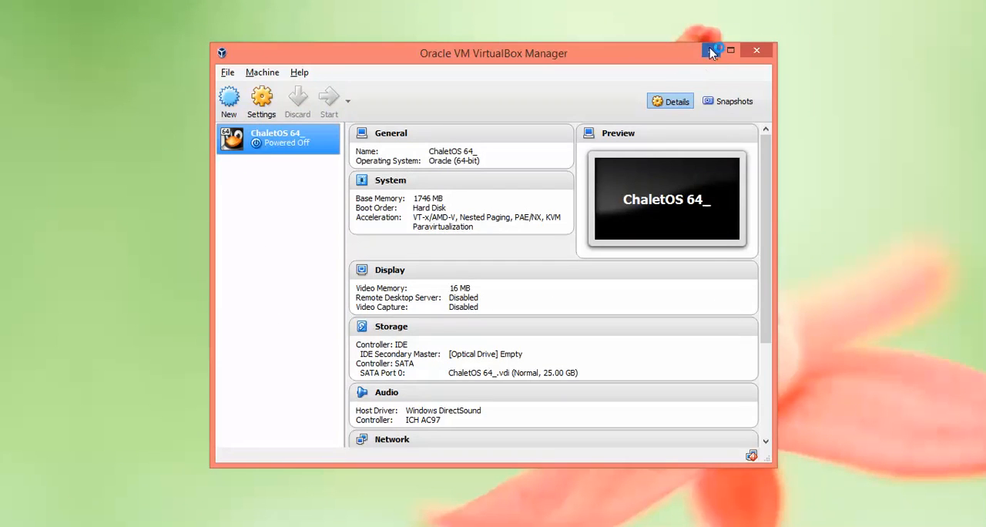
click(329, 99)
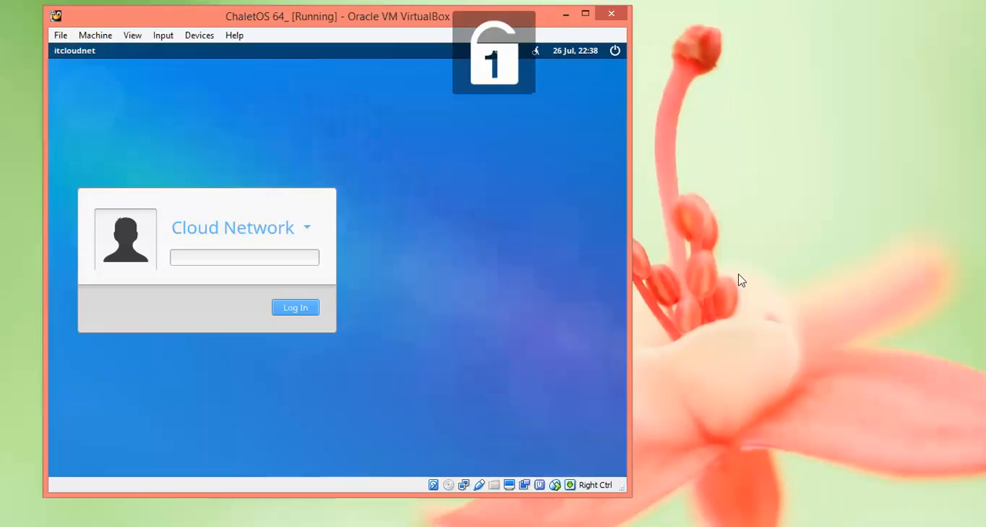
Step: Log in as Cloud Network, dismiss the language support notice, and toggle the ChaletOS application menu
click(243, 257)
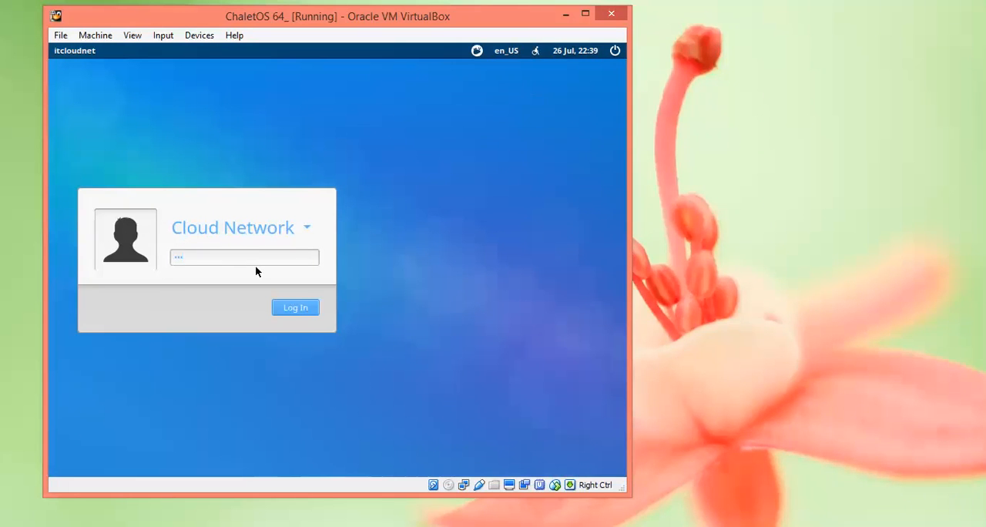
click(296, 306)
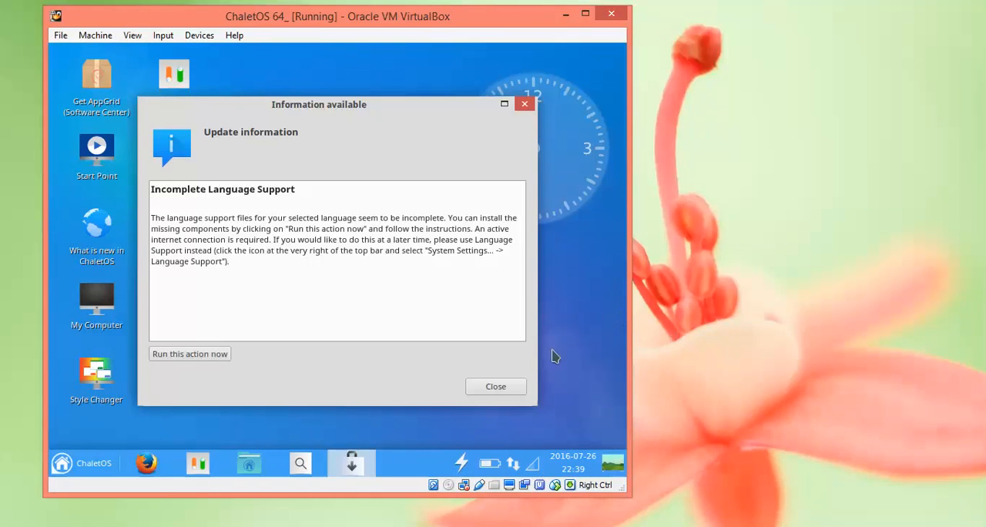
click(496, 385)
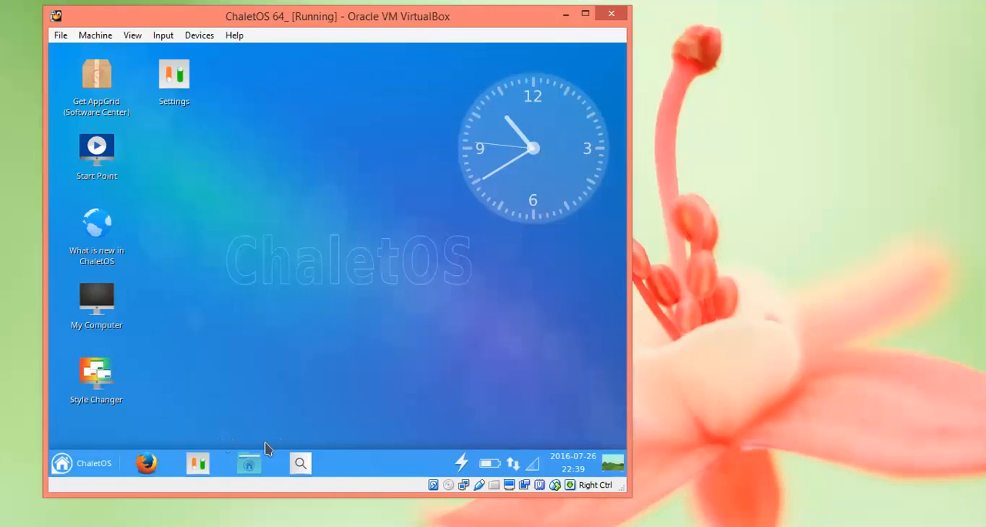
click(80, 462)
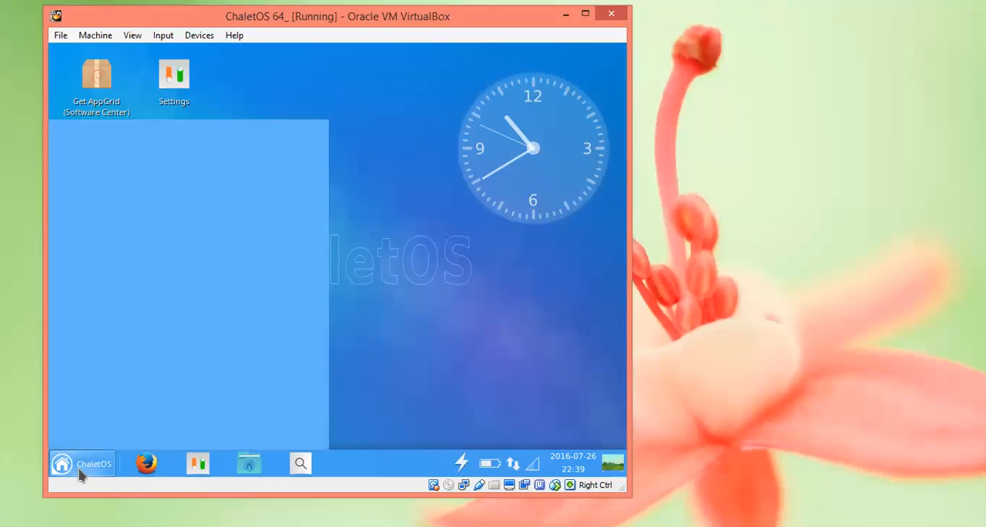
click(80, 462)
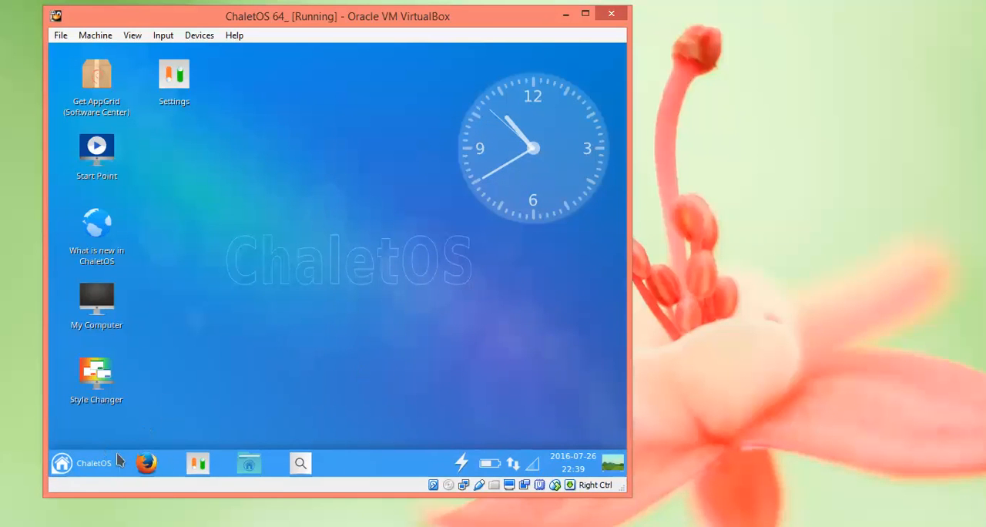
mouse_move(197, 414)
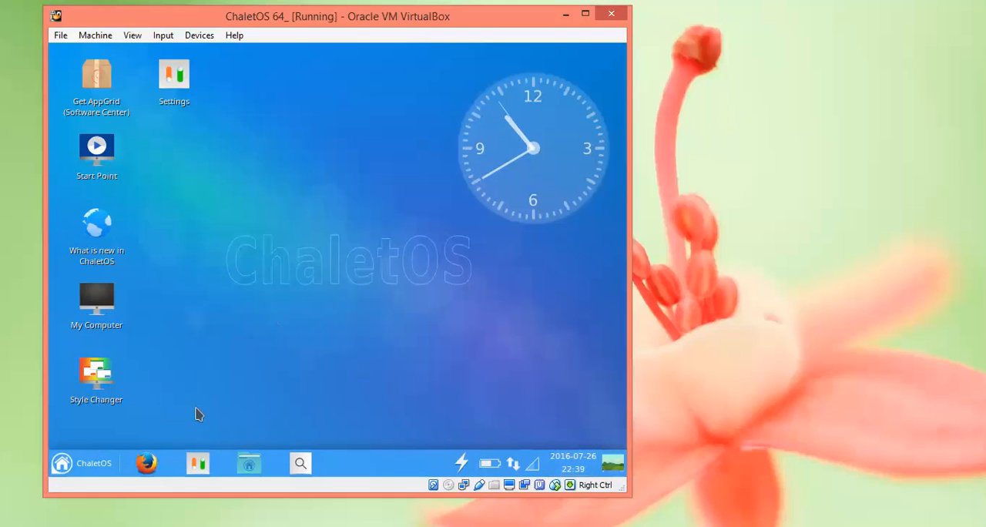
click(80, 463)
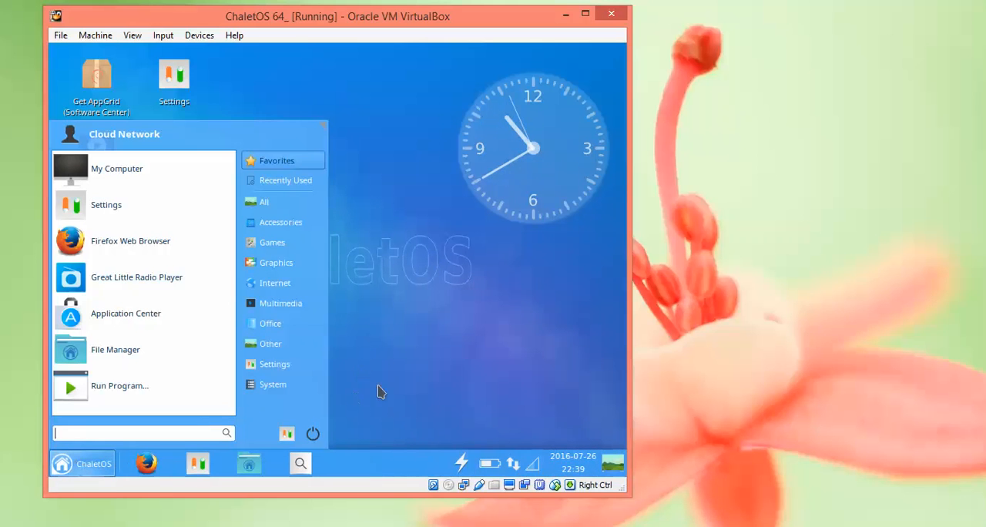
mouse_move(357, 393)
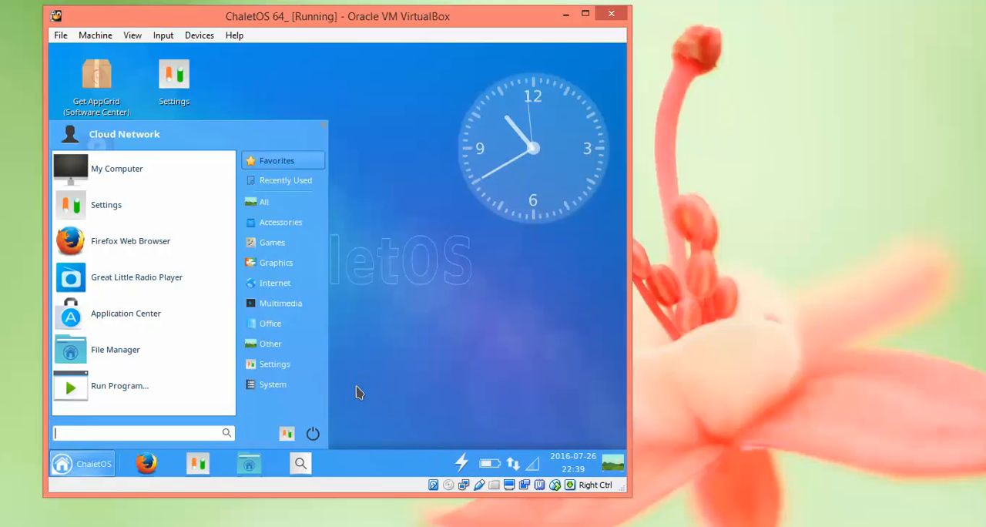
mouse_move(420, 395)
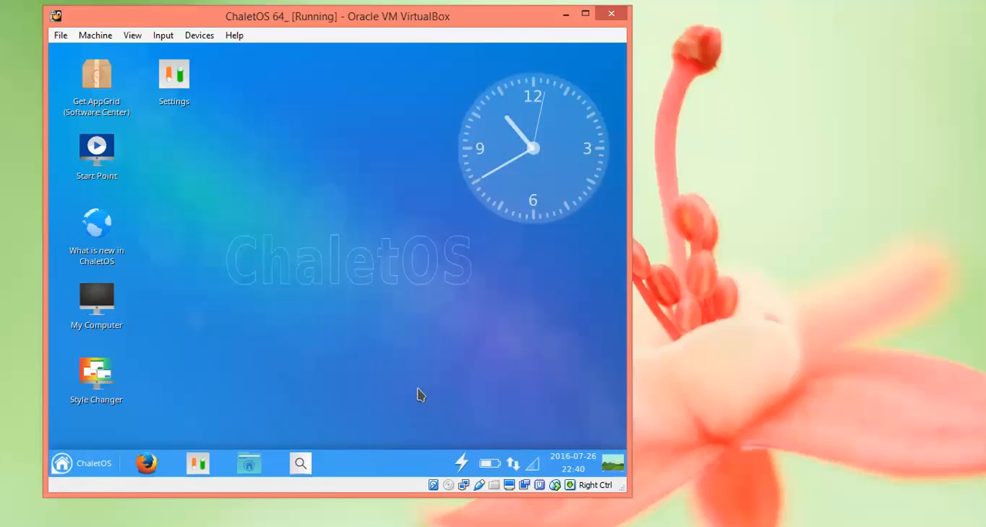
mouse_move(450, 329)
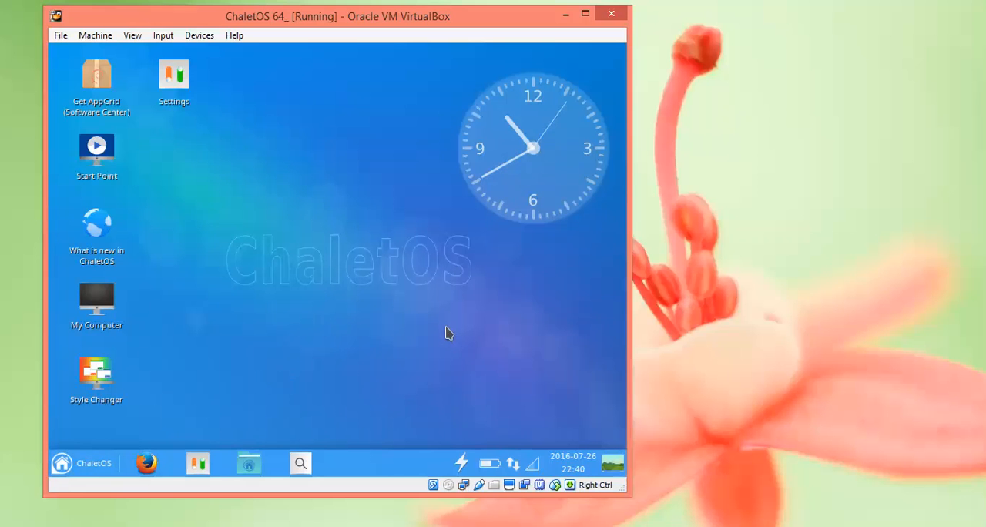
mouse_move(602, 314)
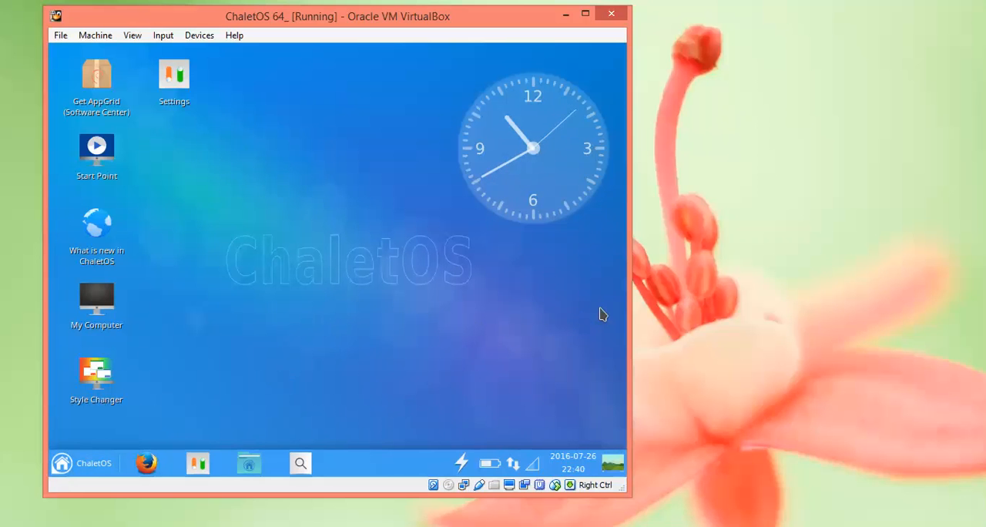
mouse_move(630, 188)
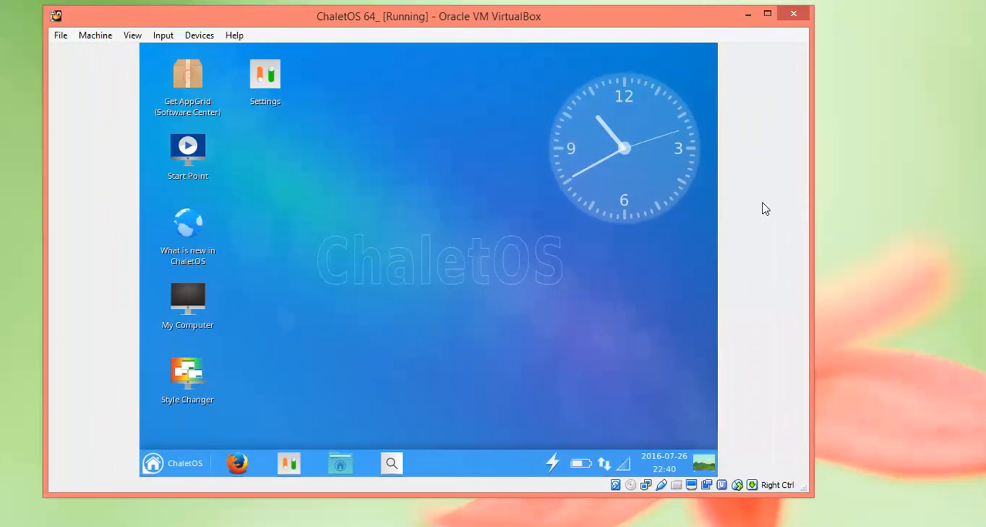
mouse_move(336, 351)
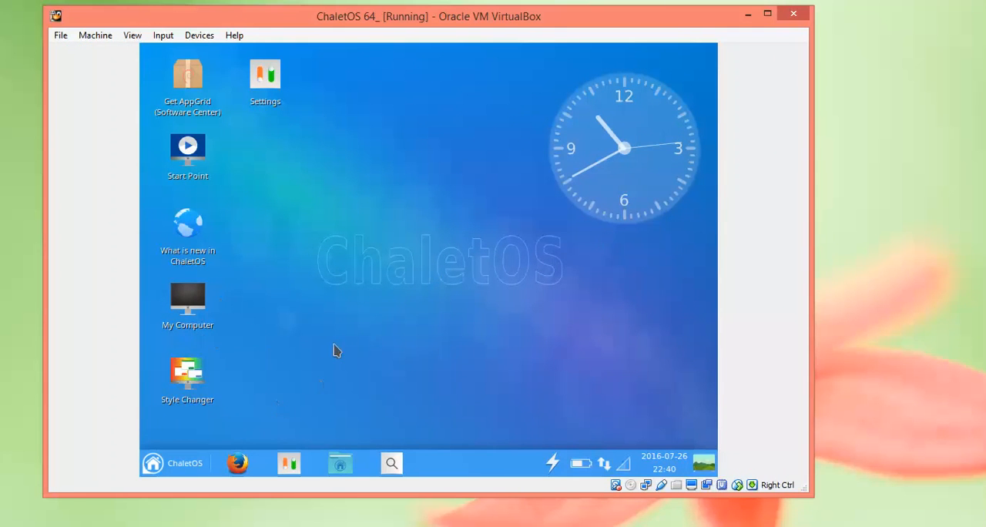
Step: Bring up the VM's Devices menu to insert the Guest Additions CD image
click(199, 34)
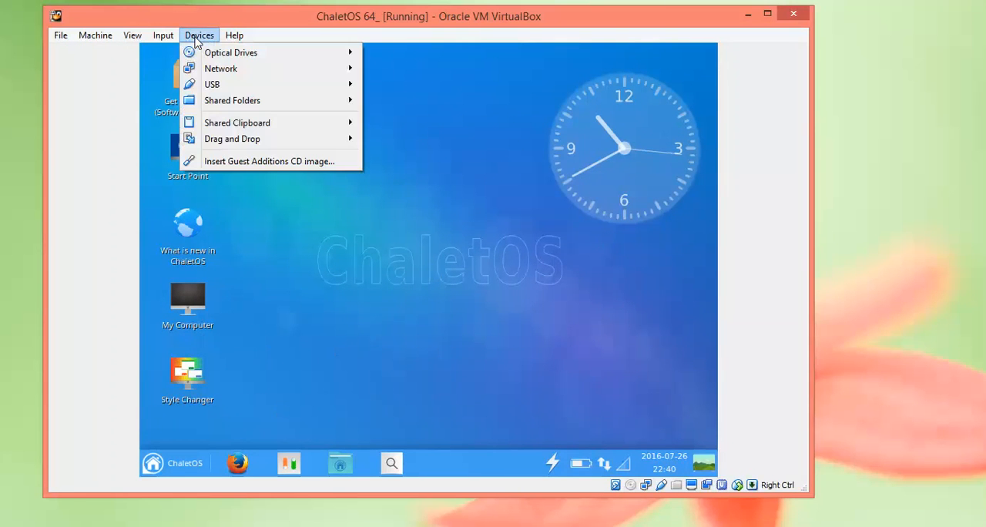
mouse_move(259, 182)
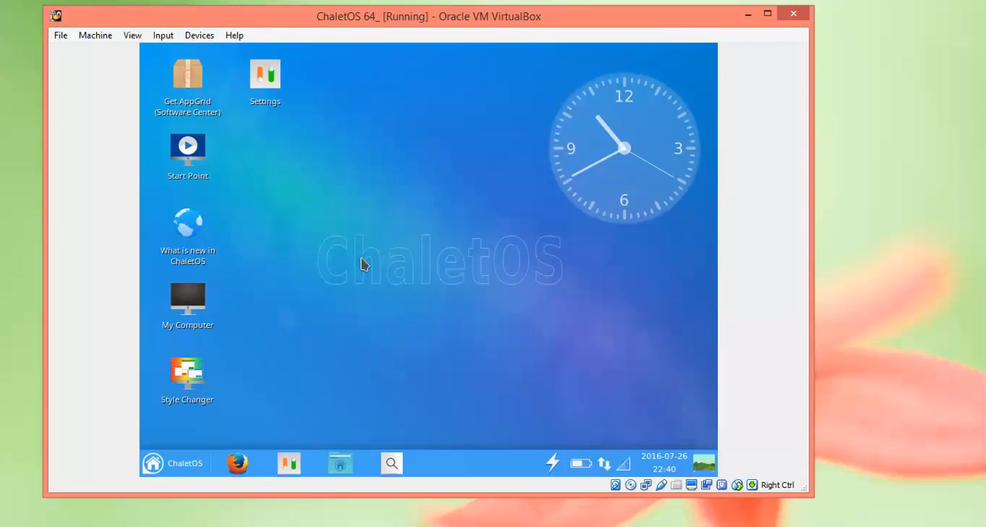
mouse_move(379, 261)
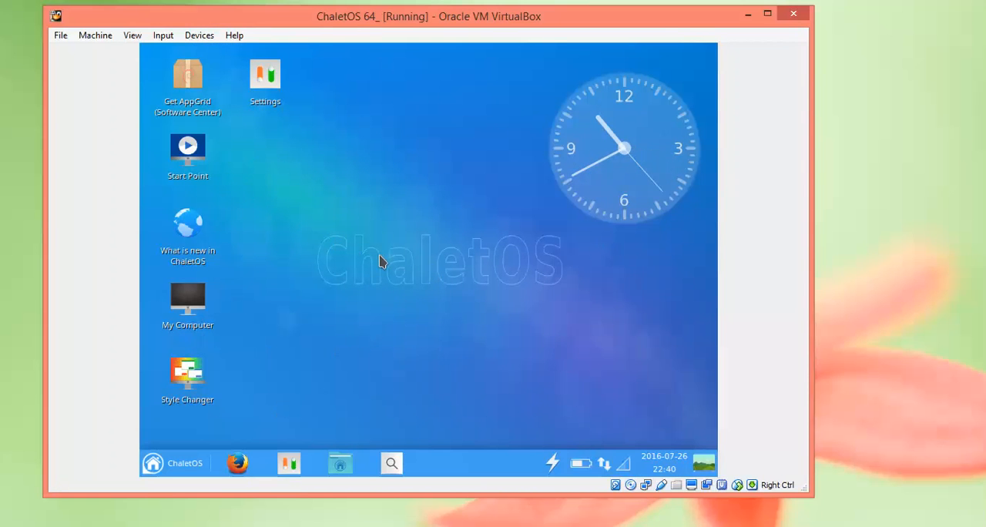
mouse_move(453, 299)
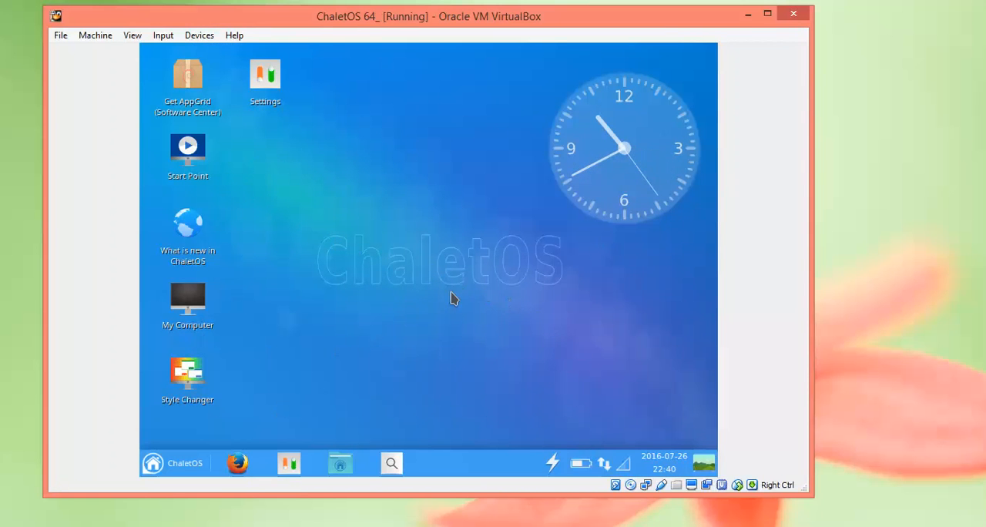
mouse_move(366, 269)
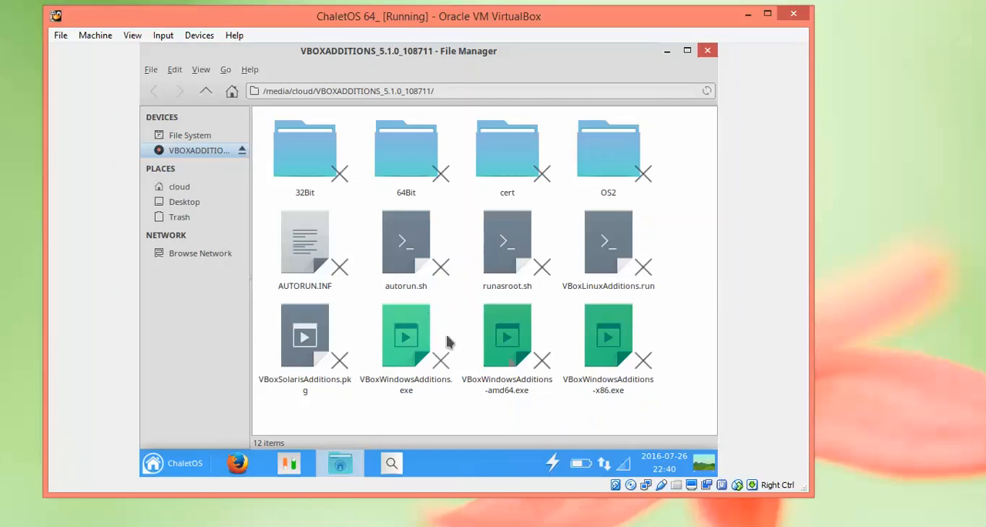
mouse_move(420, 321)
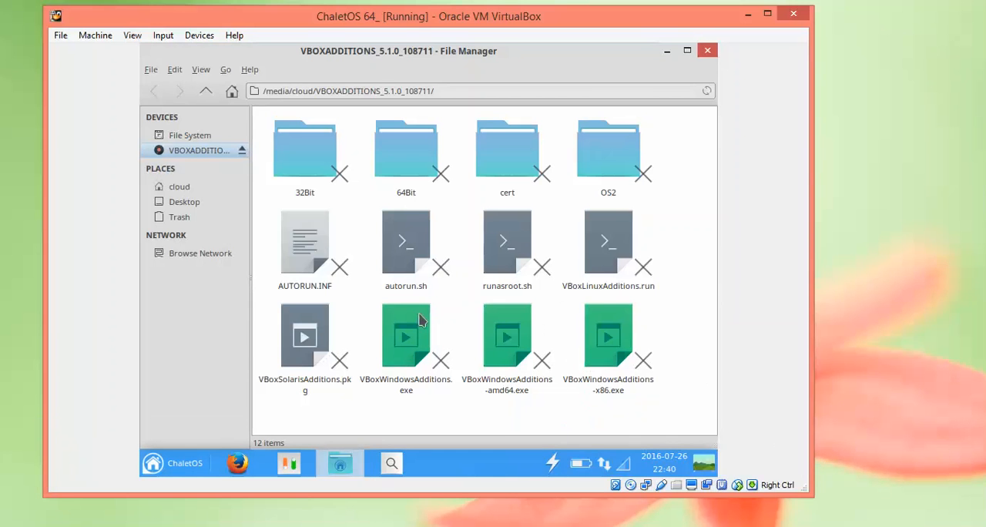
mouse_move(341, 462)
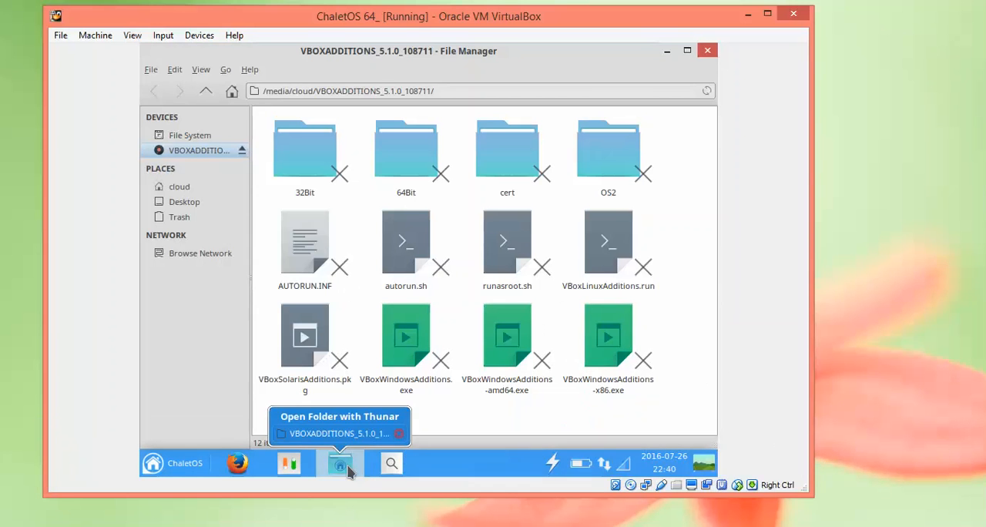
mouse_move(391, 462)
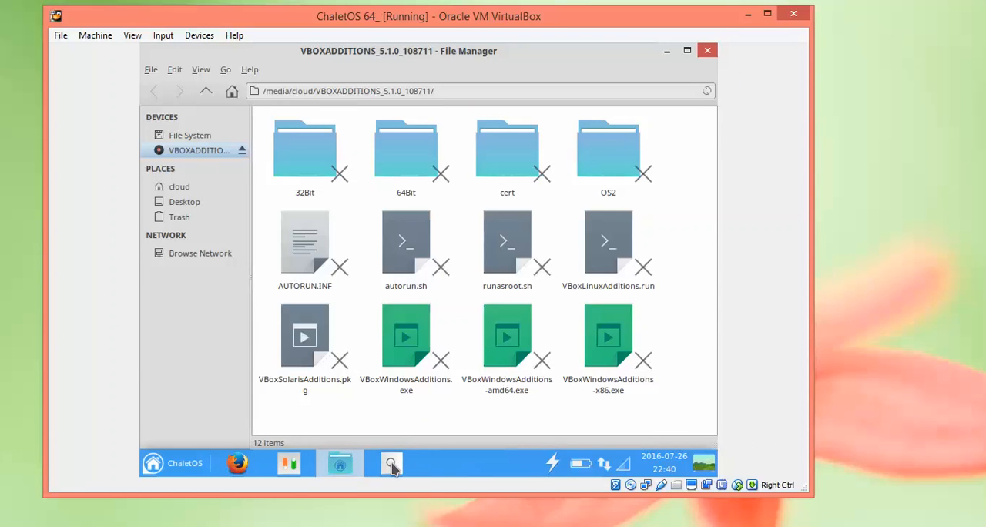
mouse_move(624, 200)
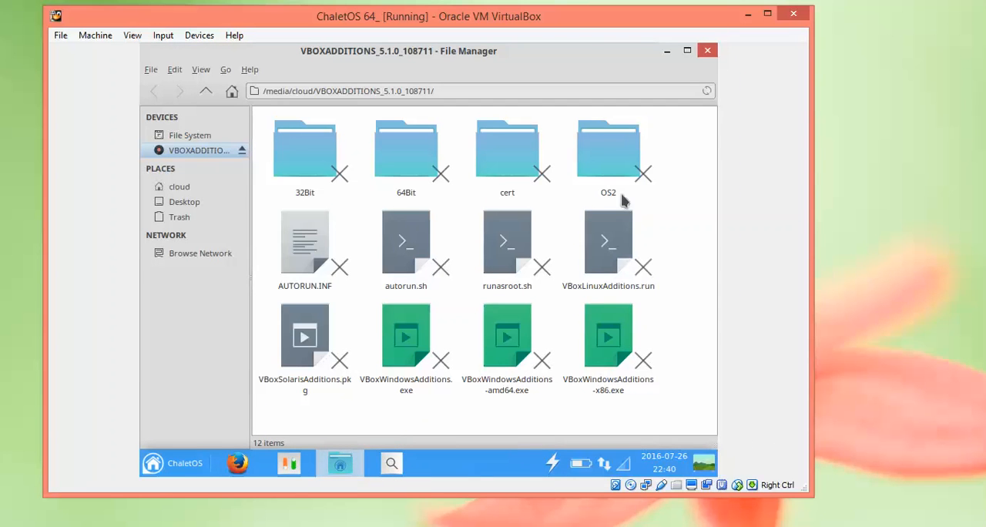
Step: Launch VBoxLinuxAdditions.run from the Guest Additions disc, which lands in Mousepad with a UTF-8 error
click(705, 49)
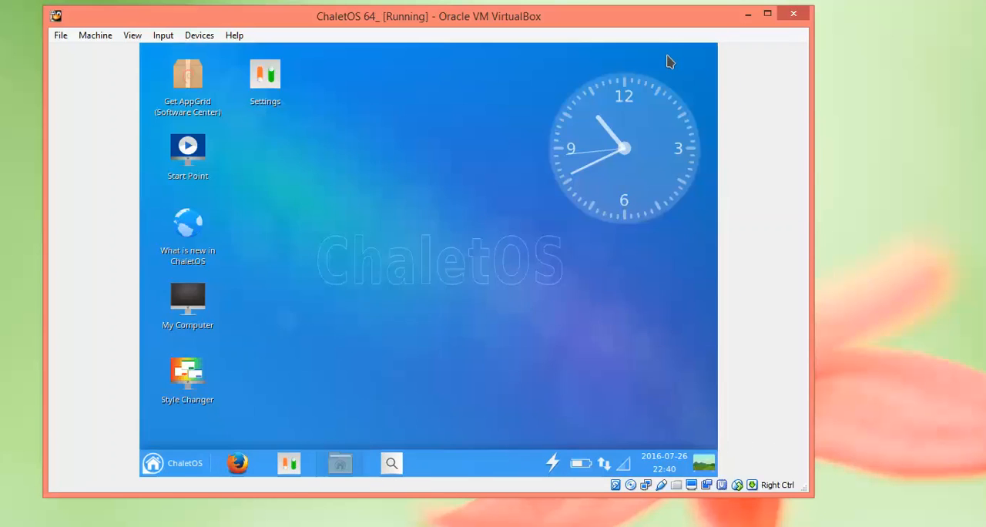
mouse_move(531, 457)
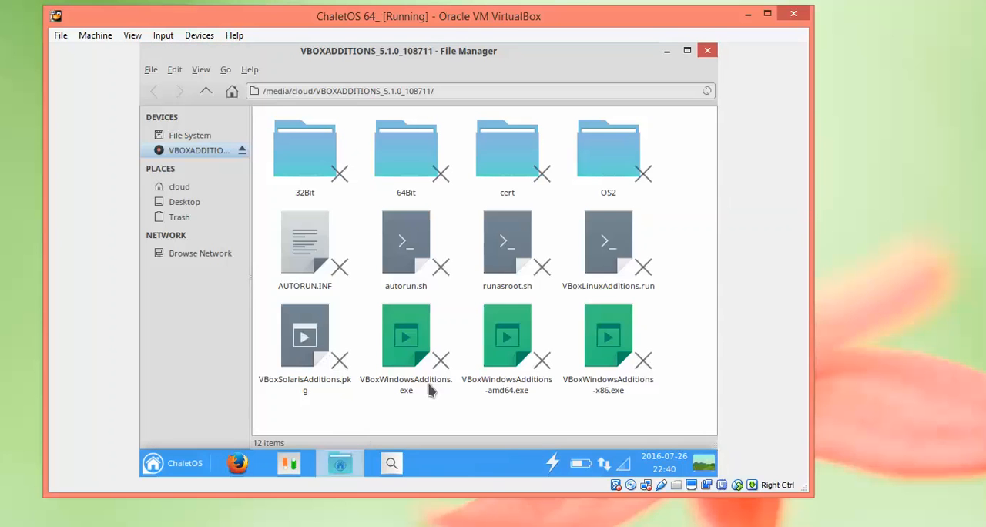
mouse_move(485, 254)
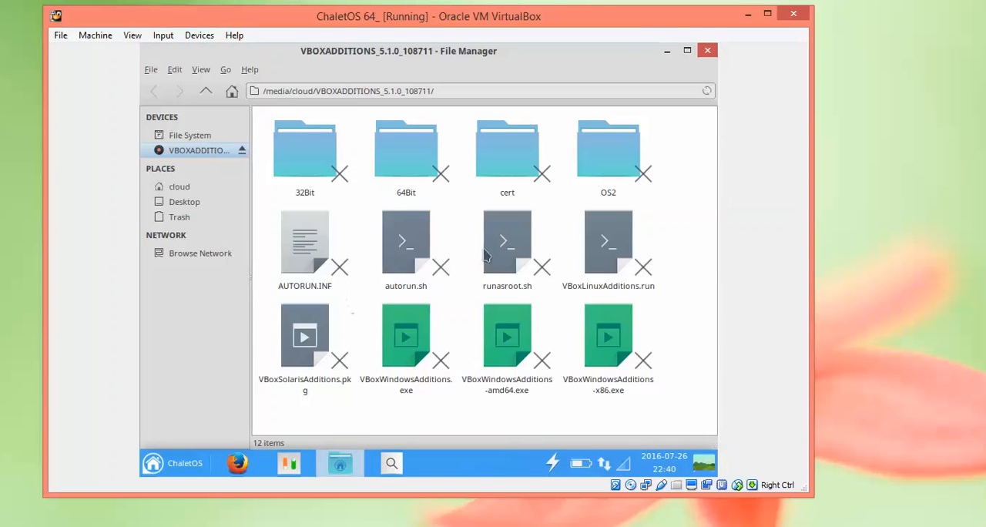
click(607, 240)
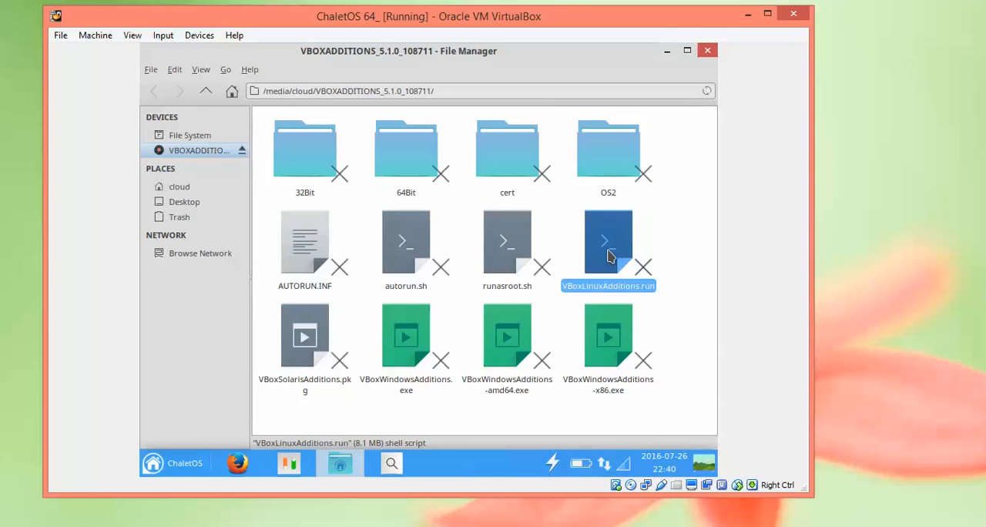
right_click(607, 241)
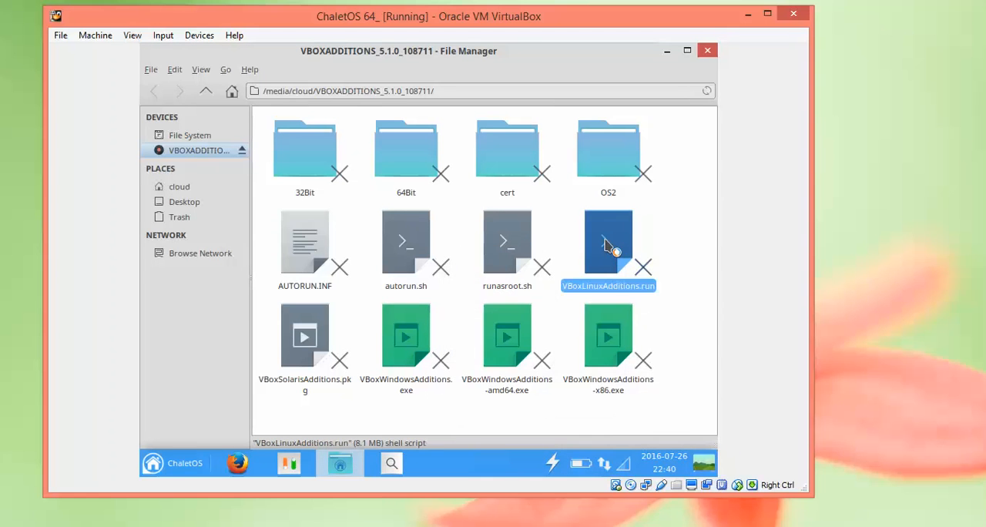
double_click(607, 243)
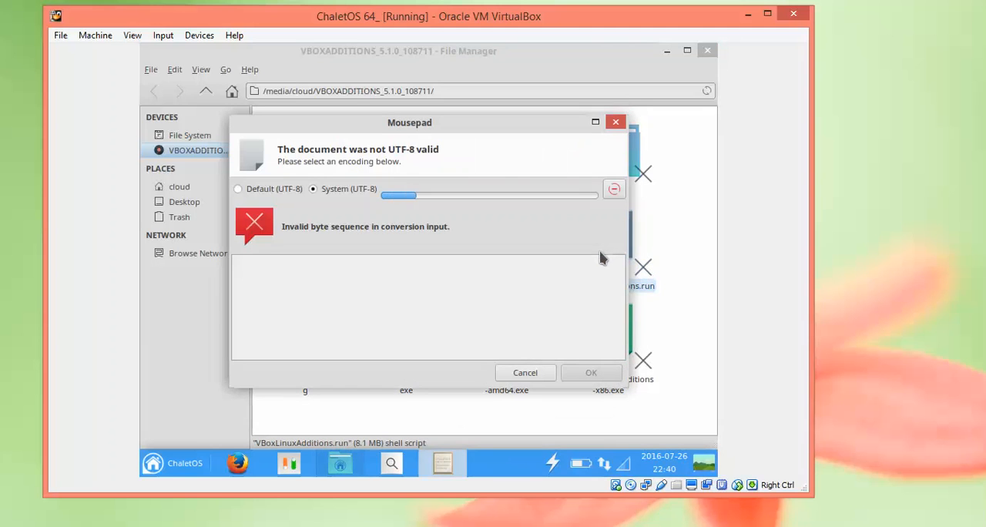
Step: Dismiss the encoding error and accept the Wine Mono install for the x86 Windows additions exe
click(523, 373)
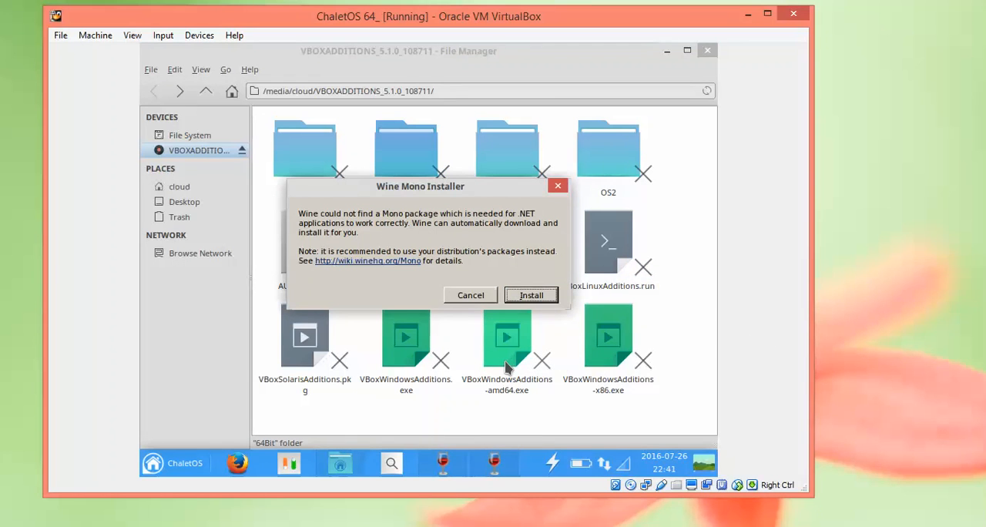
mouse_move(510, 407)
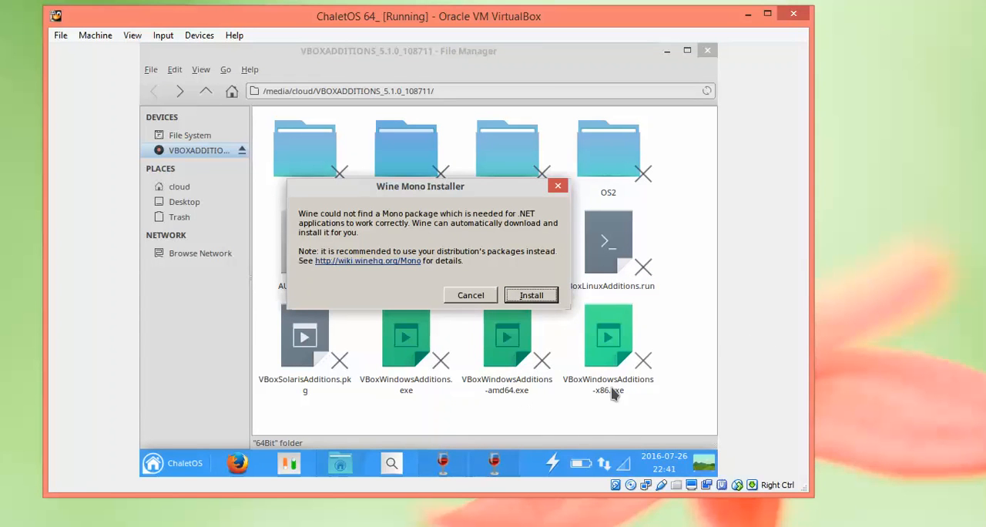
mouse_move(609, 353)
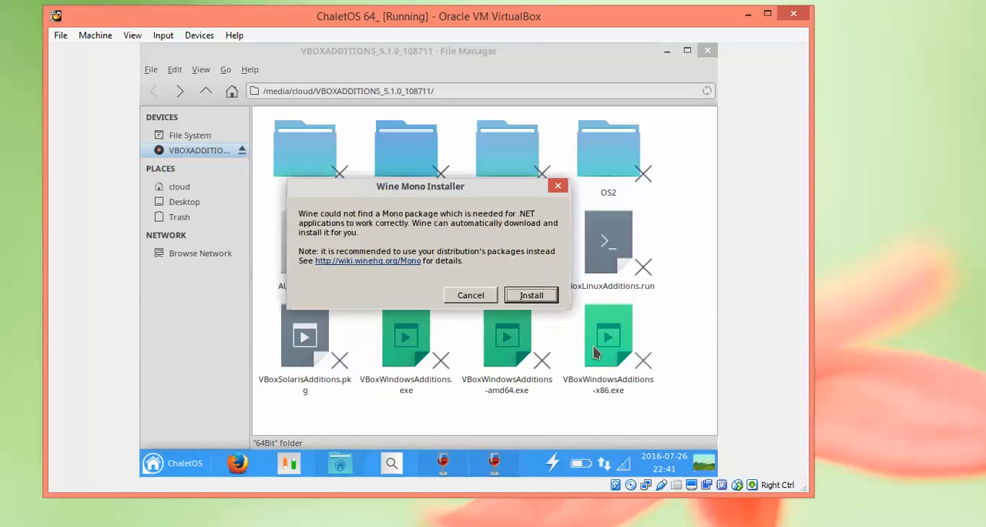
right_click(607, 335)
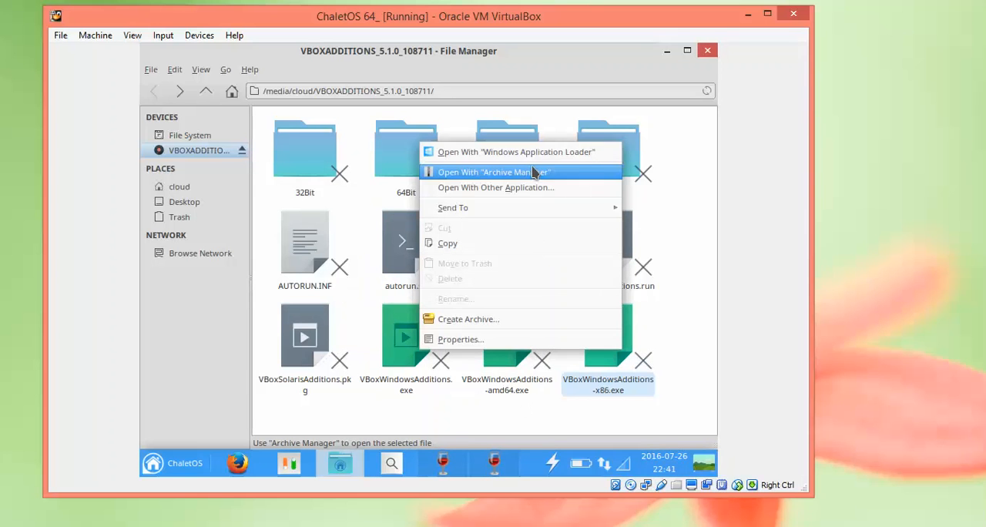
mouse_move(502, 416)
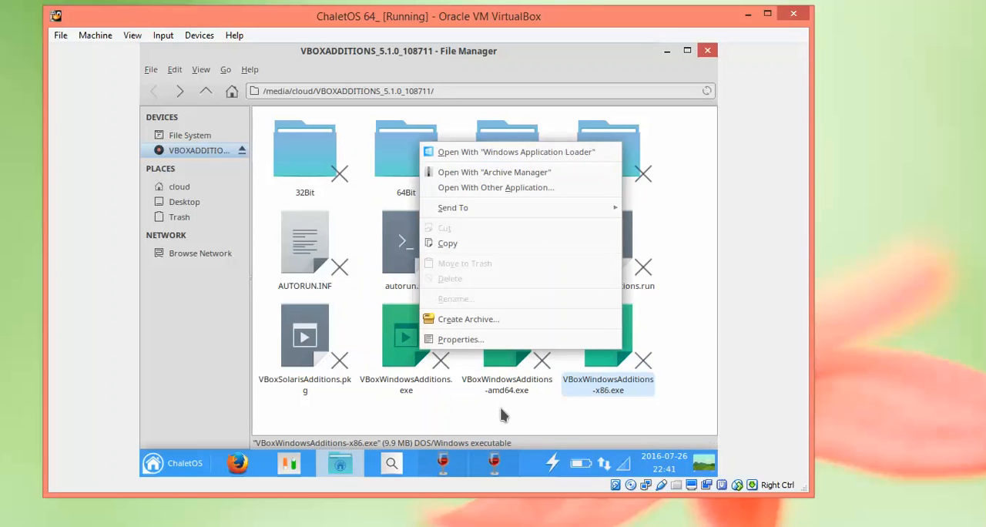
click(515, 152)
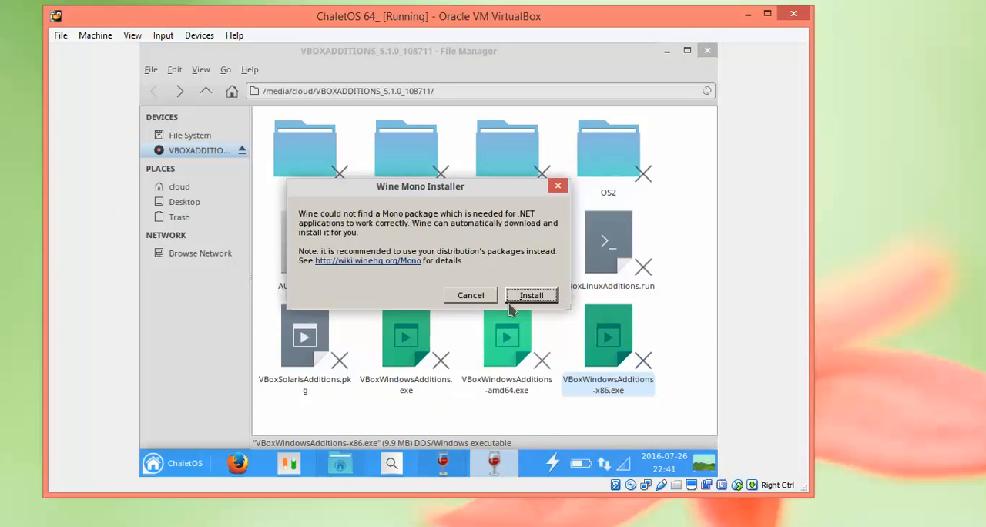
mouse_move(530, 305)
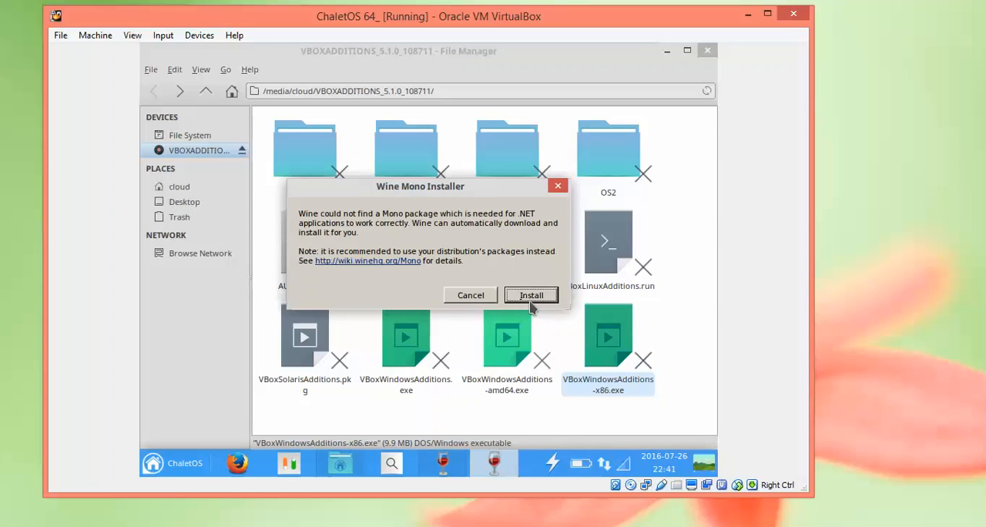
click(530, 296)
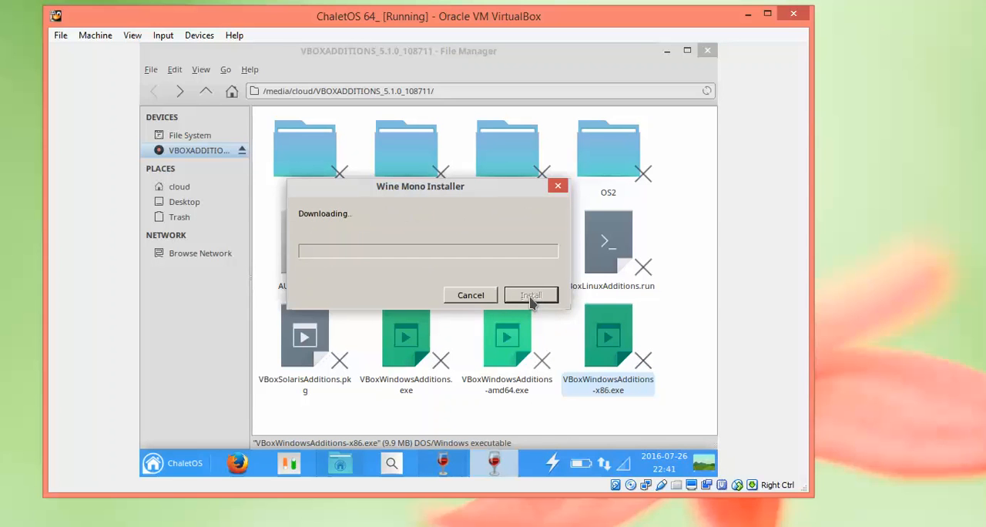
mouse_move(936, 369)
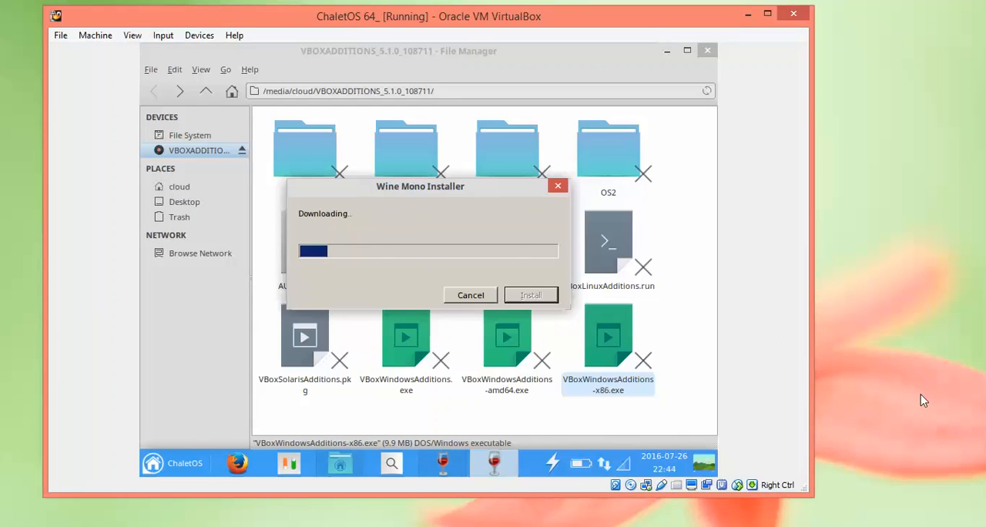
mouse_move(582, 287)
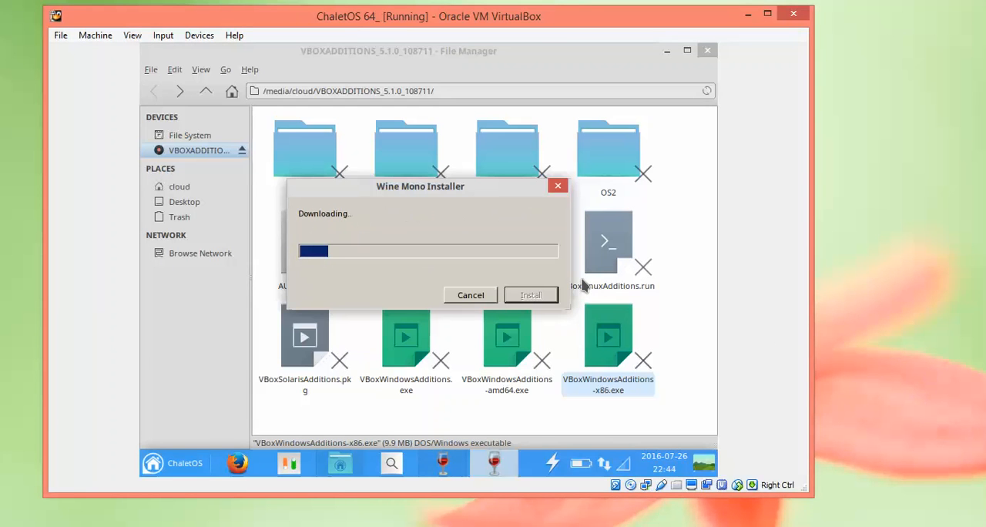
mouse_move(429, 296)
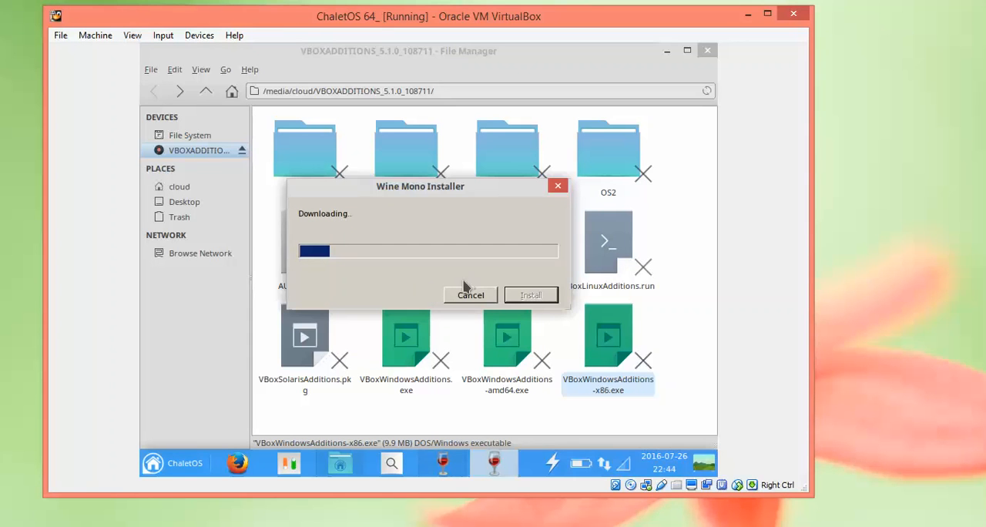
mouse_move(952, 403)
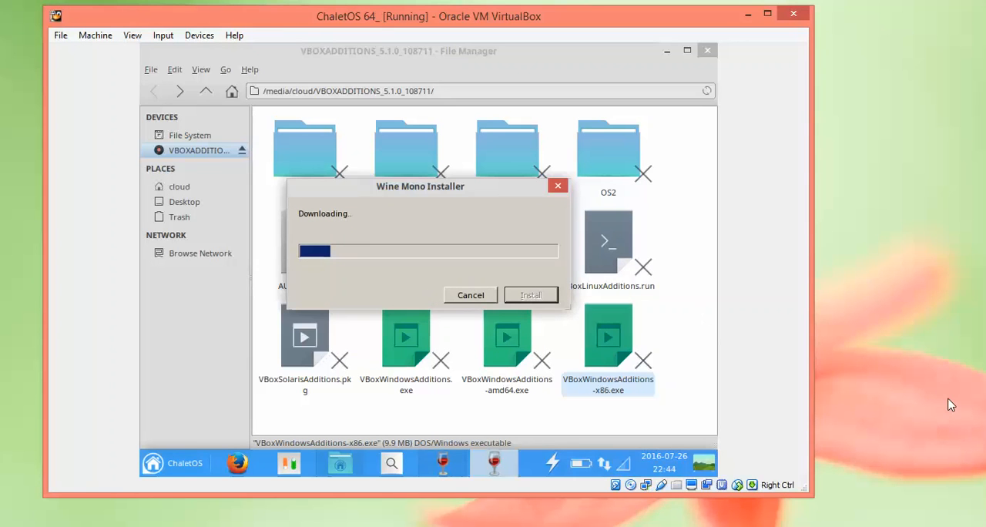